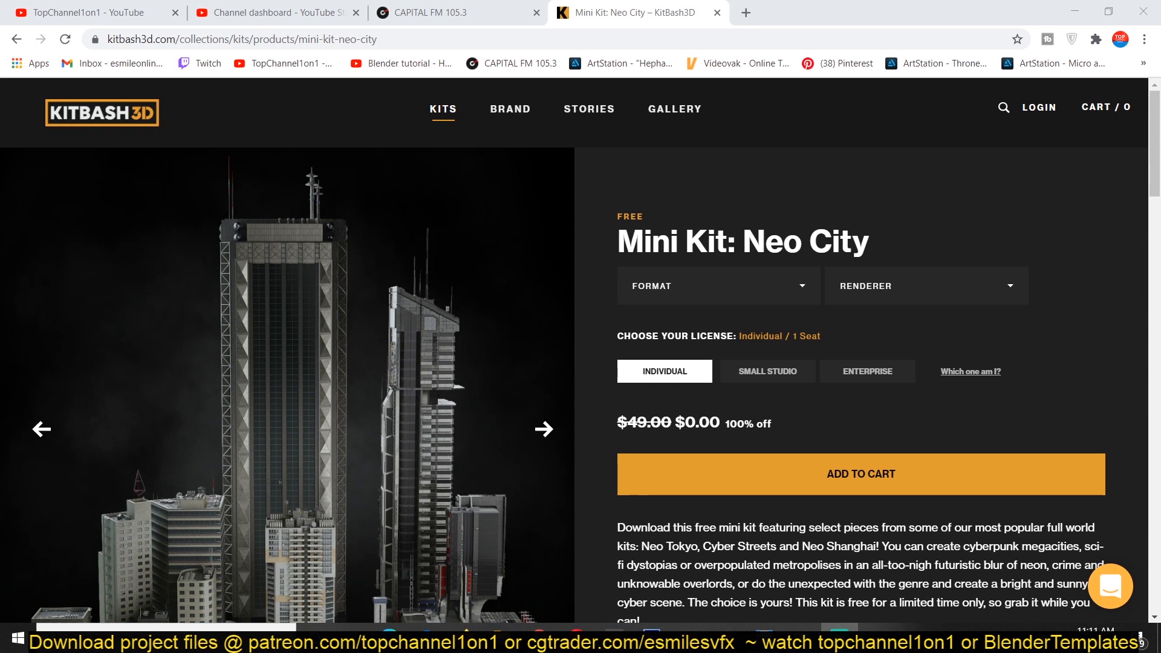
pyautogui.moveTo(487, 370)
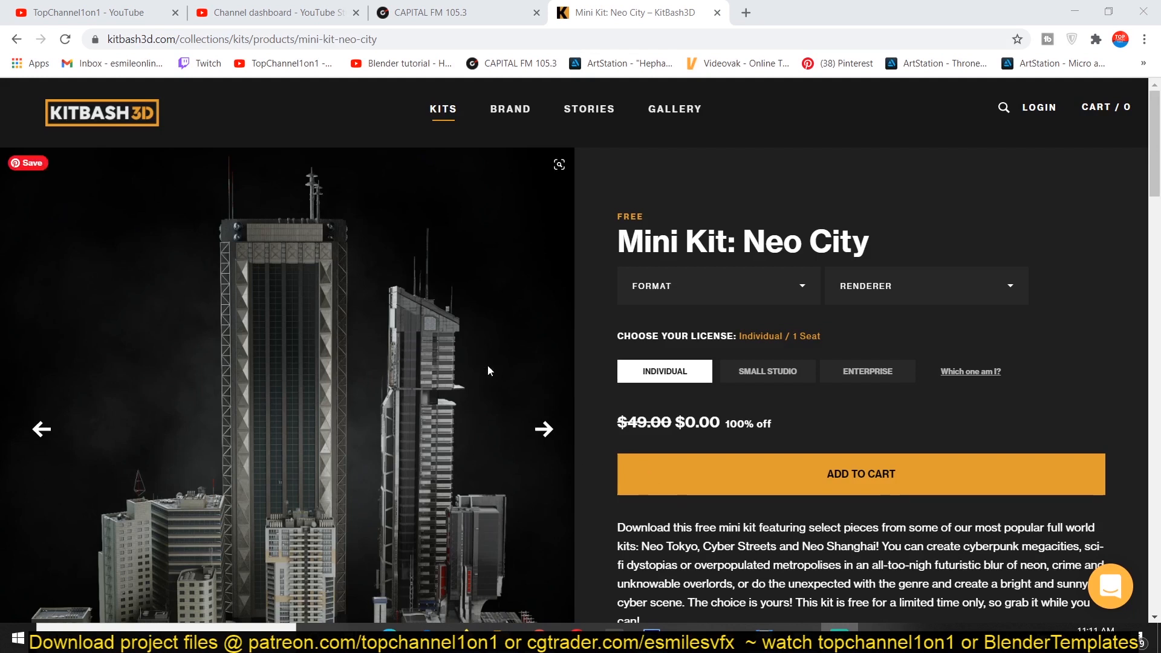
pyautogui.moveTo(210, 147)
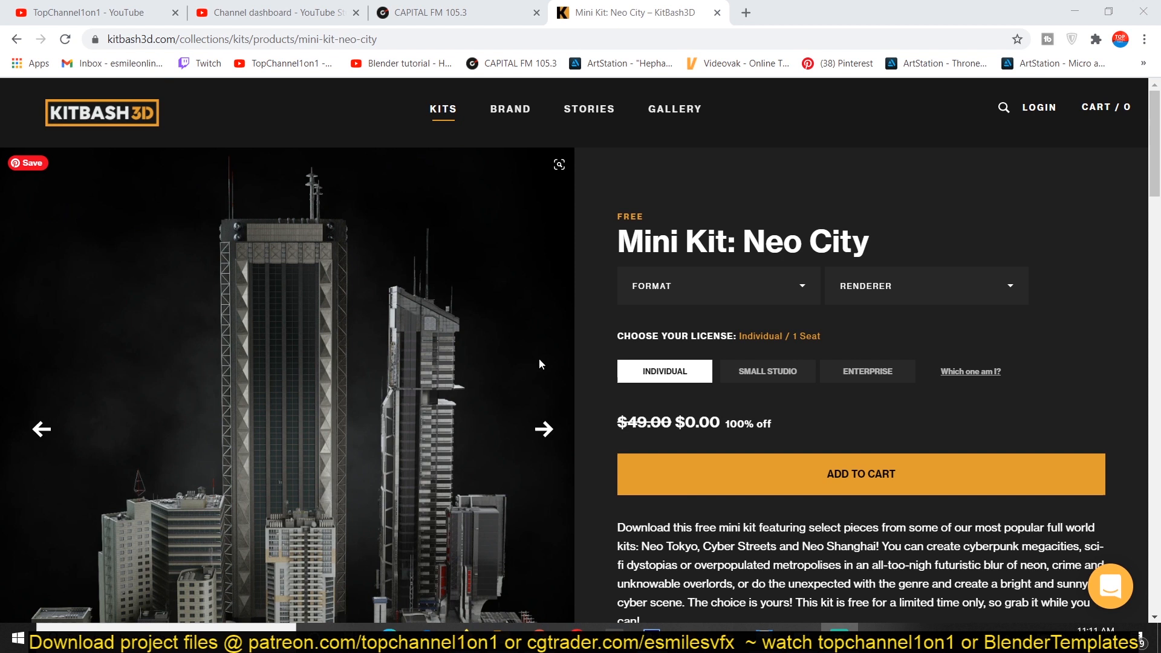
# Choose Blender format and Native renderer for the Neo City mini kit download.
pyautogui.click(714, 285)
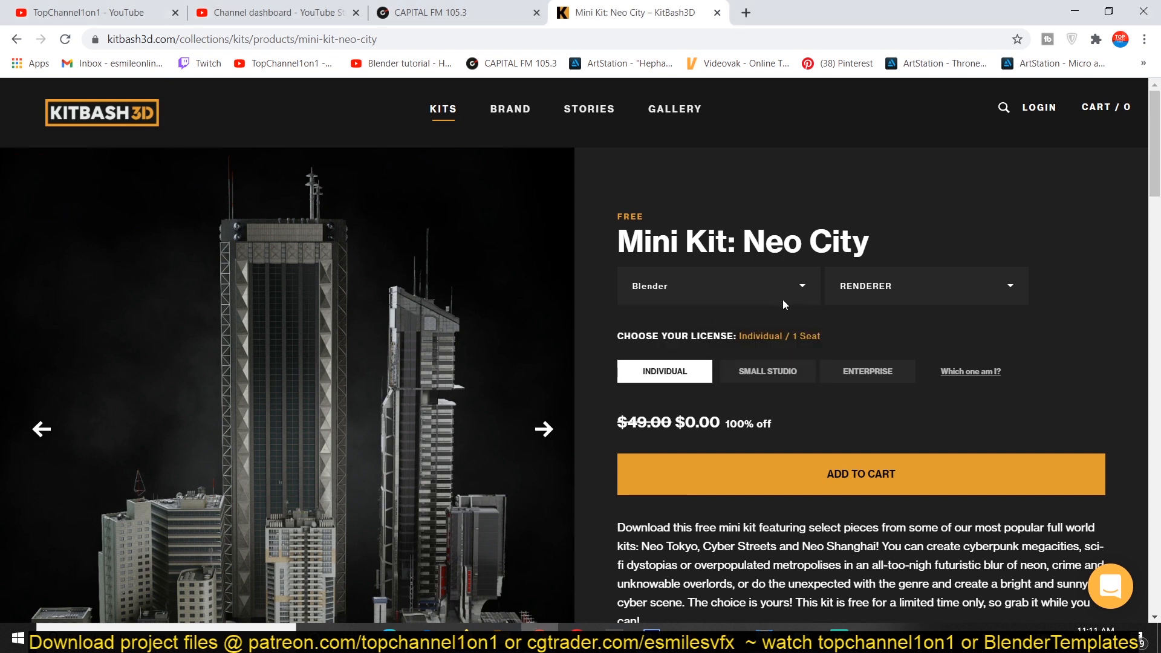
pyautogui.click(925, 285)
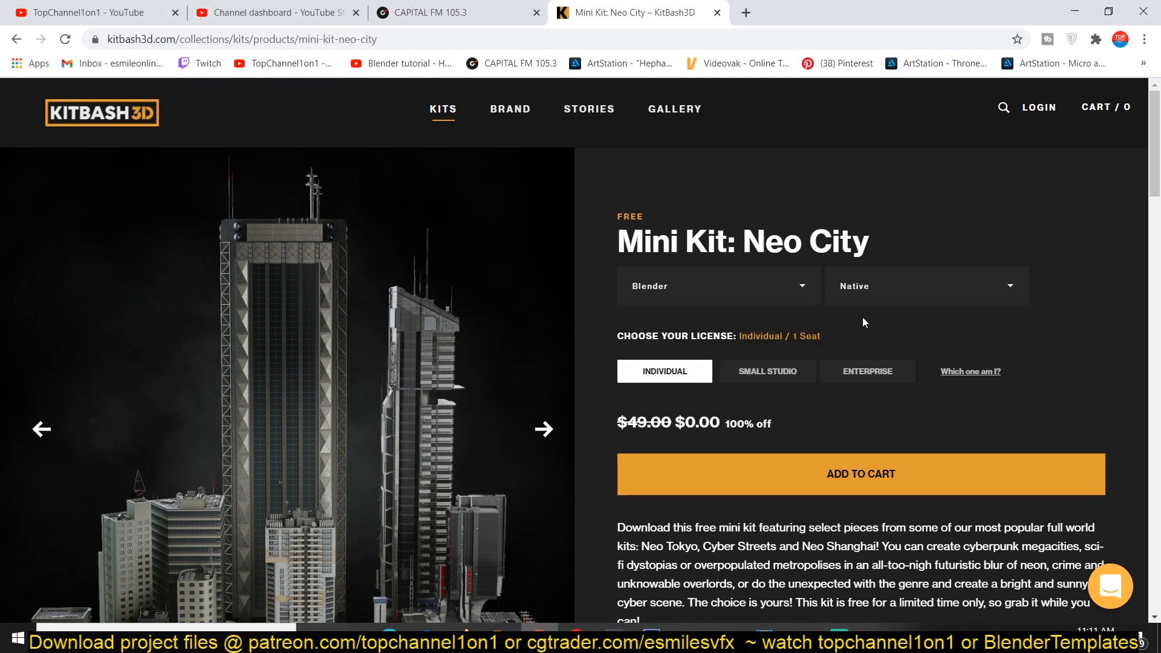
pyautogui.moveTo(825, 448)
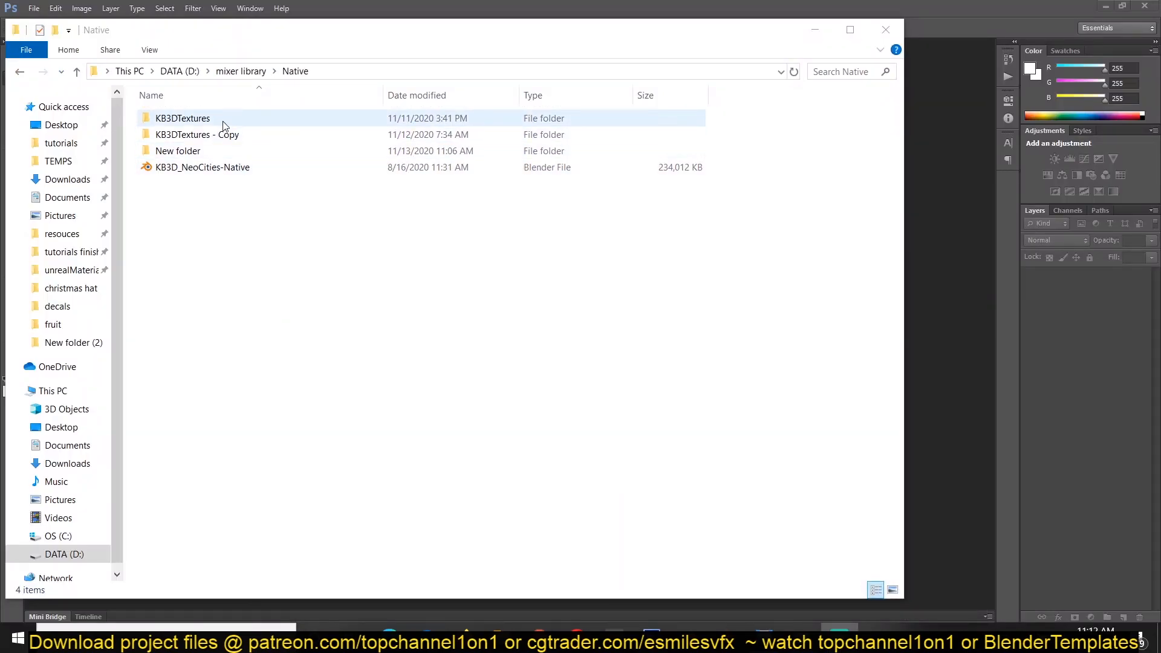
# Browse KB3DTextures and check the texture PNGs are 4096 × 4096 pixels.
pyautogui.doubleClick(181, 117)
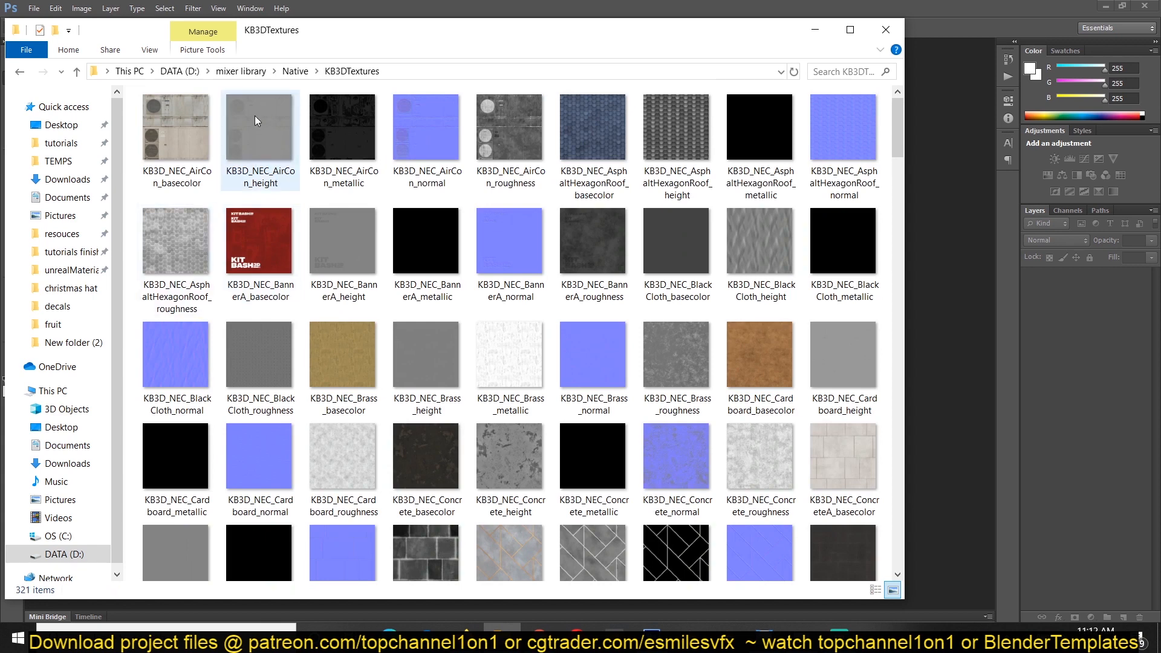
pyautogui.click(592, 127)
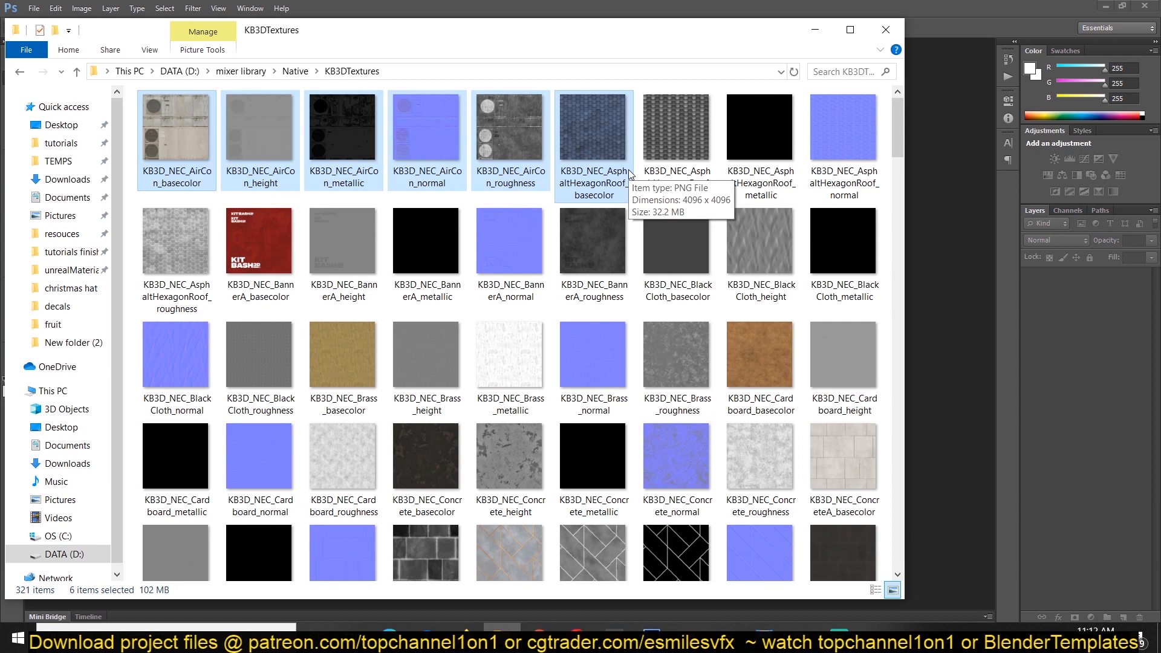
pyautogui.moveTo(363, 202)
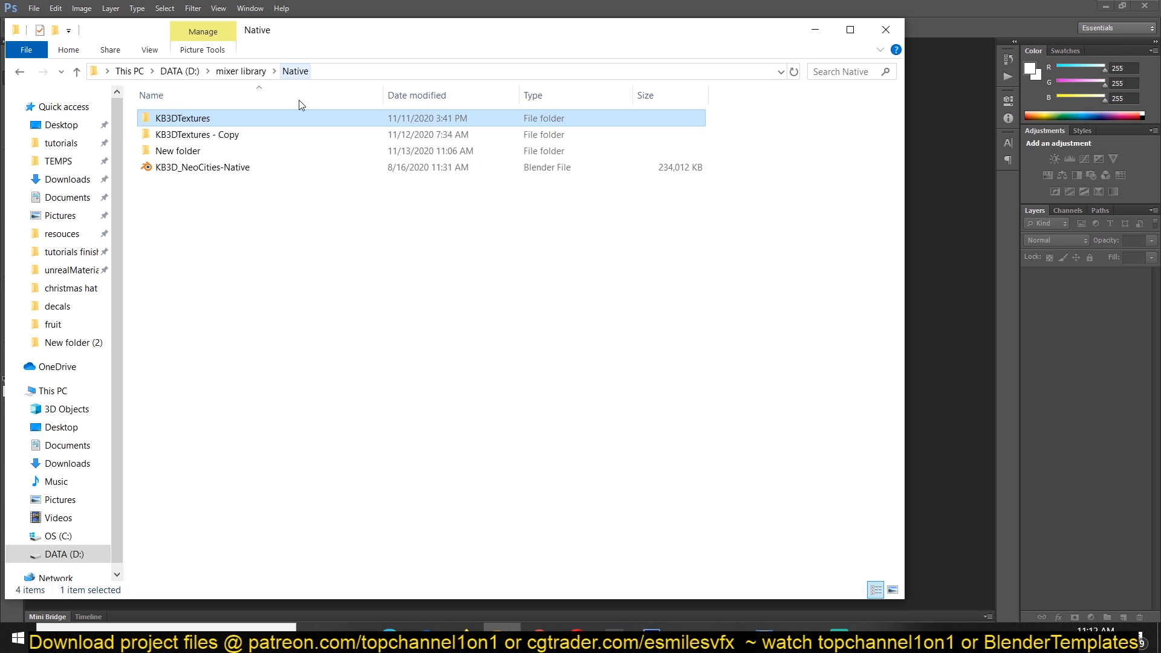
pyautogui.doubleClick(197, 134)
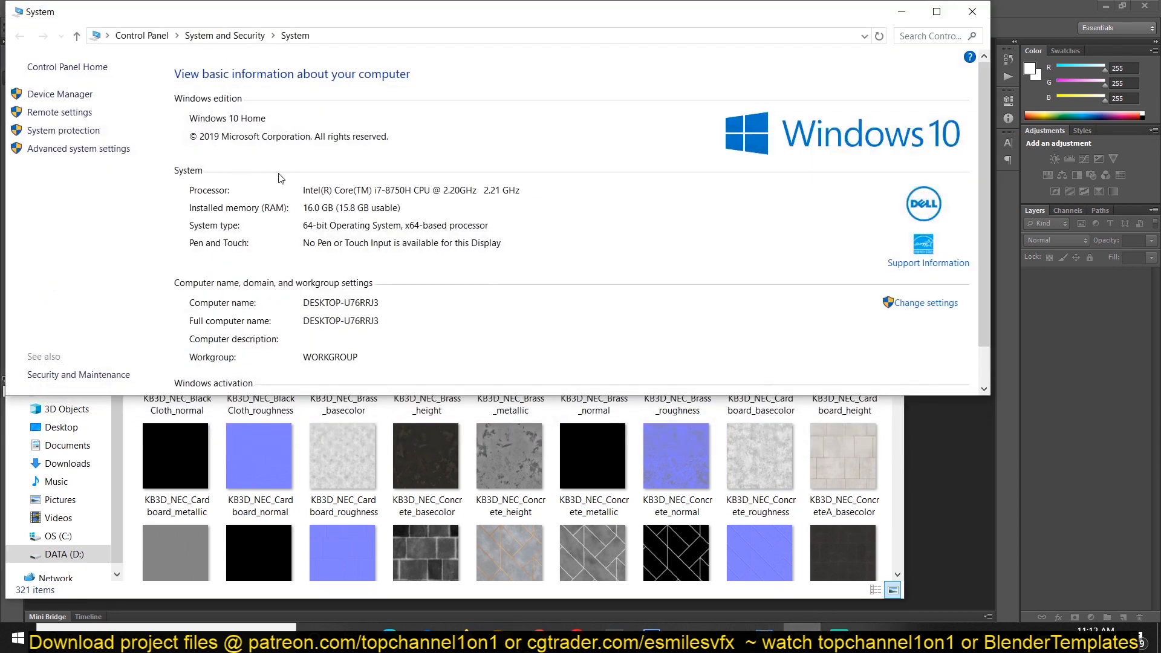
pyautogui.moveTo(328, 212)
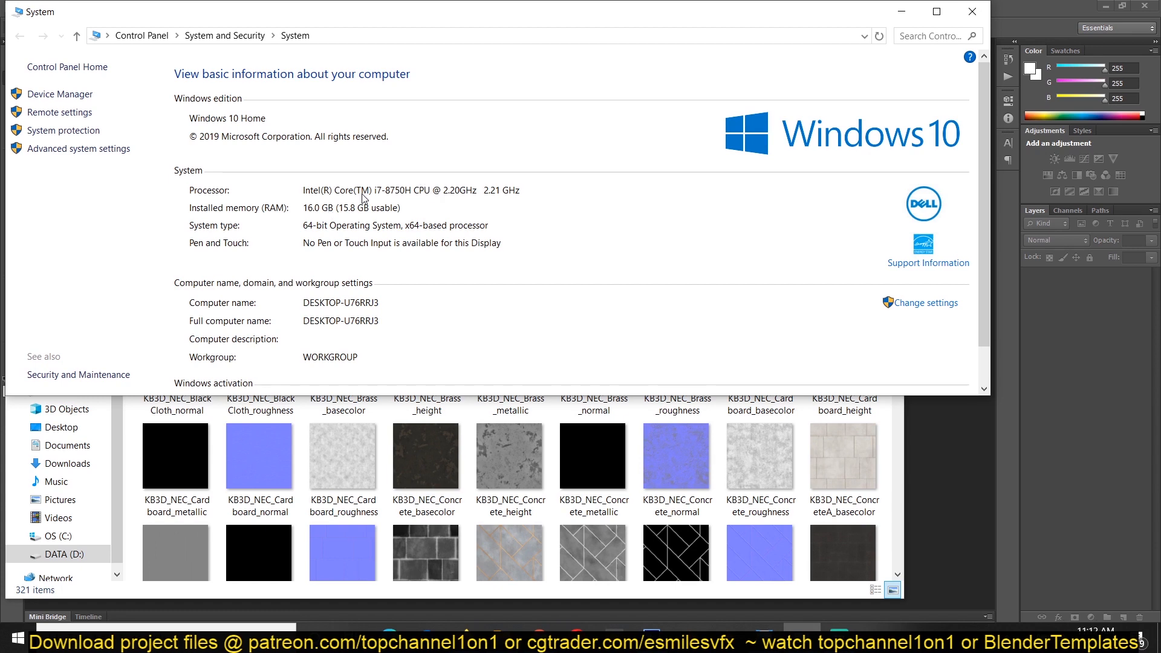
pyautogui.moveTo(861, 390)
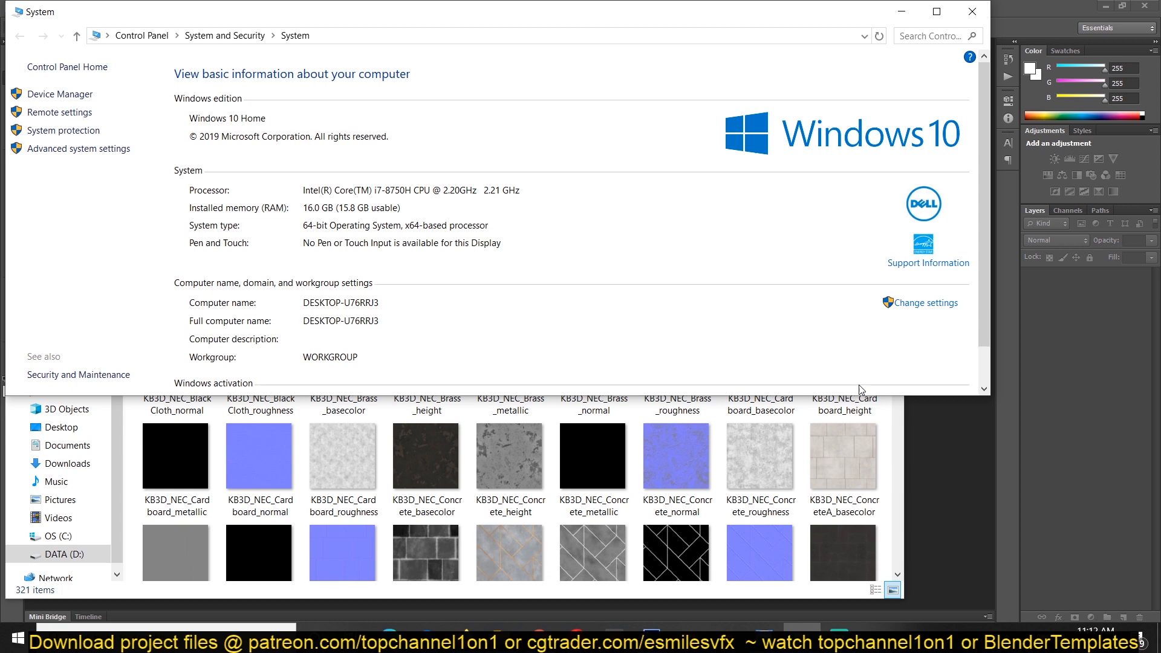
pyautogui.moveTo(962, 29)
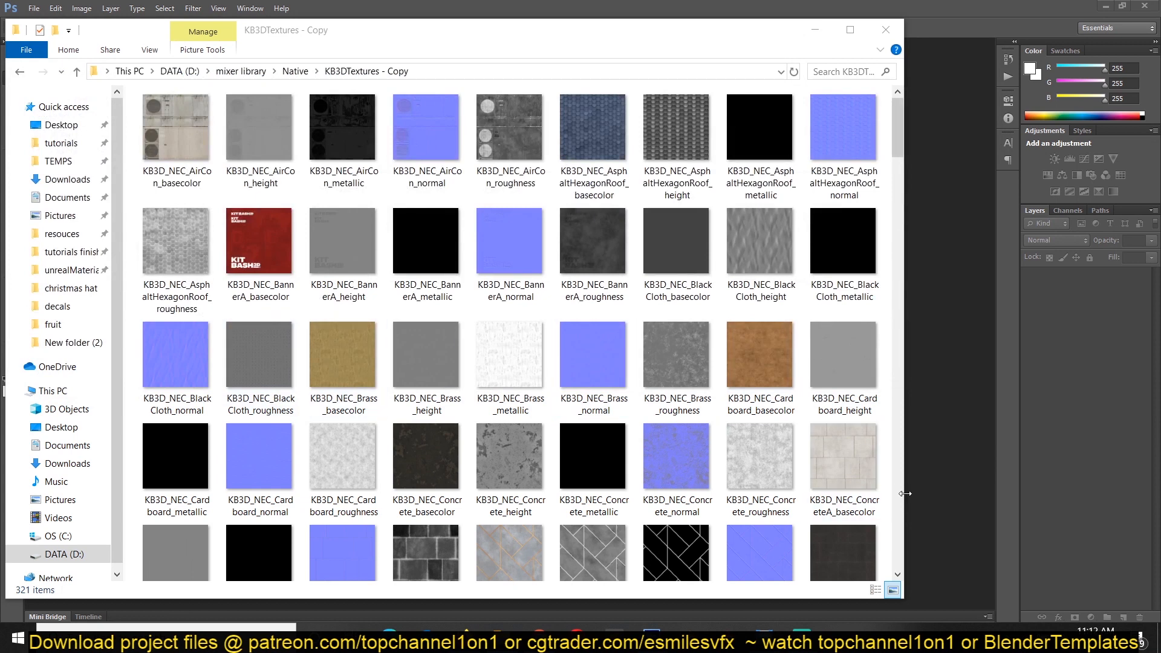
pyautogui.moveTo(916, 482)
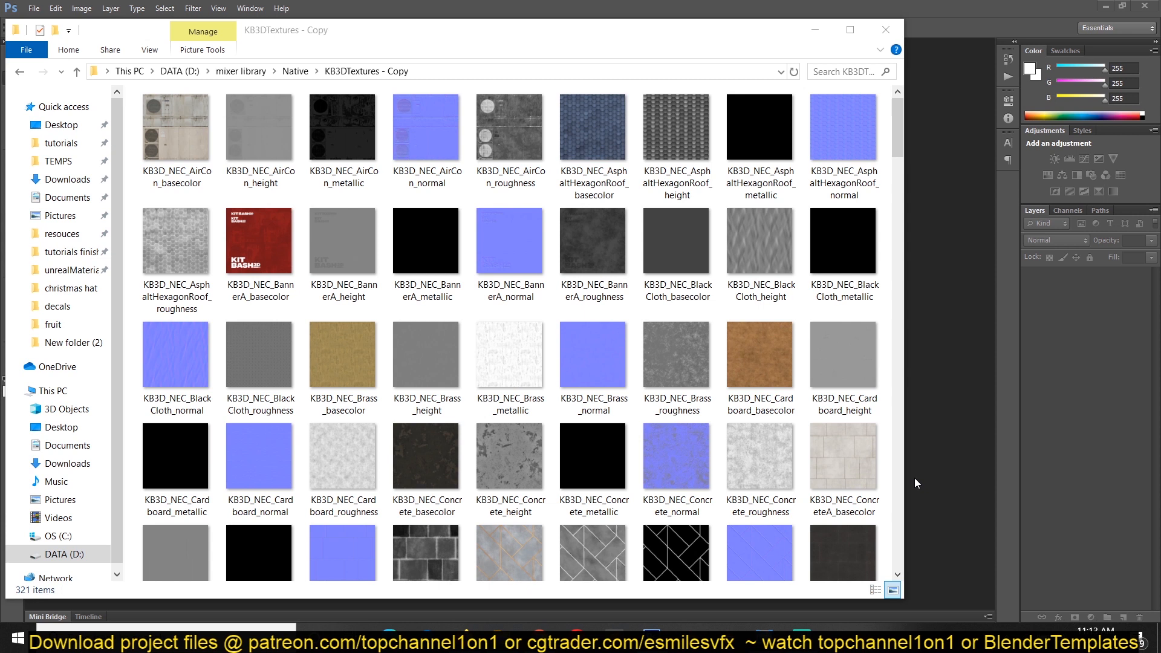
# Place the KB3D_NeoCities-Native .blend in New folder (2) and launch it in Blender.
pyautogui.click(343, 140)
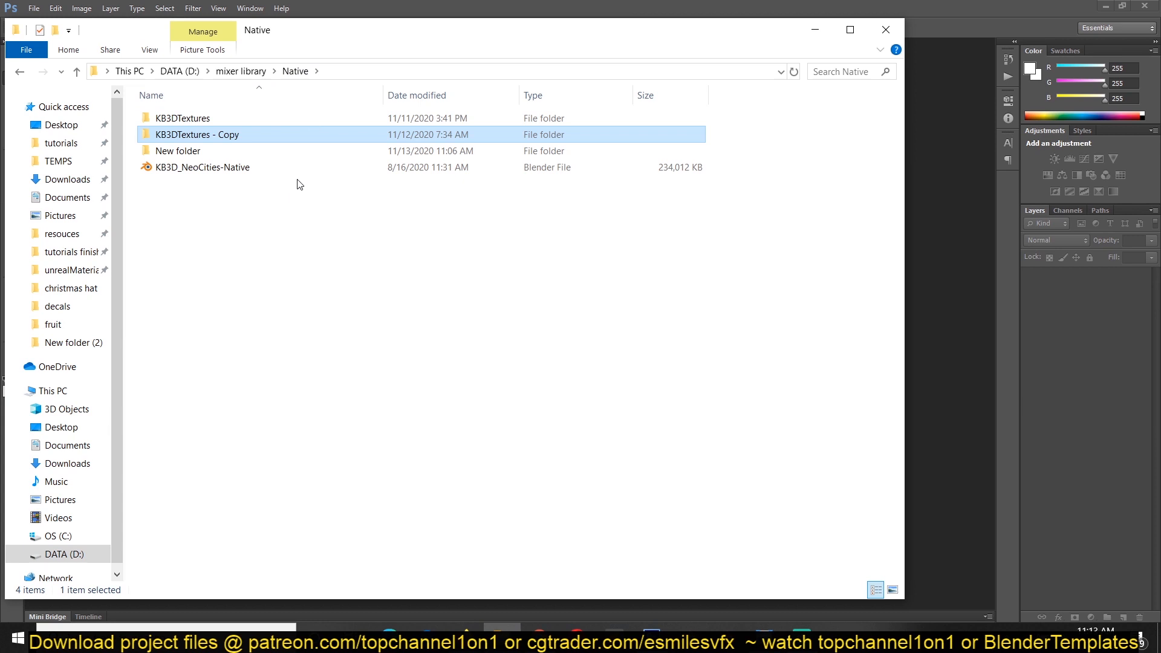
pyautogui.click(202, 167)
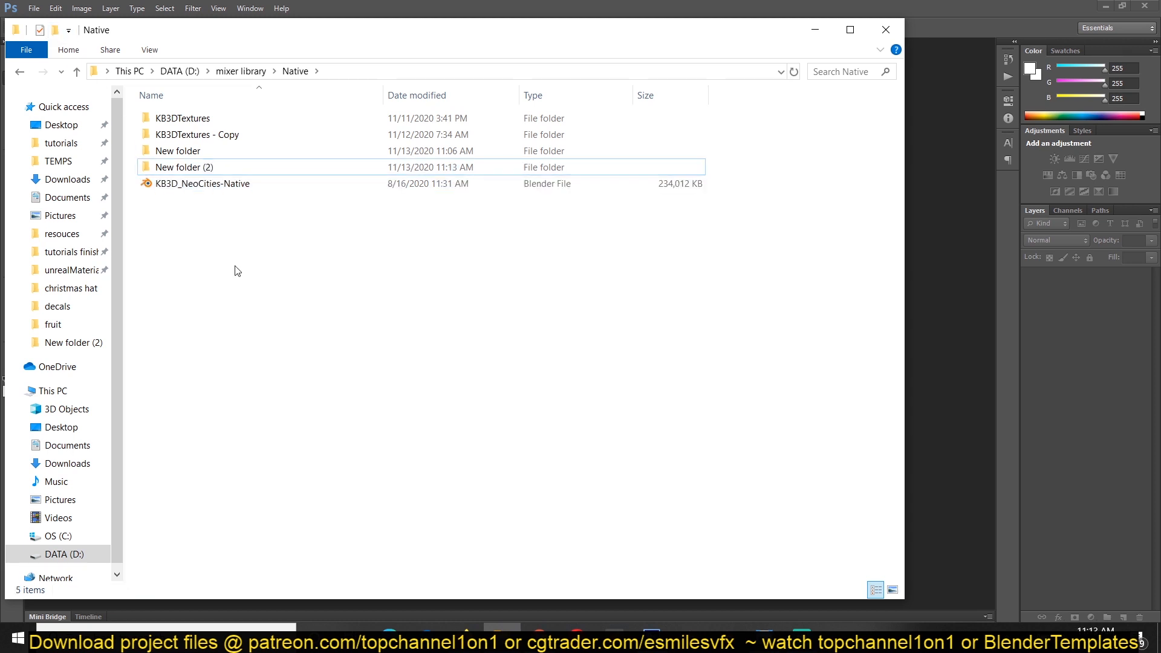
pyautogui.doubleClick(183, 167)
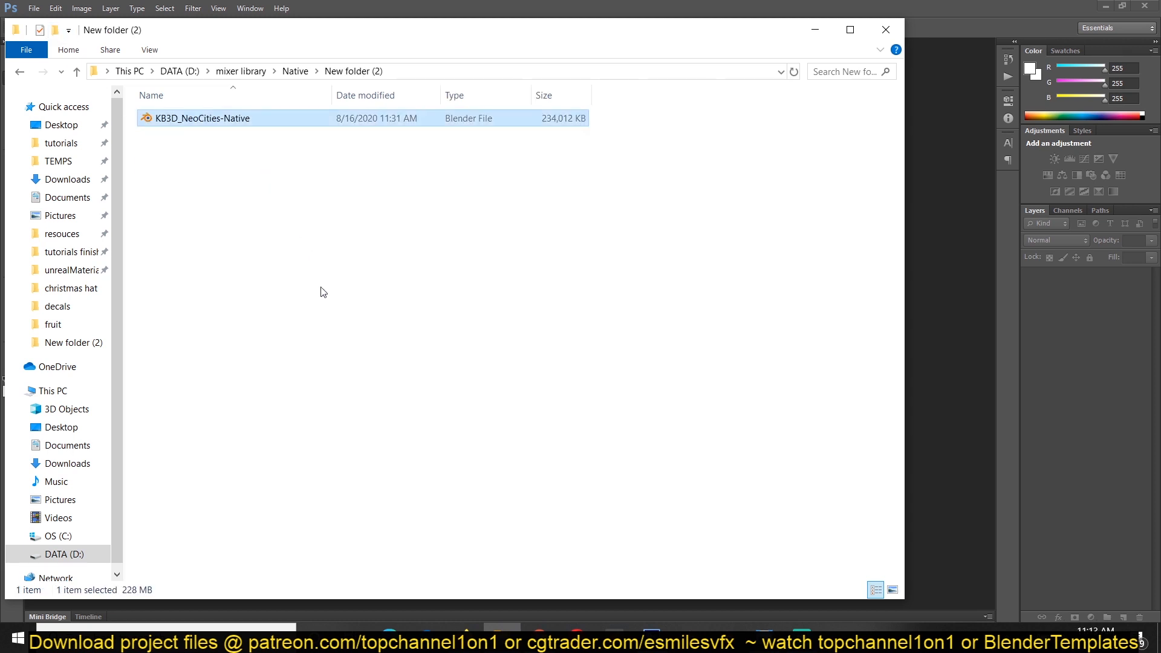
pyautogui.doubleClick(202, 117)
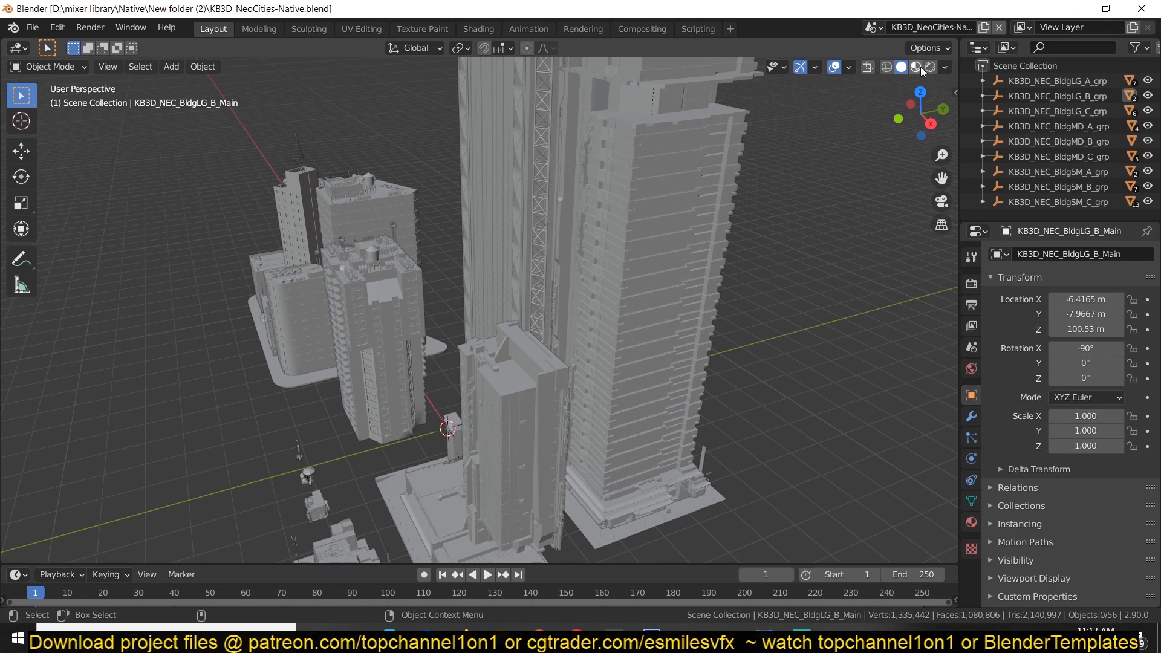
# Switch the viewport to Material Preview to see the untextured buildings.
pyautogui.click(915, 67)
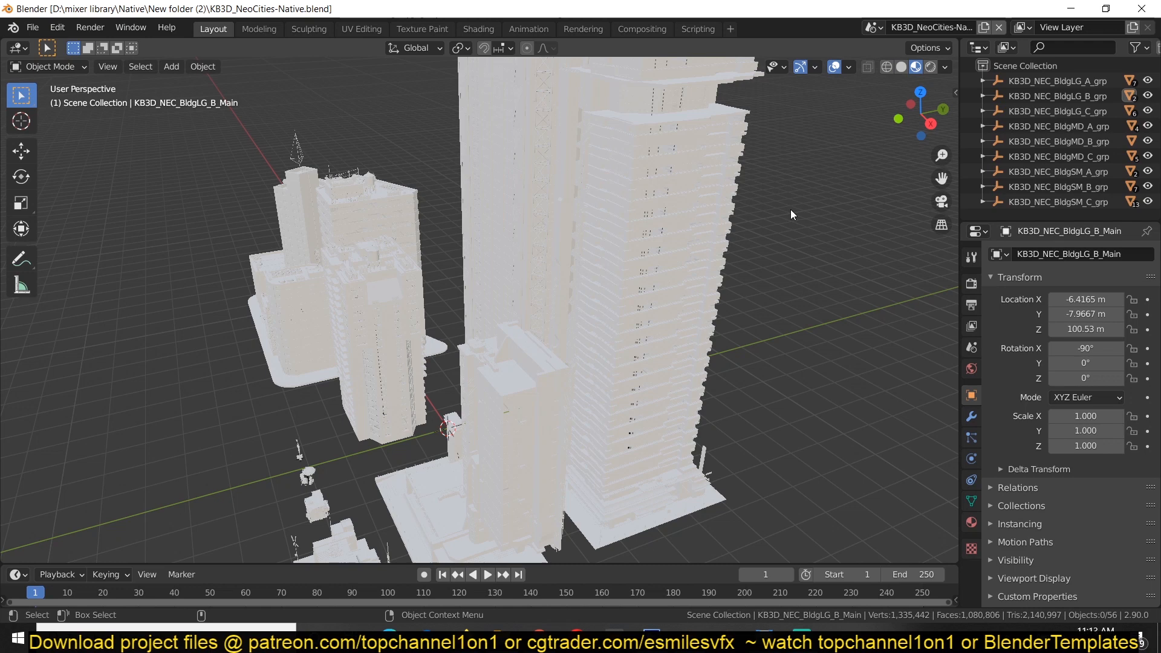
pyautogui.click(629, 296)
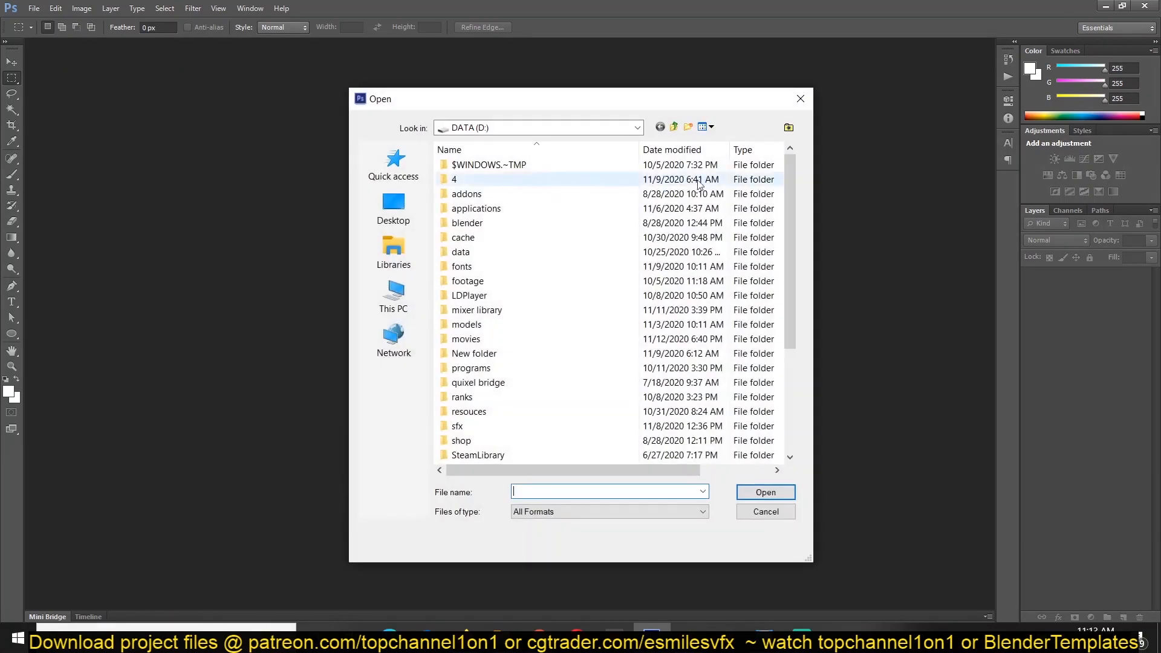
# Browse to D: > mixer library > Native > KB3DTextures and open KB3D_NEC_AirCon_basecolor.
pyautogui.click(393, 297)
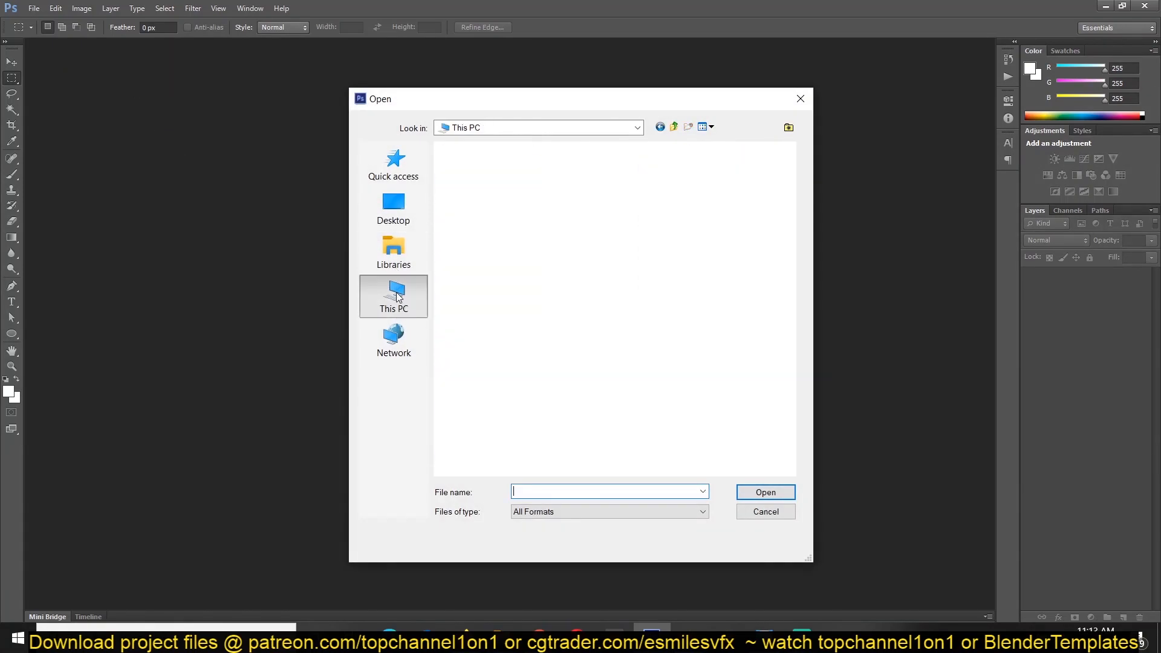
pyautogui.click(393, 296)
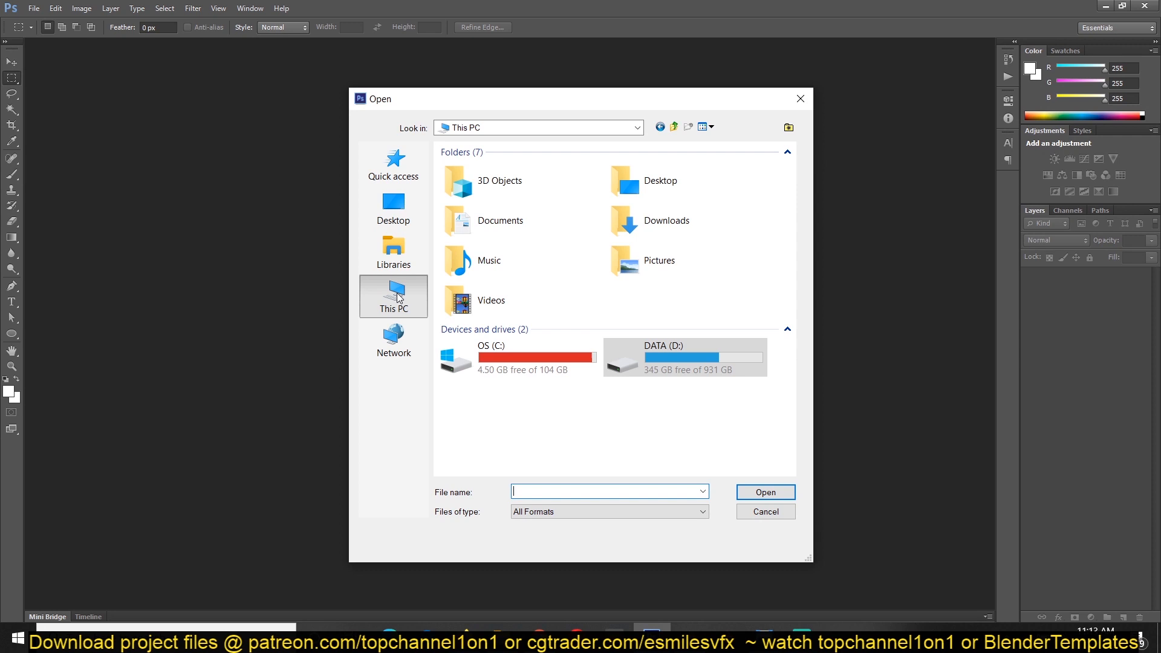
pyautogui.doubleClick(662, 355)
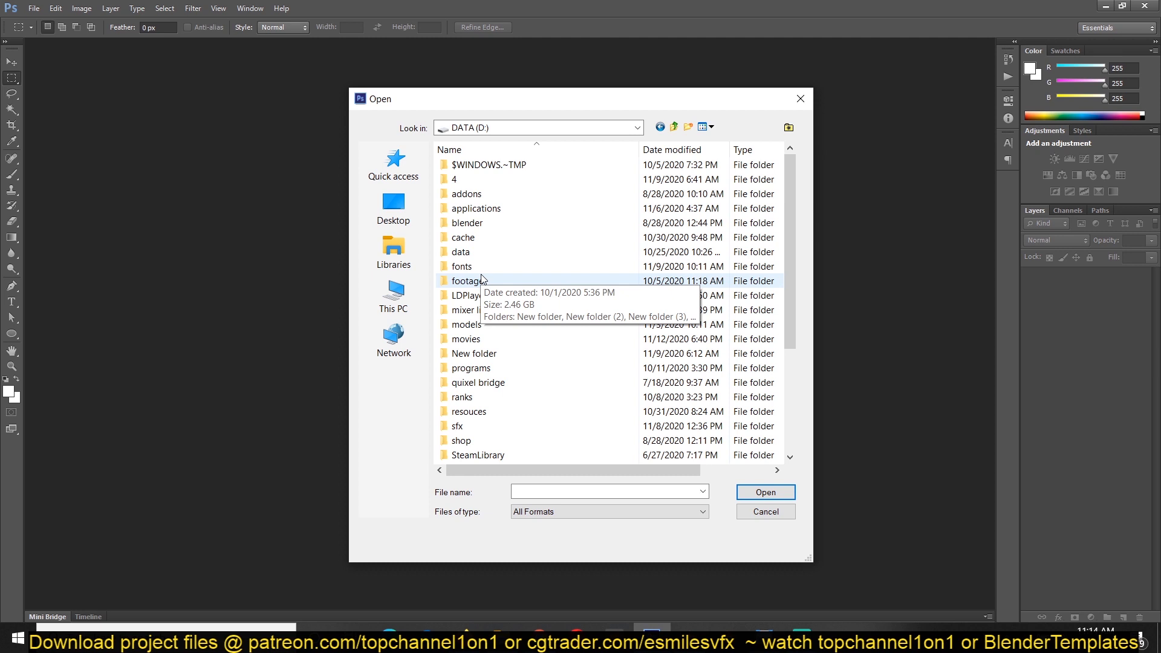
pyautogui.doubleClick(471, 310)
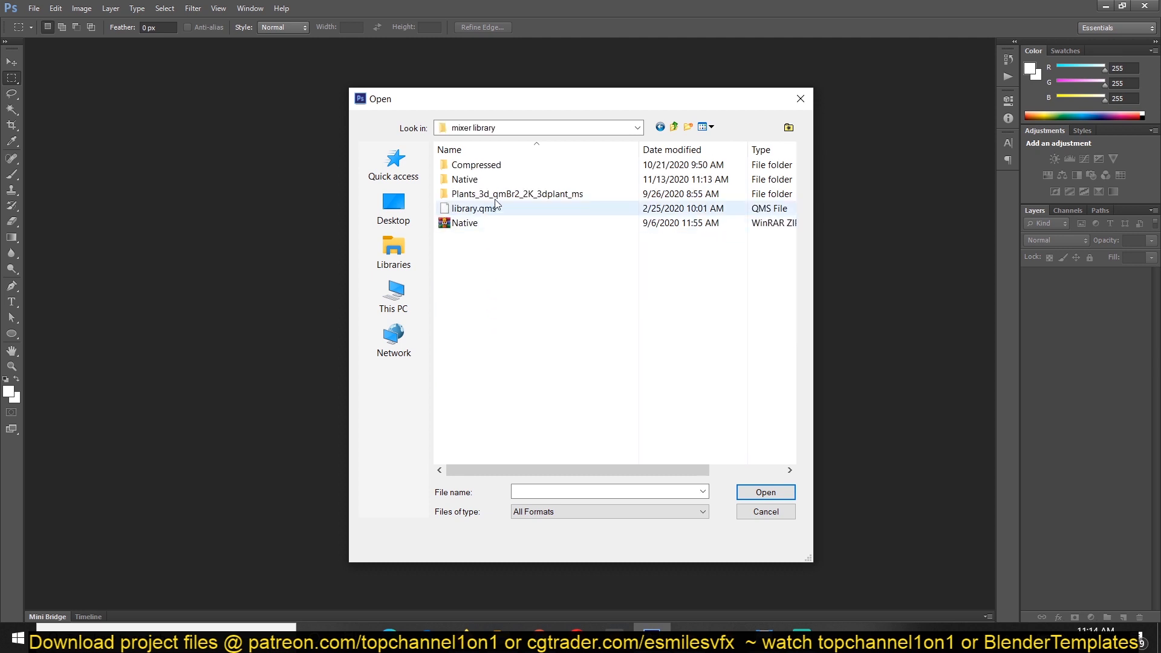
pyautogui.doubleClick(464, 179)
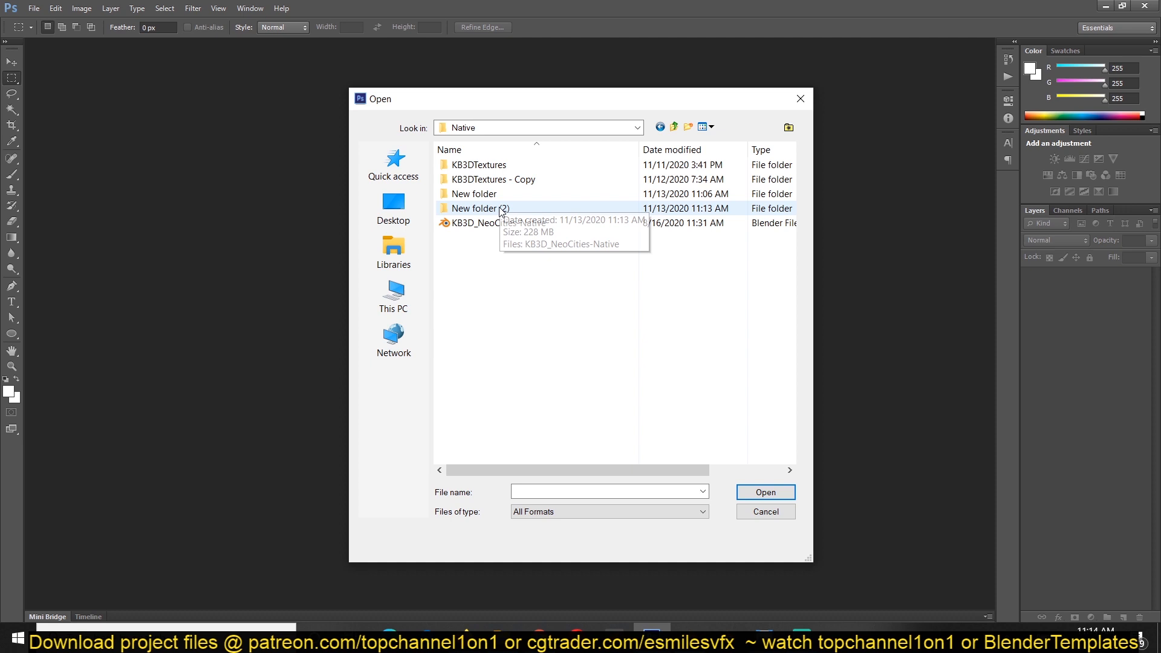
pyautogui.doubleClick(478, 165)
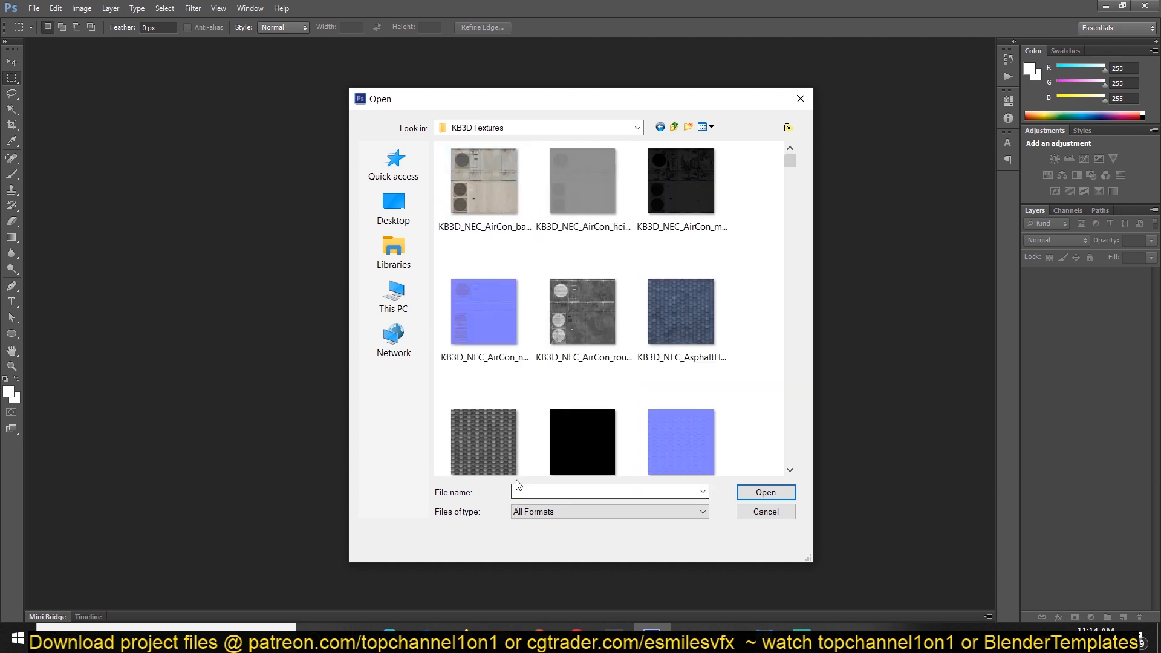
pyautogui.click(765, 511)
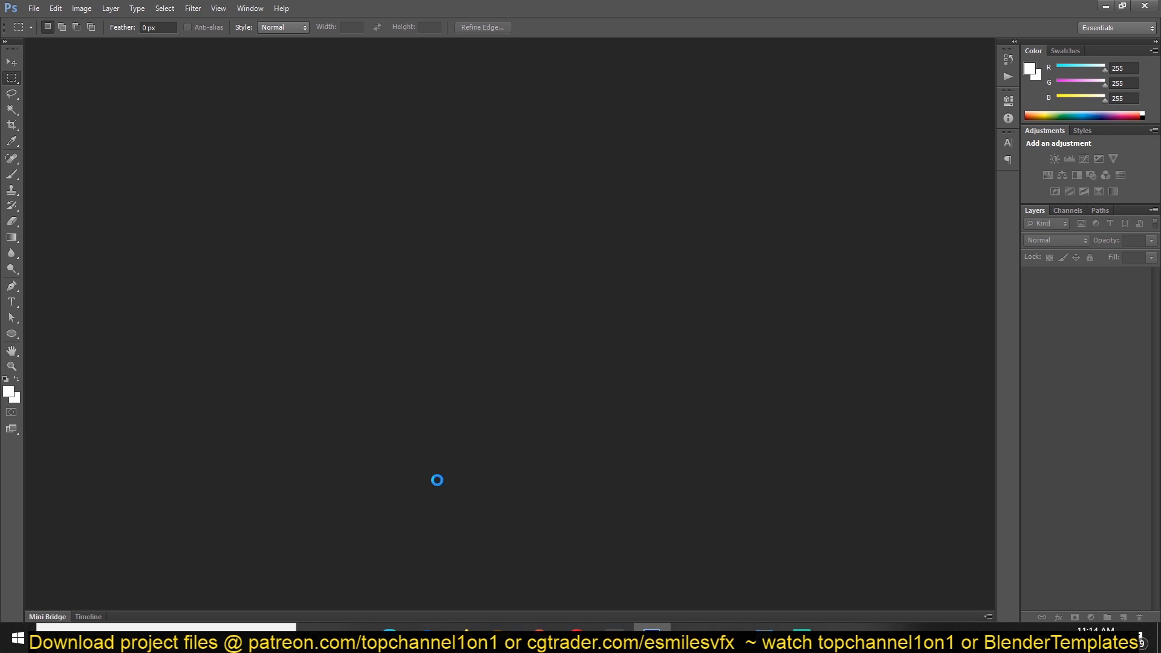
# Show the Actions panel and begin recording a new action named Action 2.
pyautogui.click(249, 8)
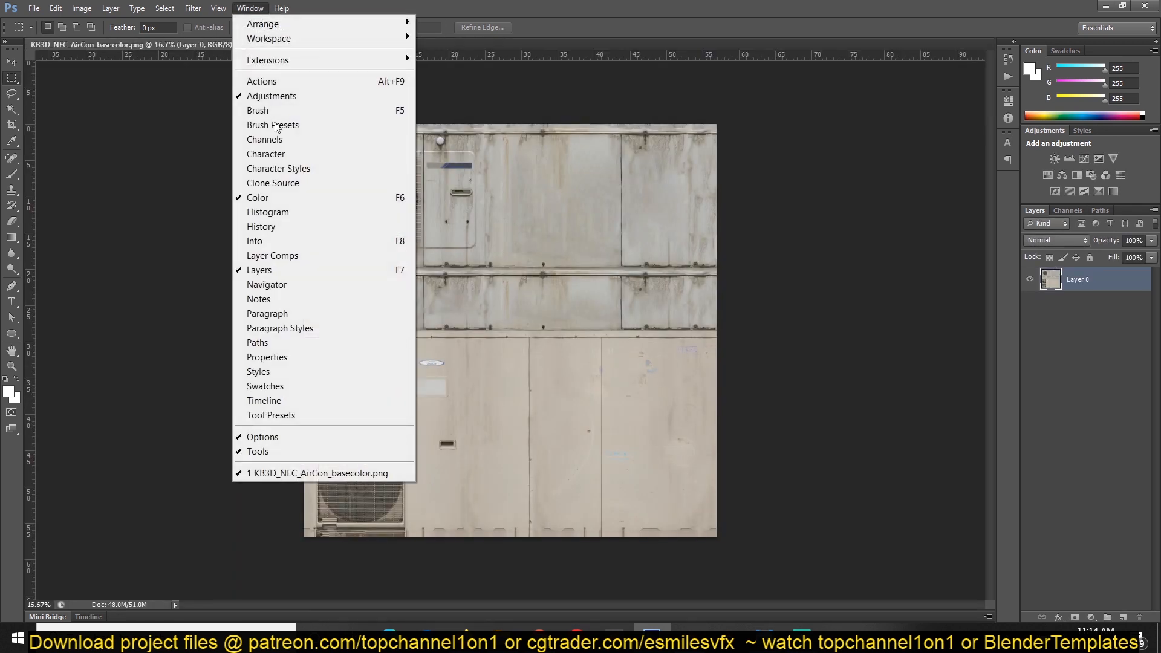
pyautogui.click(261, 81)
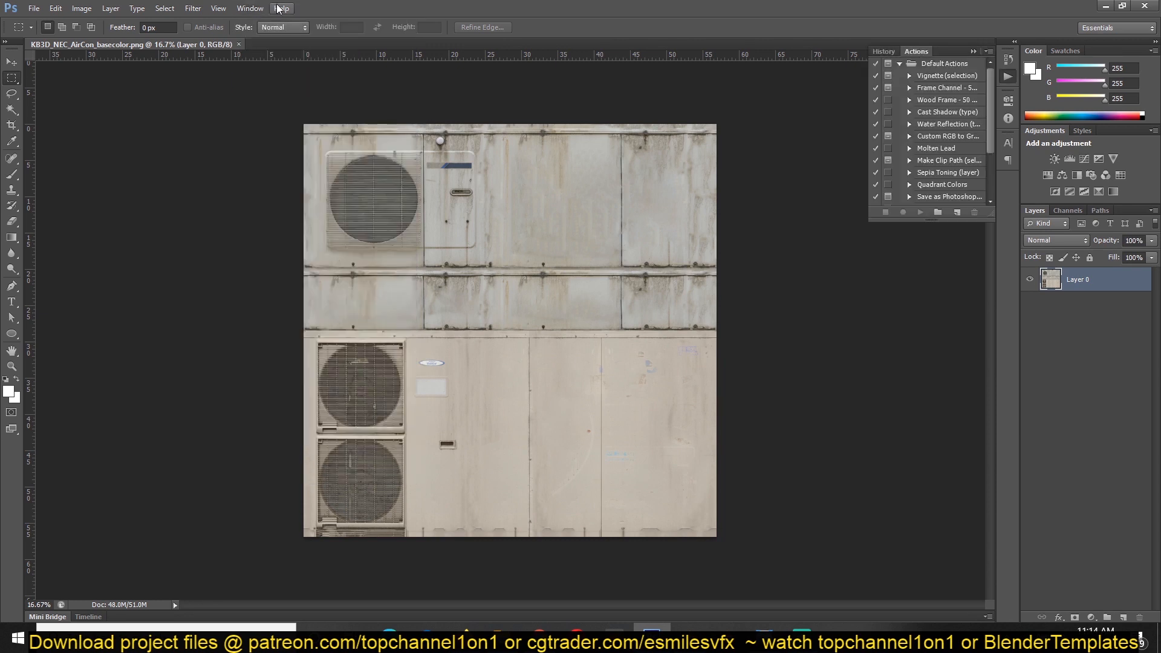
pyautogui.scroll(-3)
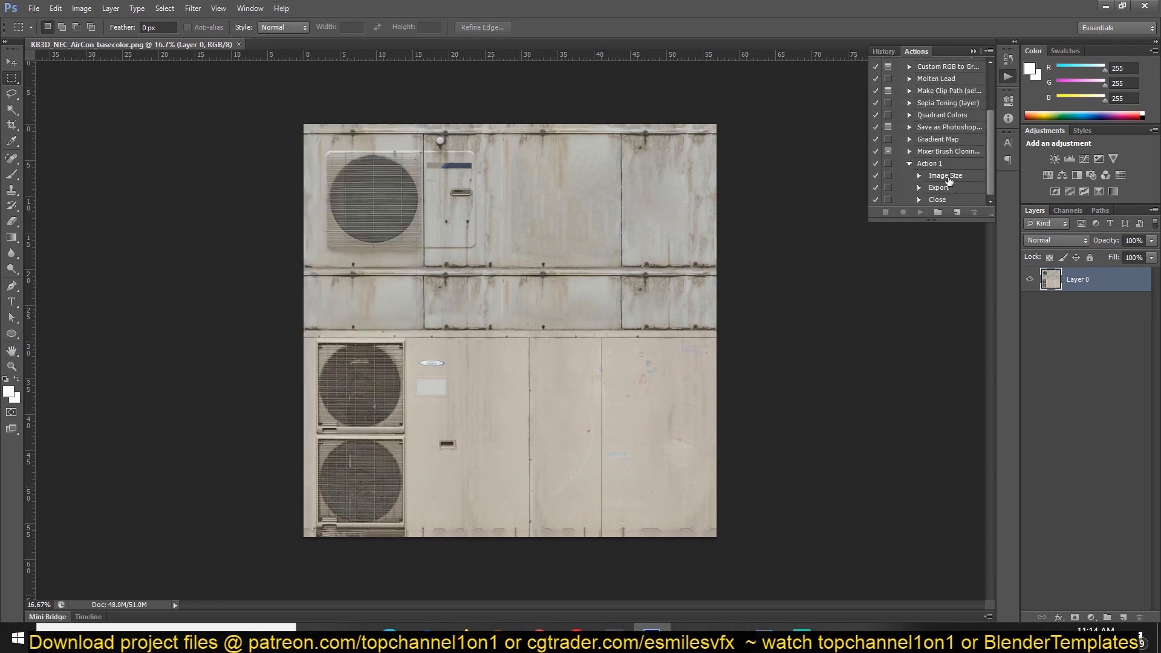
pyautogui.click(933, 213)
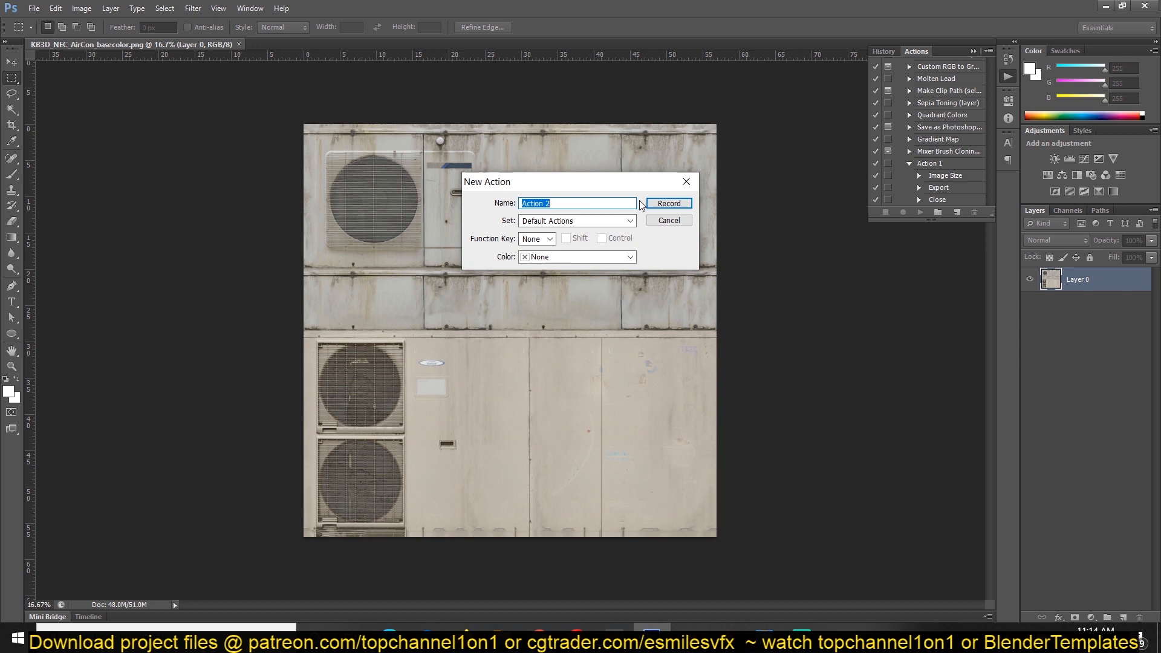
pyautogui.click(666, 203)
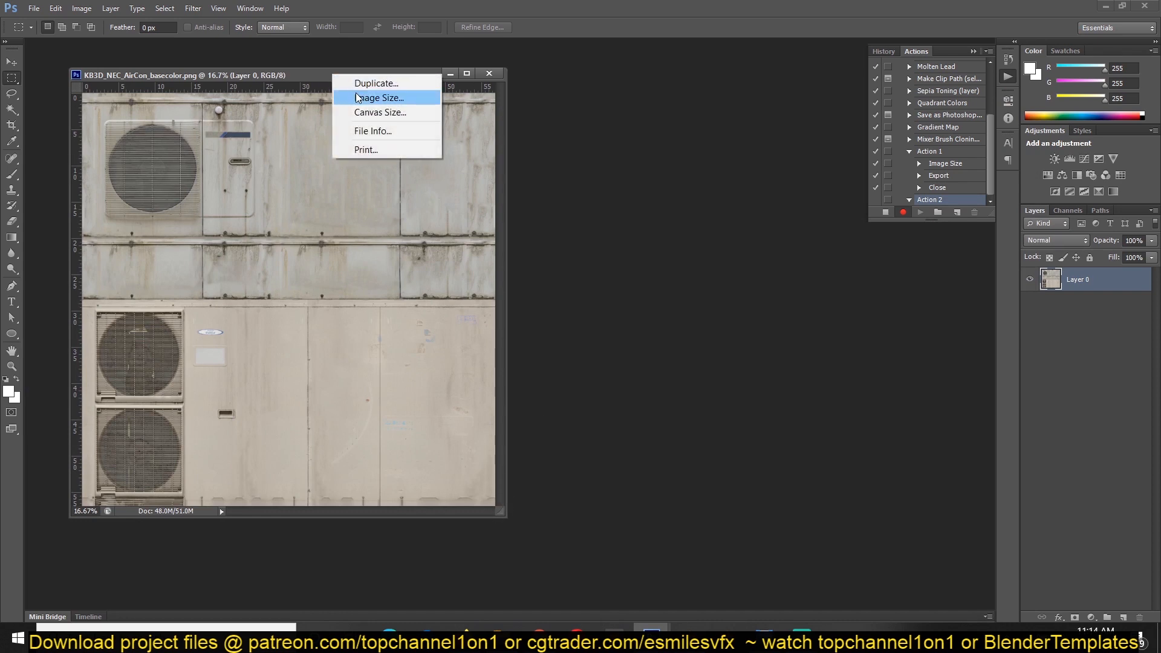
# Resize the AirCon texture to 2048 × 2048 pixels in Image Size.
pyautogui.click(378, 96)
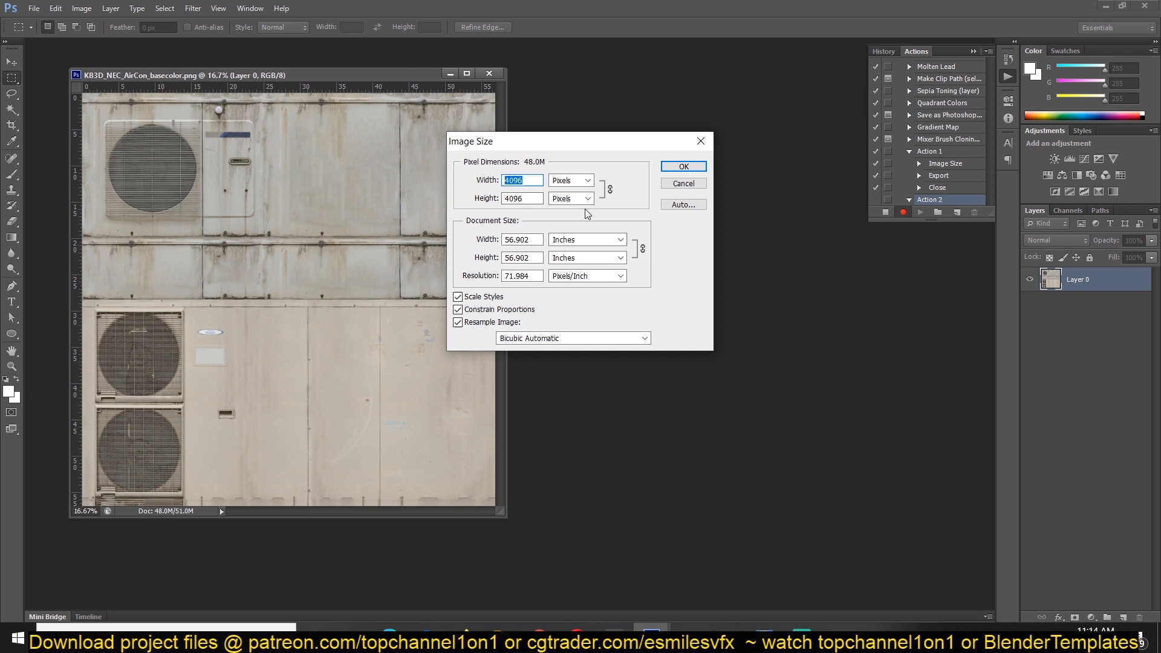
pyautogui.write('20')
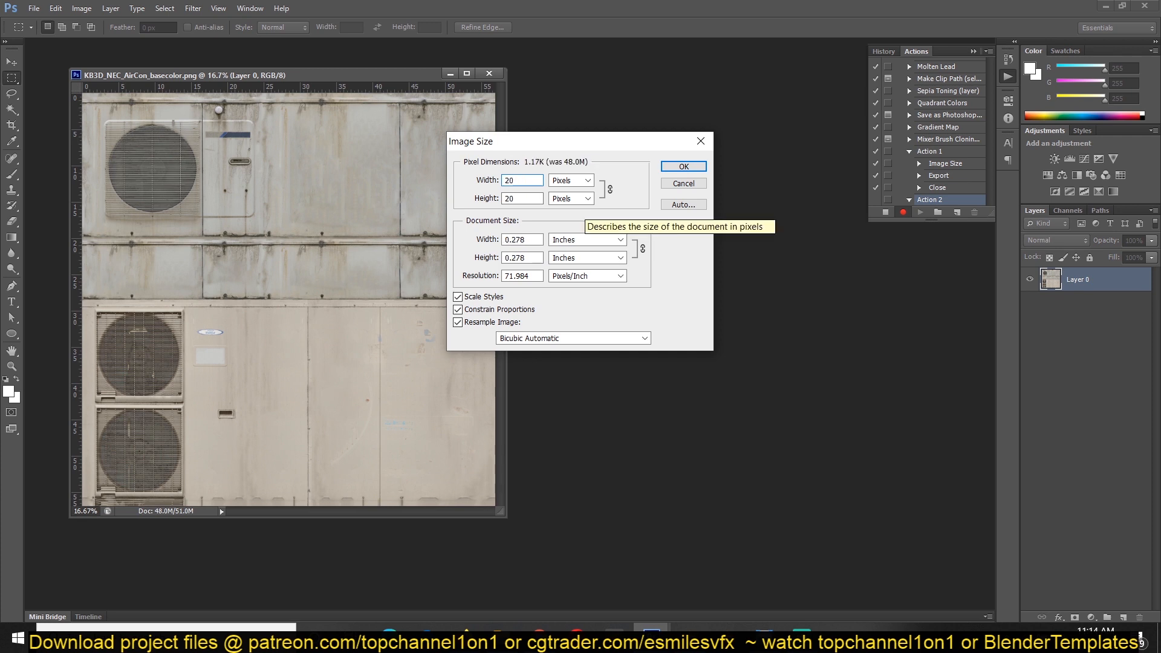
pyautogui.write('2048')
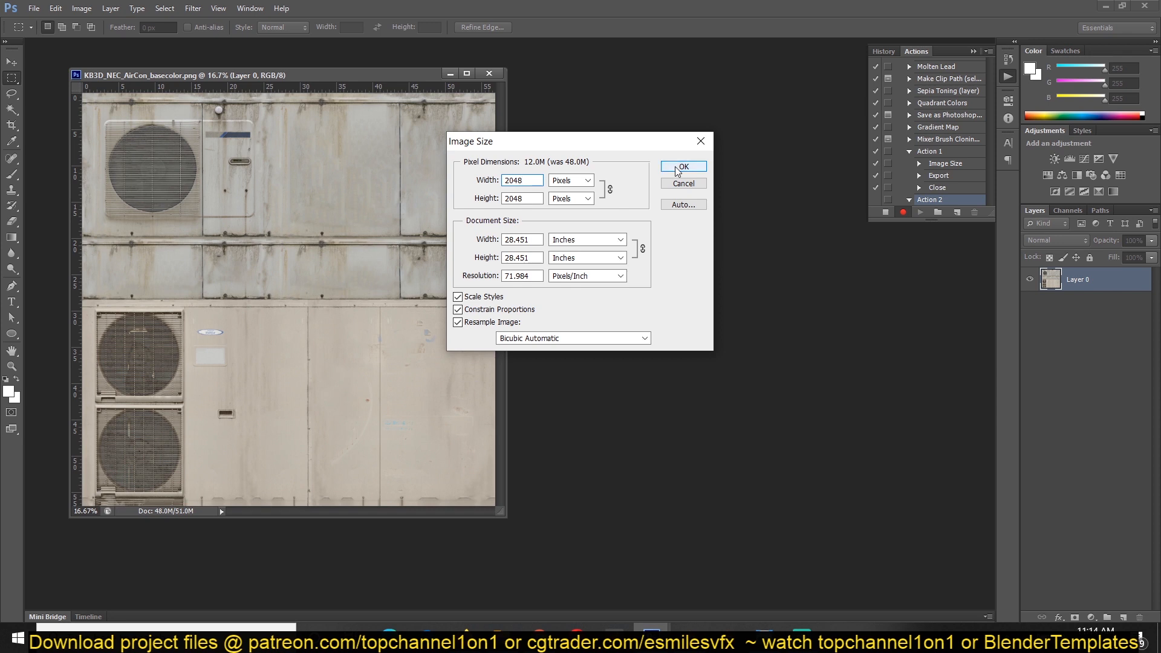
pyautogui.click(680, 165)
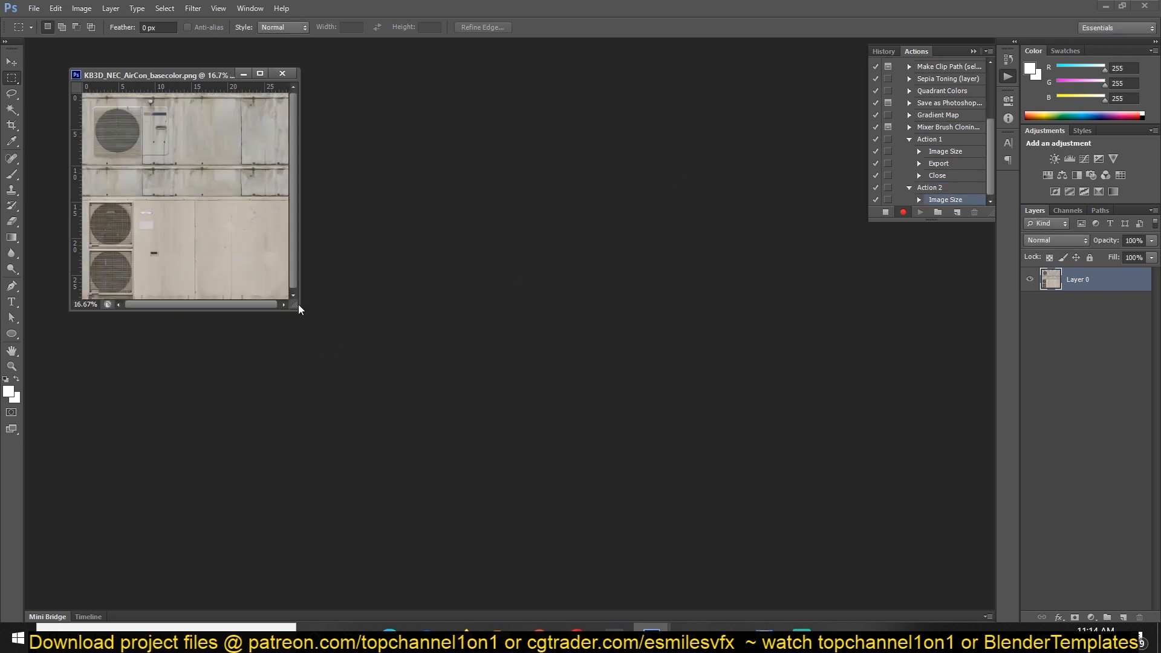
pyautogui.moveTo(362, 235)
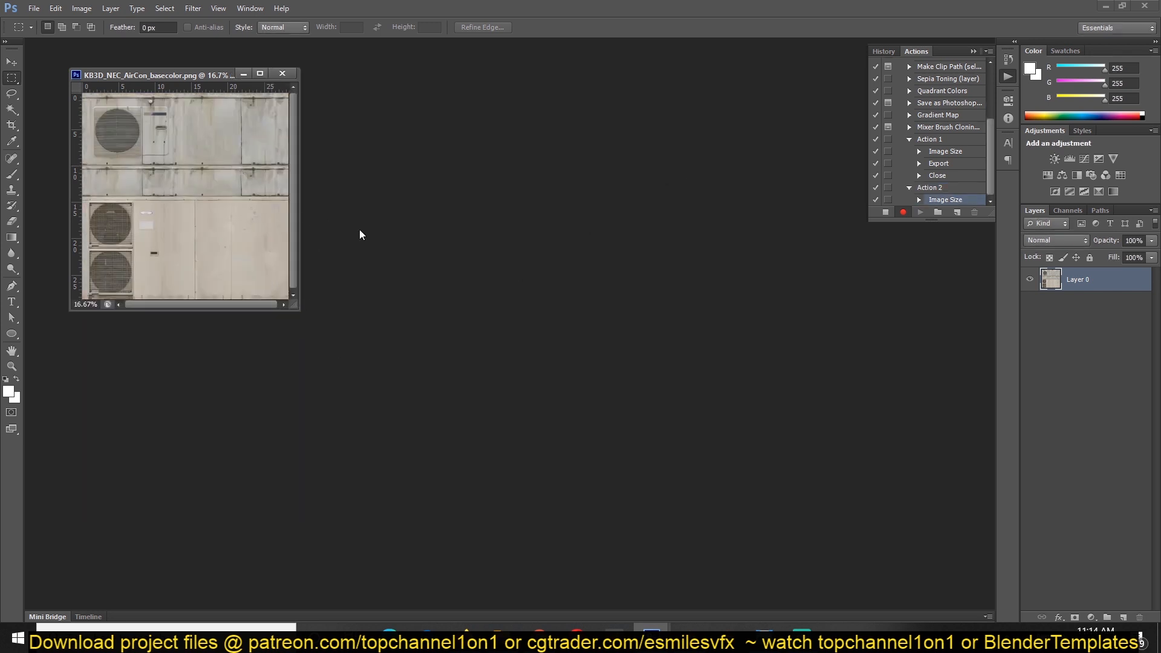
# Bring up the Save for Web dialog from the File menu.
pyautogui.click(34, 9)
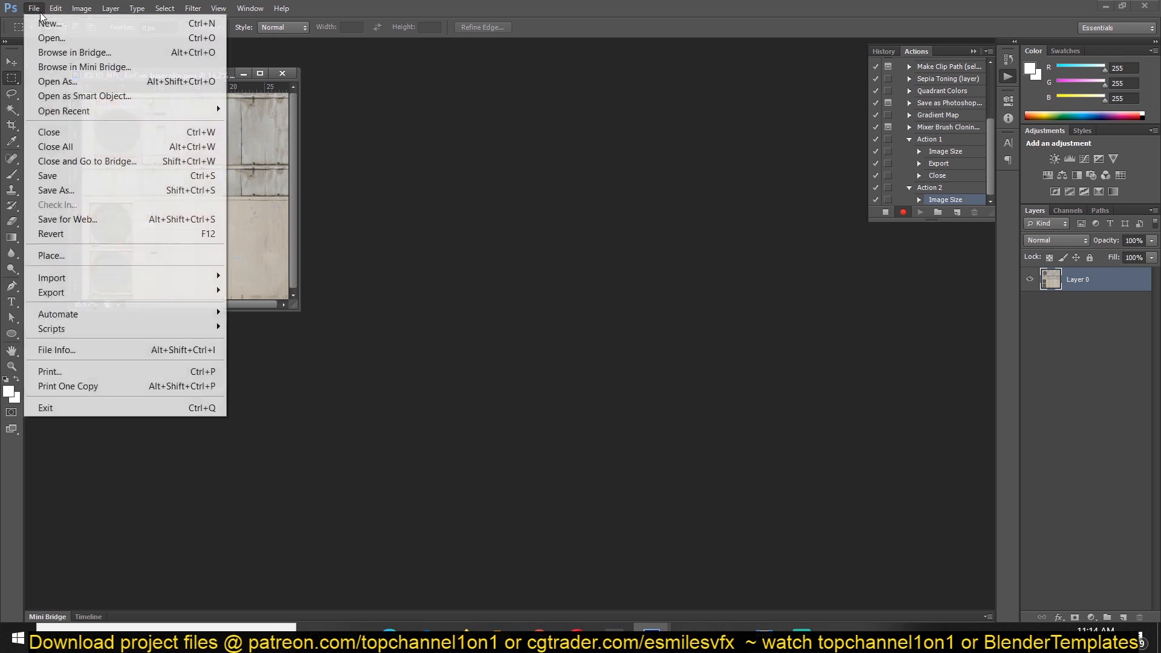
pyautogui.click(68, 219)
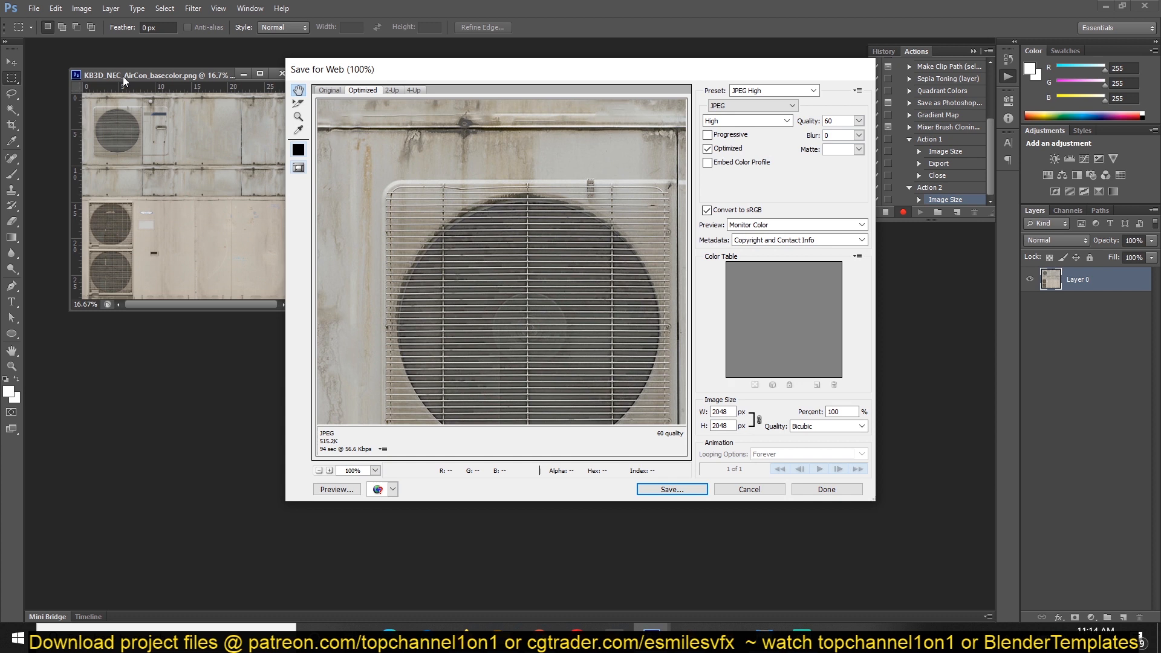
pyautogui.moveTo(200, 89)
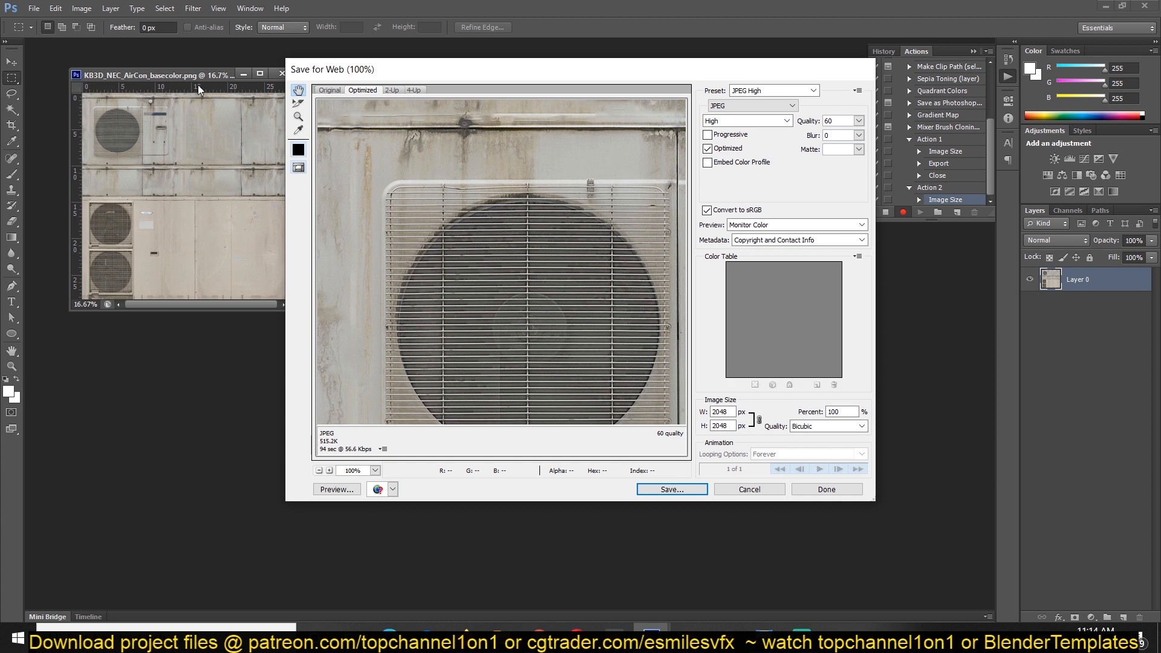
pyautogui.moveTo(666, 616)
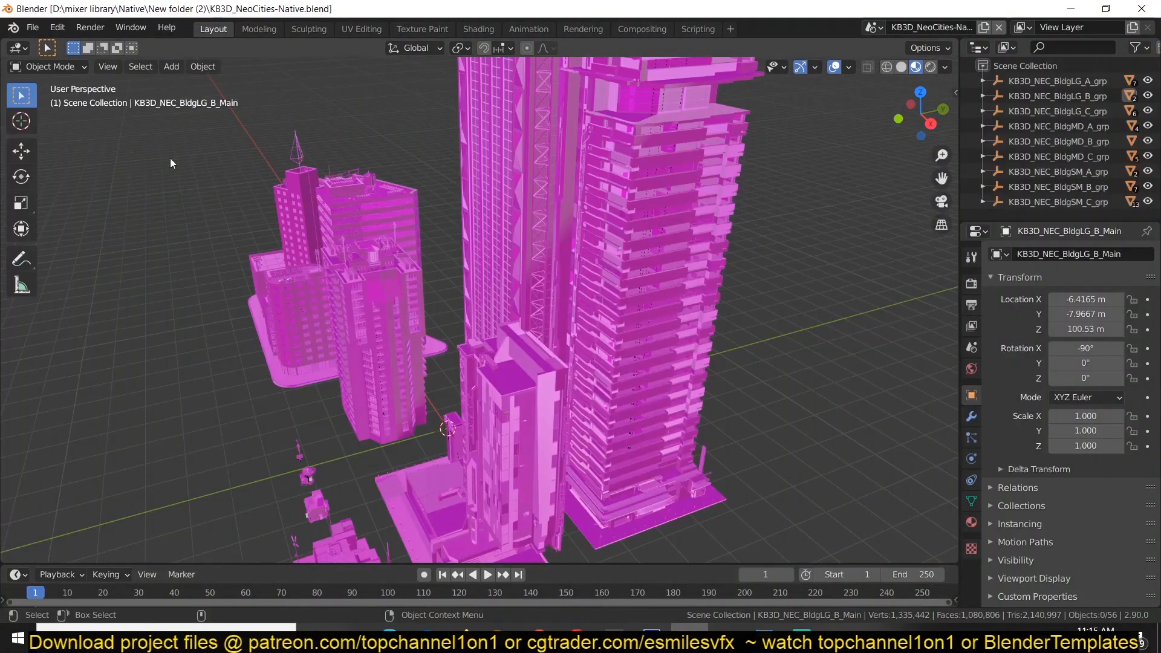
pyautogui.click(371, 248)
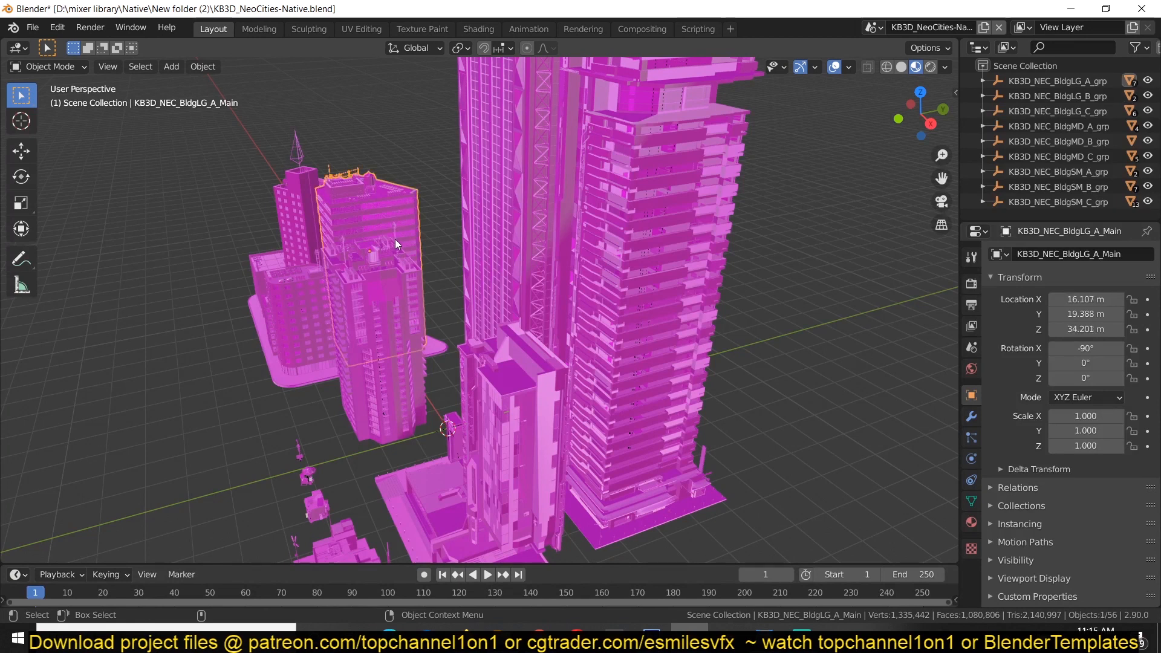
pyautogui.moveTo(827, 112)
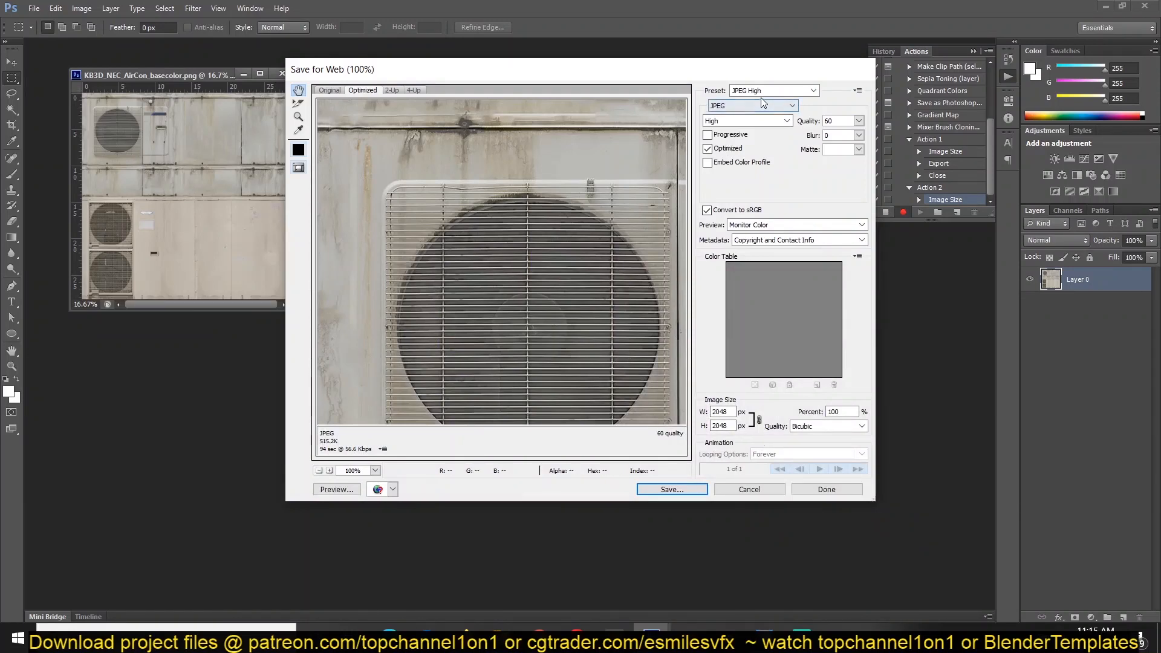
# Change the Save for Web export format from JPEG to PNG-24.
pyautogui.click(792, 90)
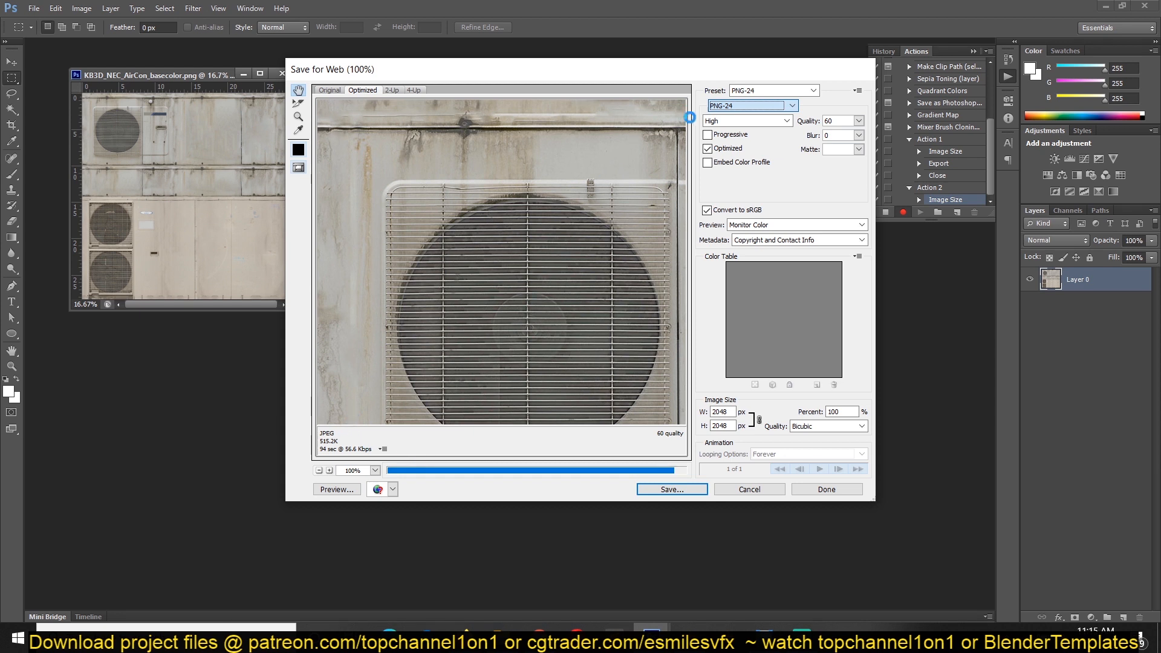
pyautogui.moveTo(367, 385)
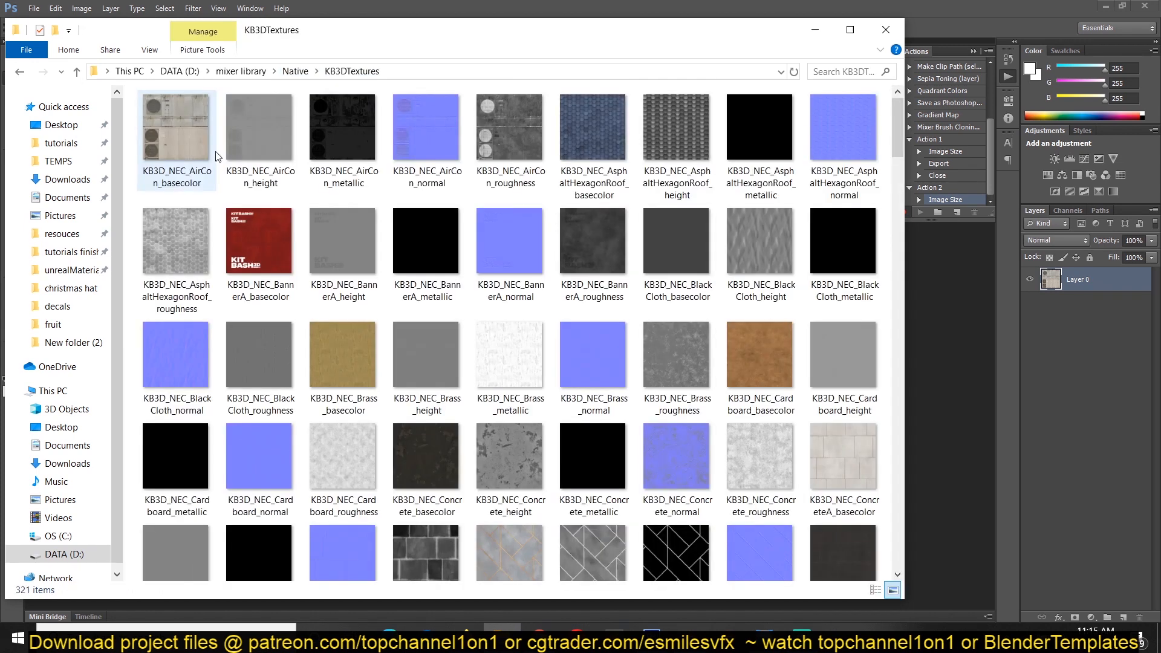
pyautogui.click(177, 127)
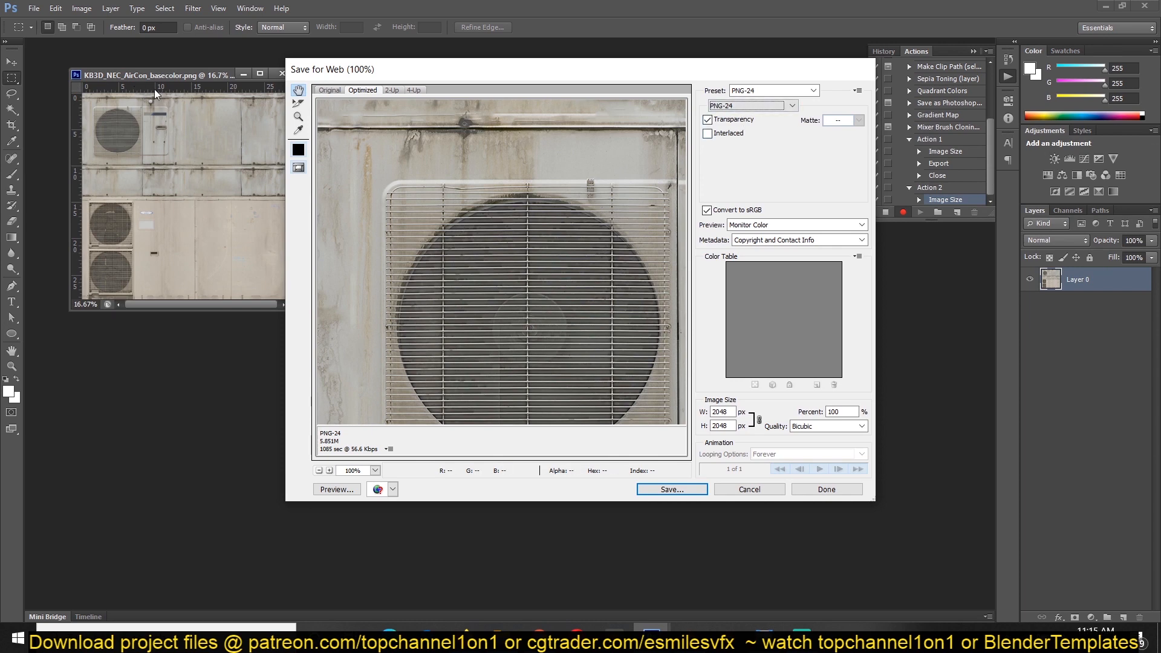
# Save the 2048-pixel PNG into mixer library > Native > New folder (2).
pyautogui.click(670, 488)
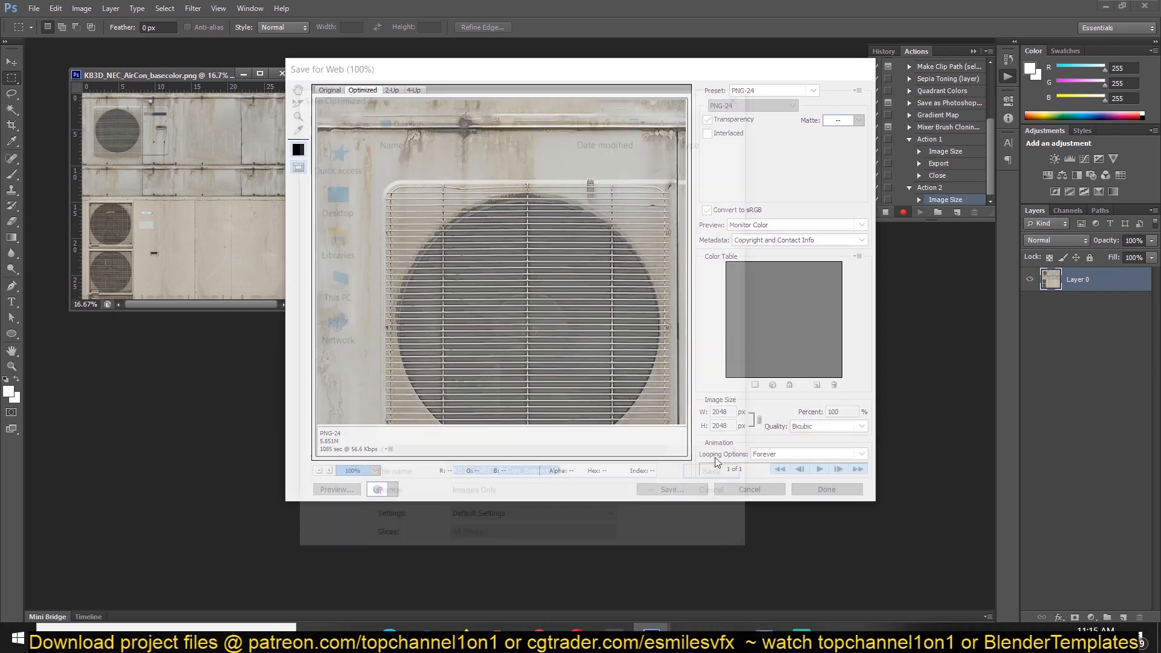
pyautogui.click(668, 490)
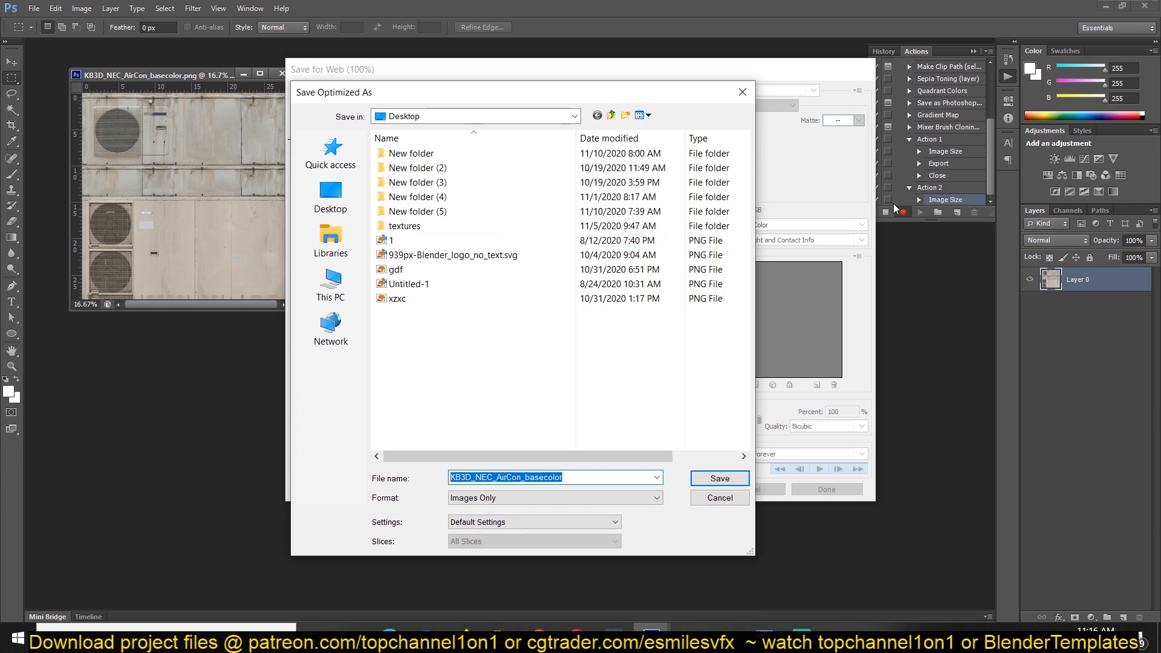
pyautogui.click(328, 283)
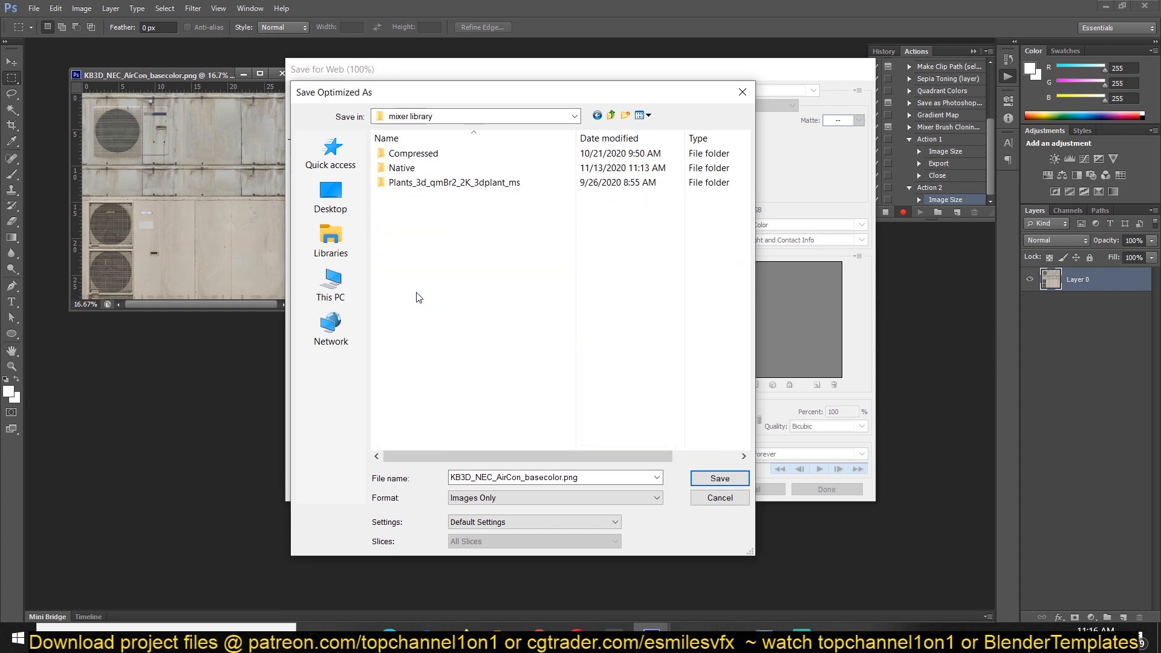
pyautogui.click(454, 183)
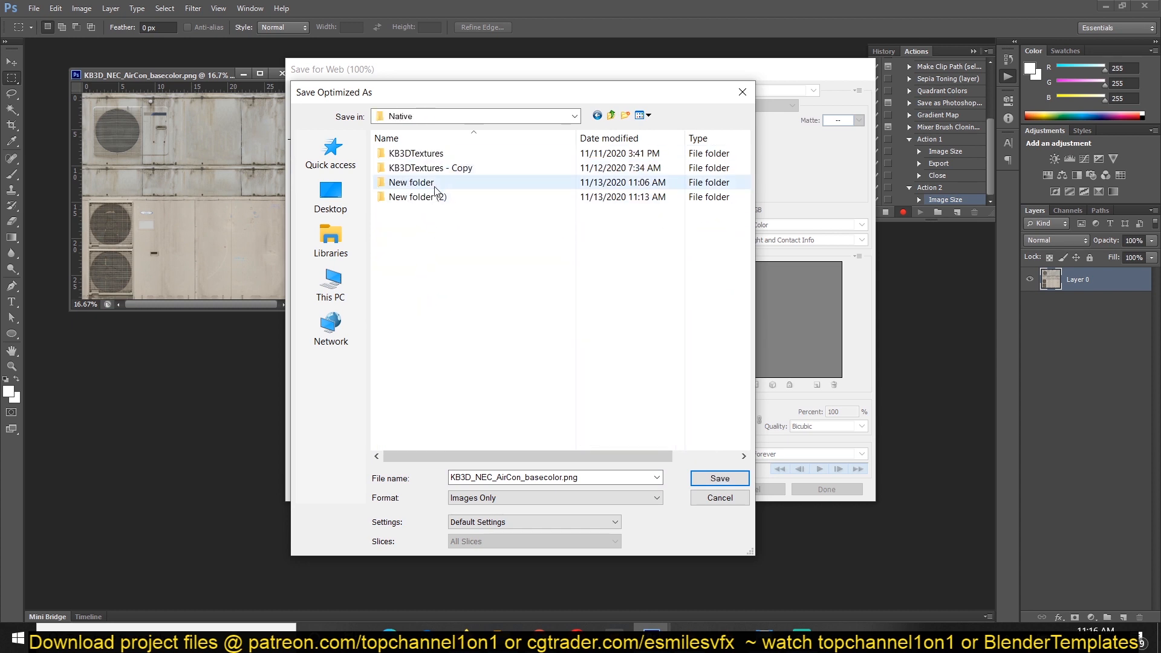
pyautogui.doubleClick(419, 196)
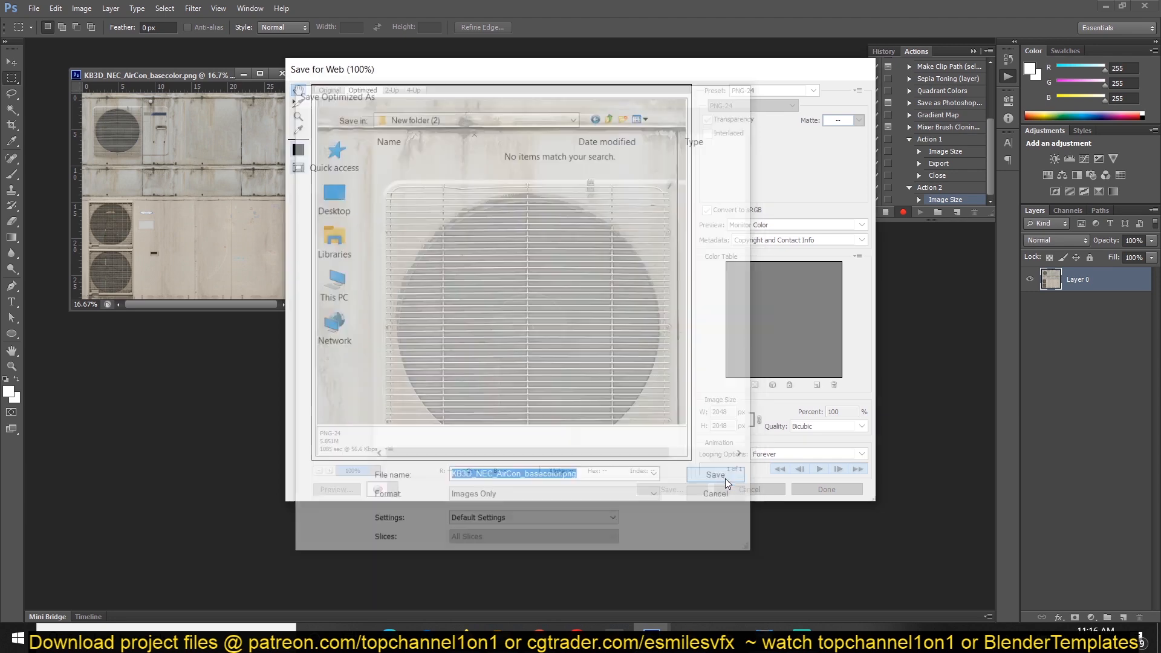
pyautogui.click(714, 475)
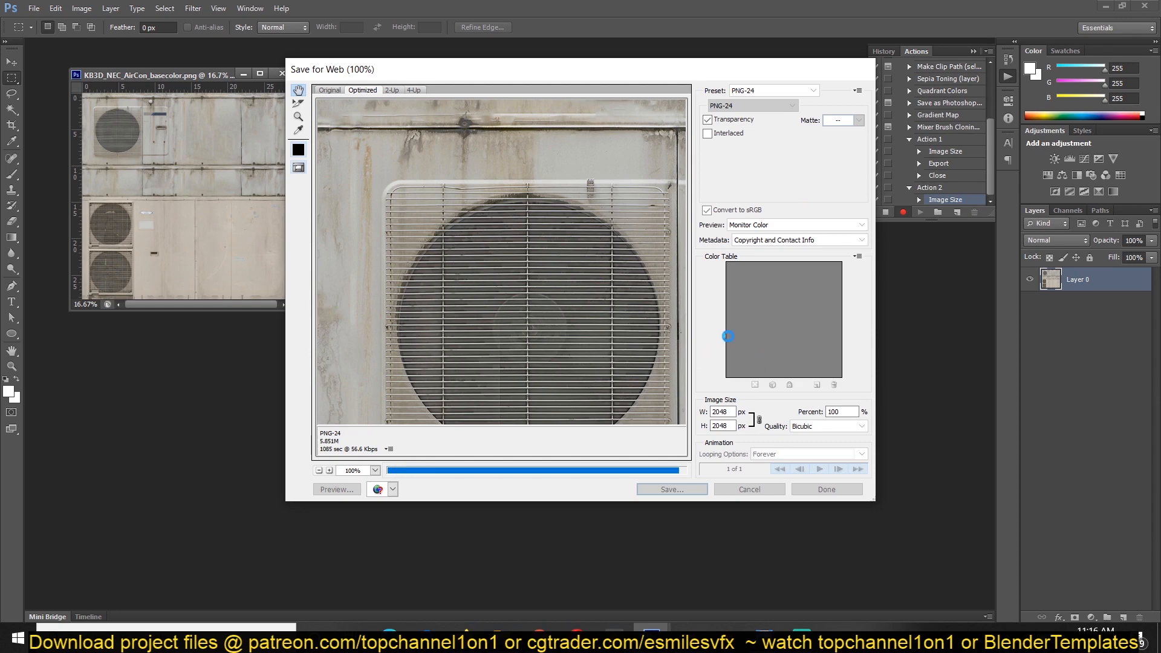
# Finish the export, then close the AirCon texture discarding changes to the original.
pyautogui.click(826, 489)
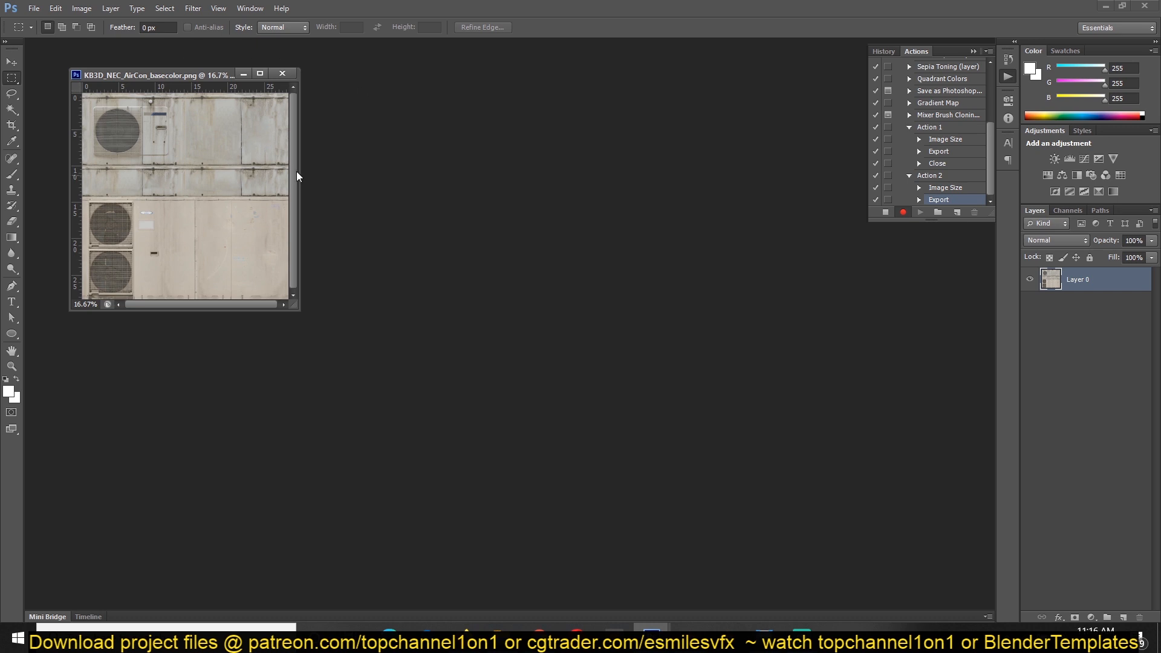
pyautogui.moveTo(436, 76)
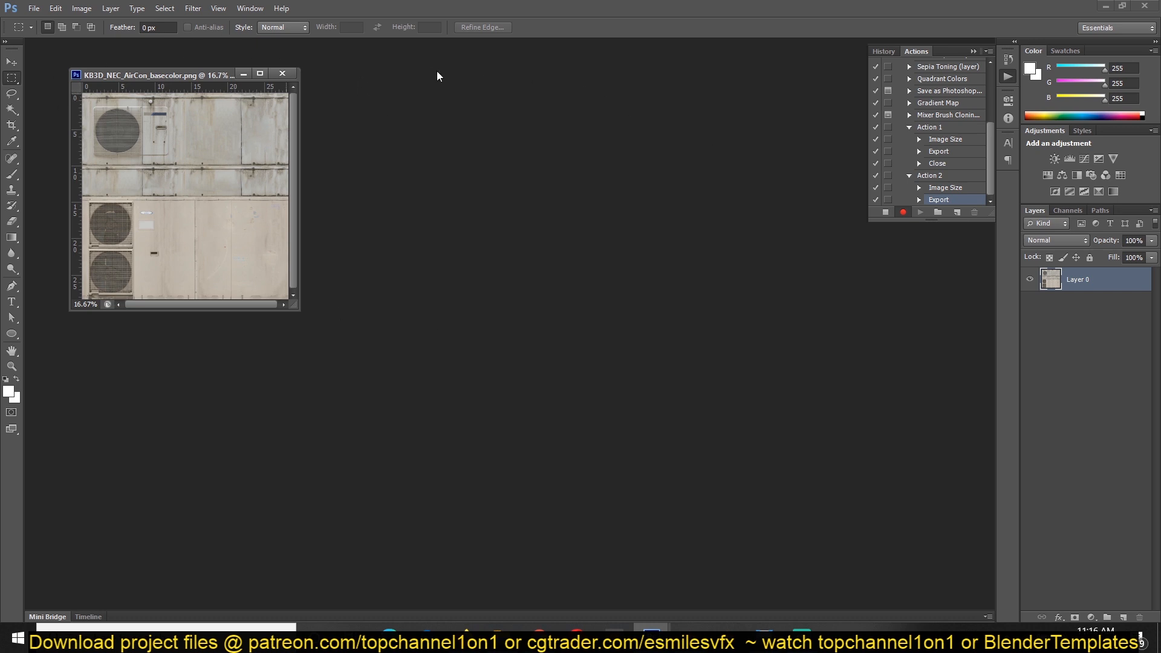
pyautogui.click(282, 74)
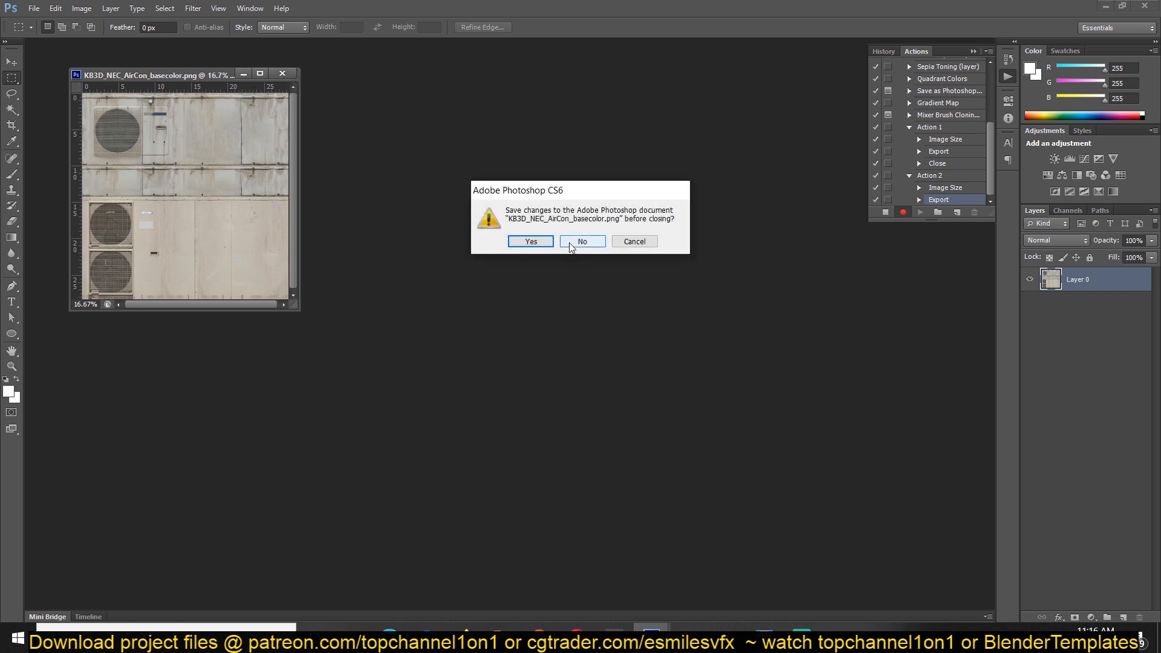
pyautogui.click(582, 241)
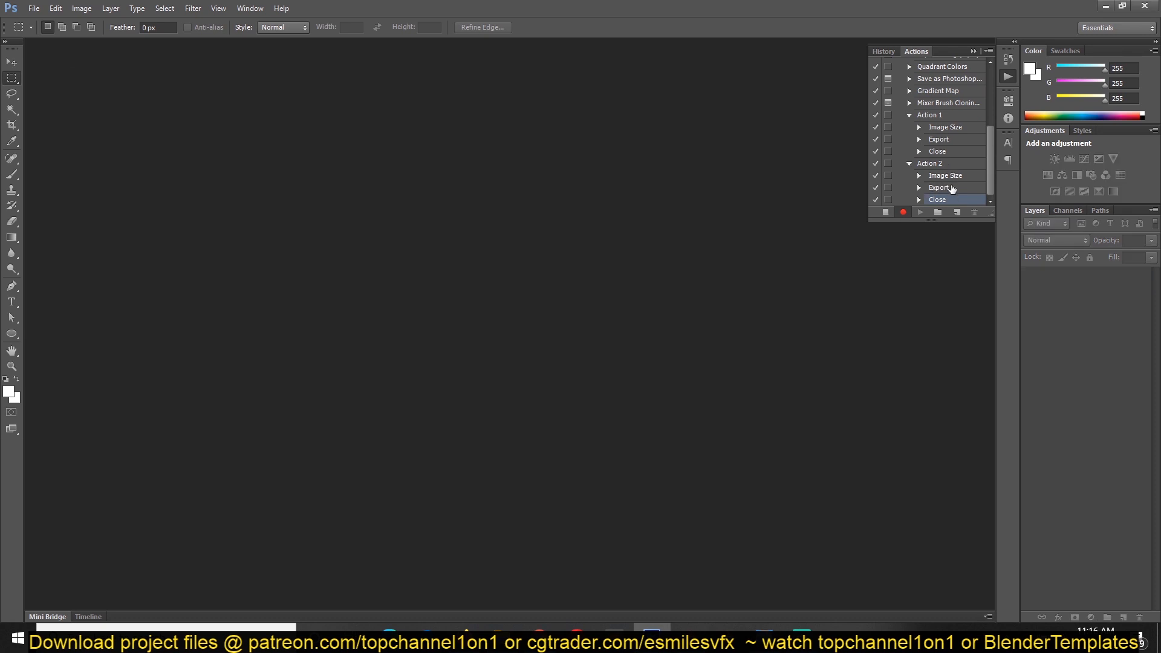
pyautogui.moveTo(946, 186)
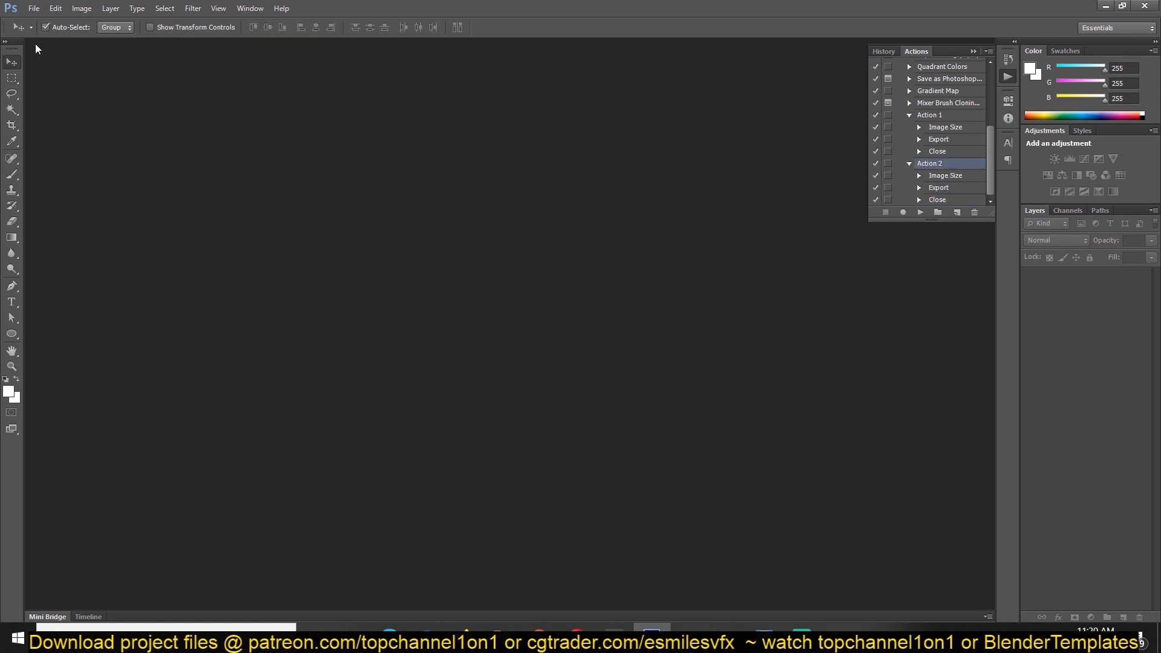
# Load KB3D_NEC_AirCon_height from the KB3DTextures folder and play Action 2 on it.
pyautogui.click(34, 8)
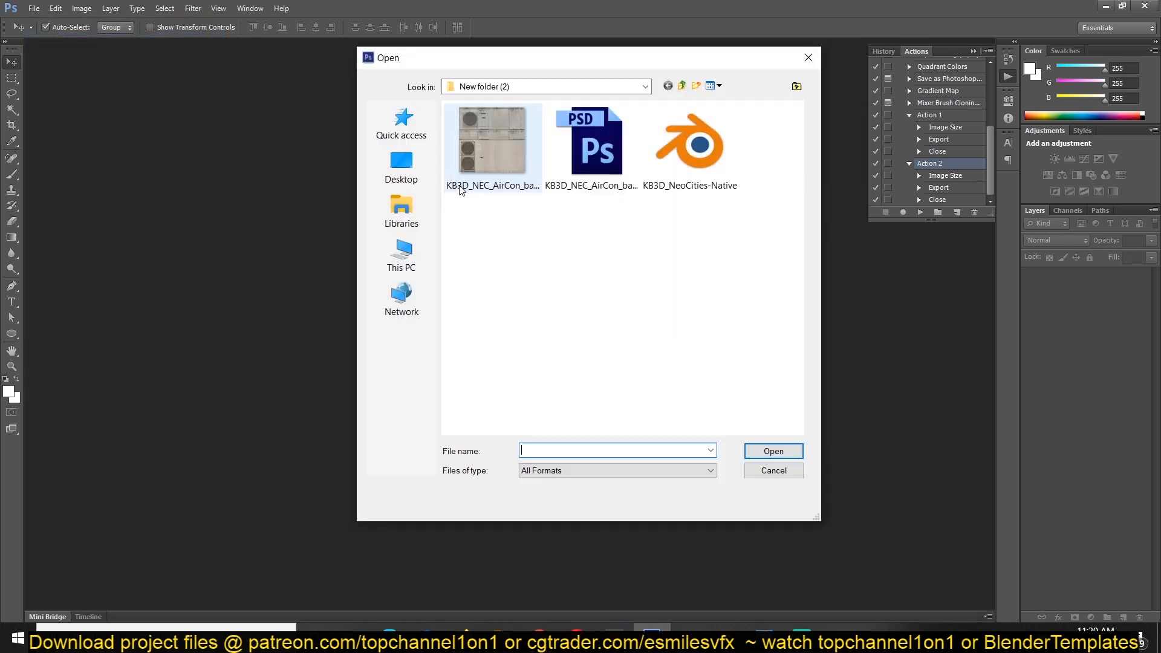
pyautogui.click(681, 86)
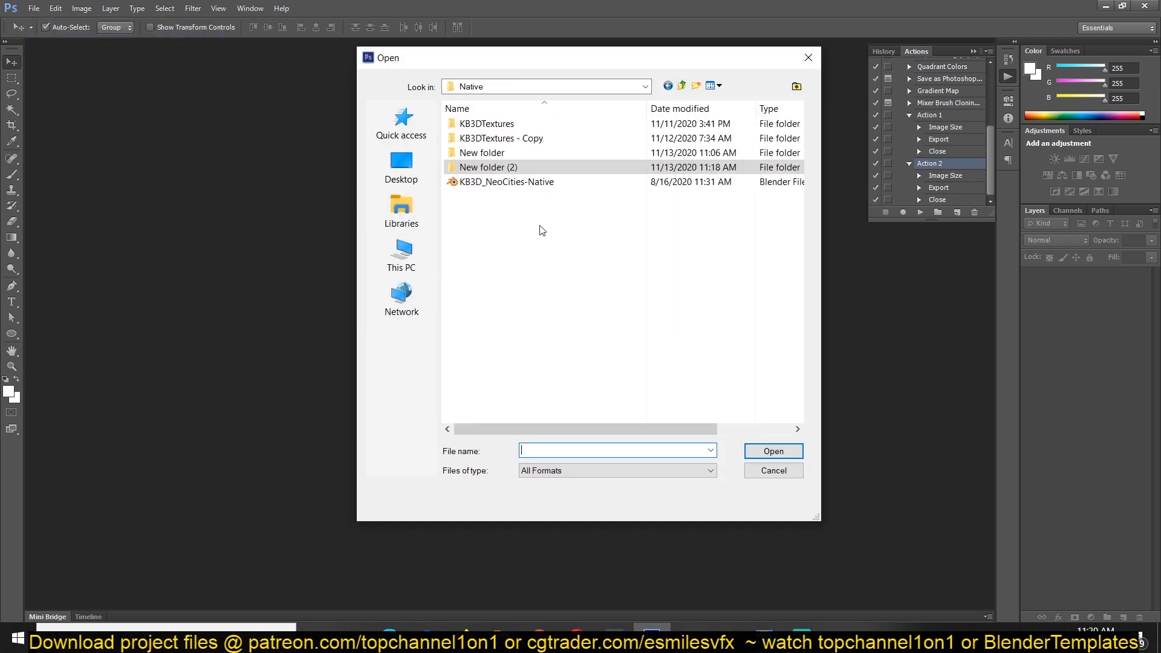
pyautogui.click(486, 123)
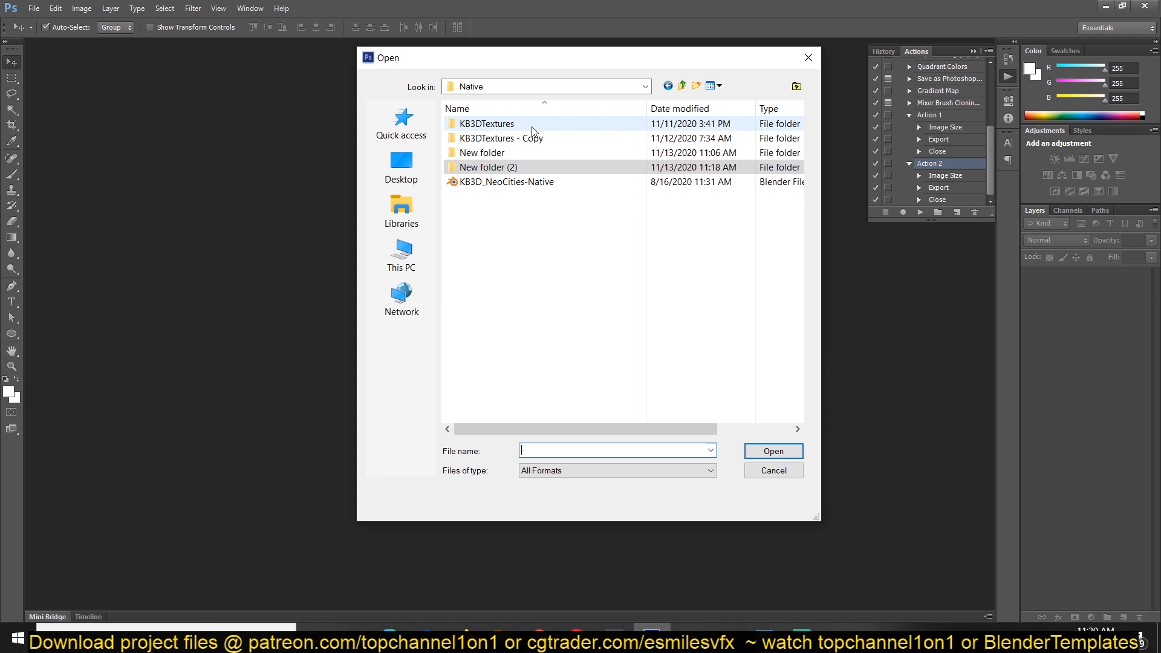
pyautogui.doubleClick(485, 123)
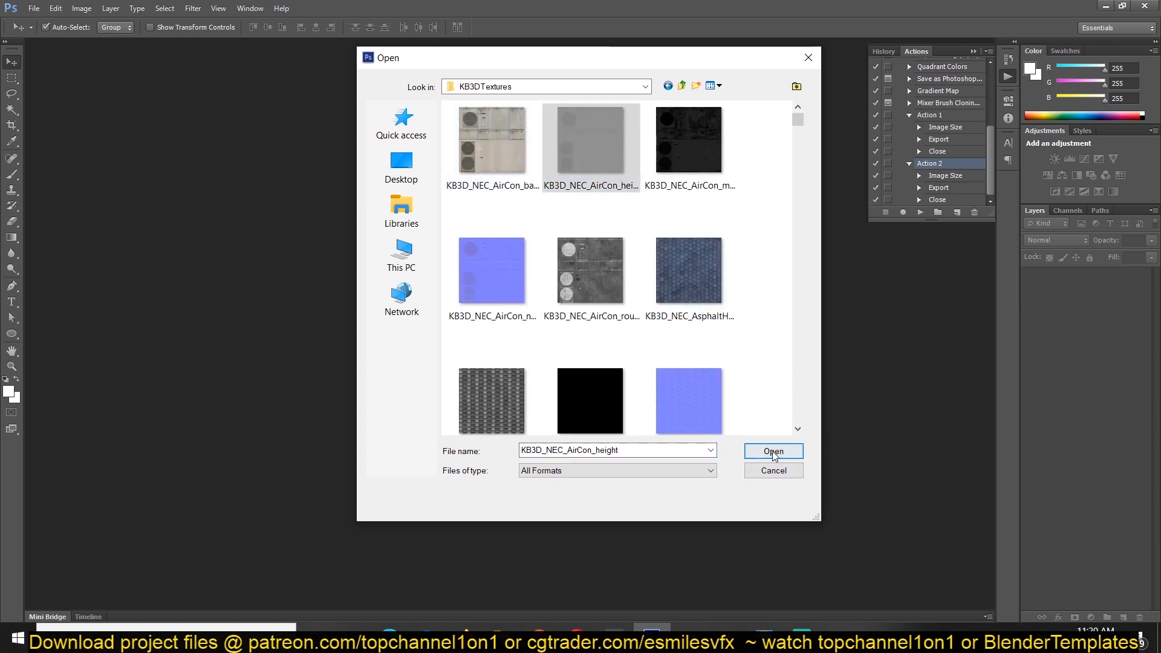
pyautogui.click(772, 452)
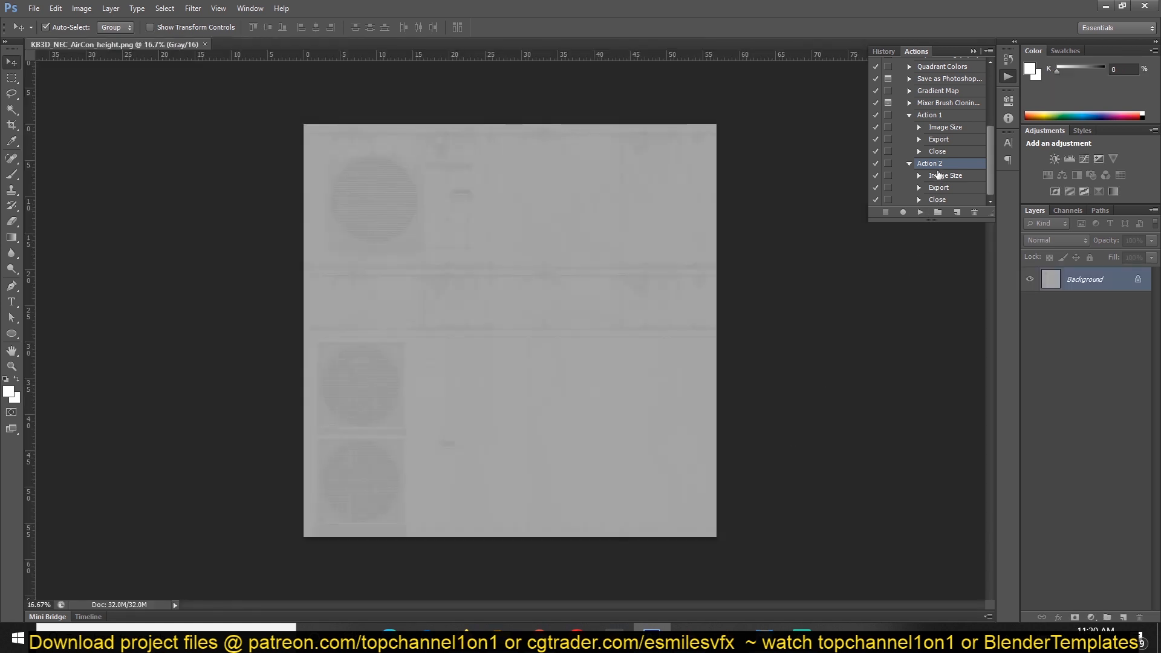
pyautogui.click(920, 213)
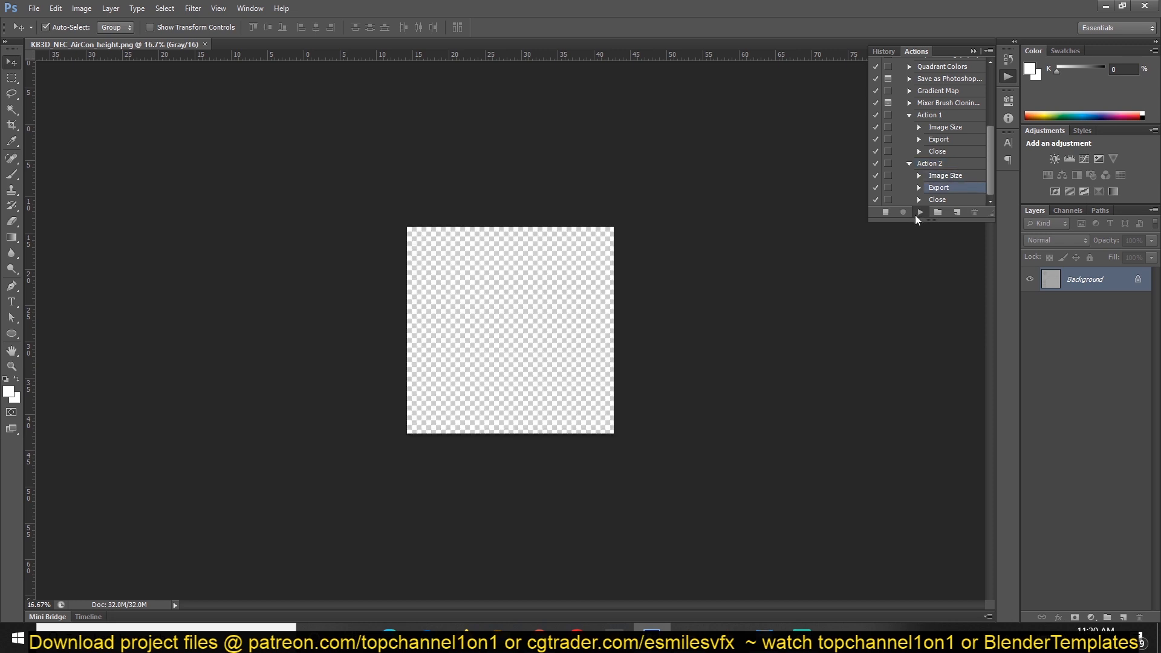
pyautogui.moveTo(946, 196)
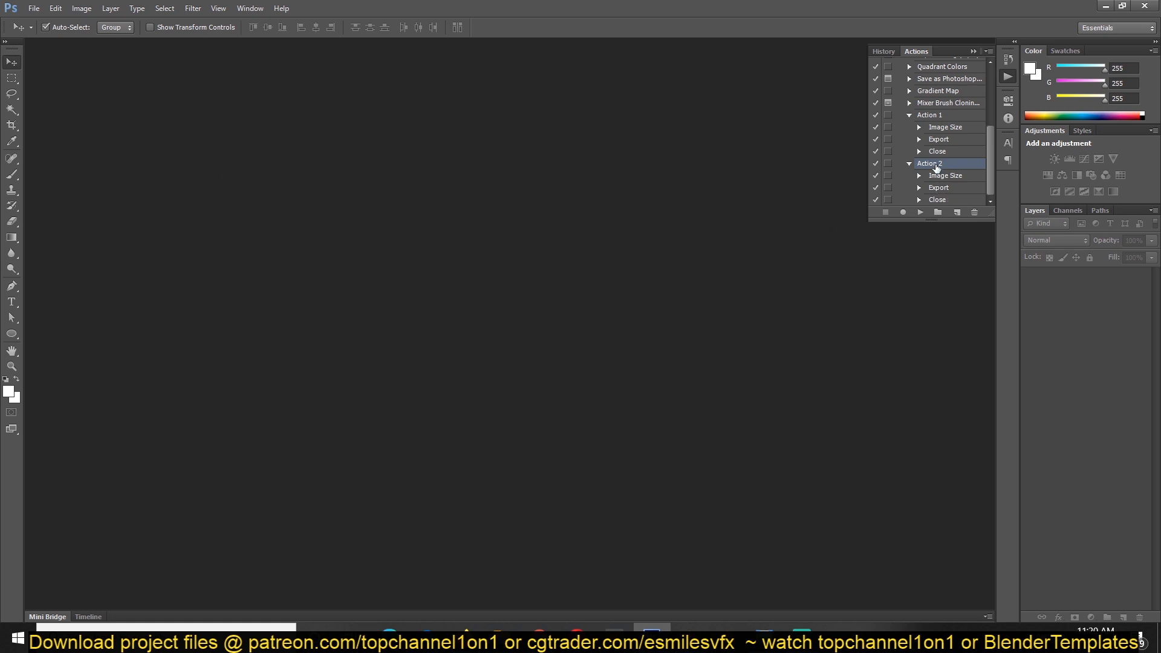
pyautogui.moveTo(936, 201)
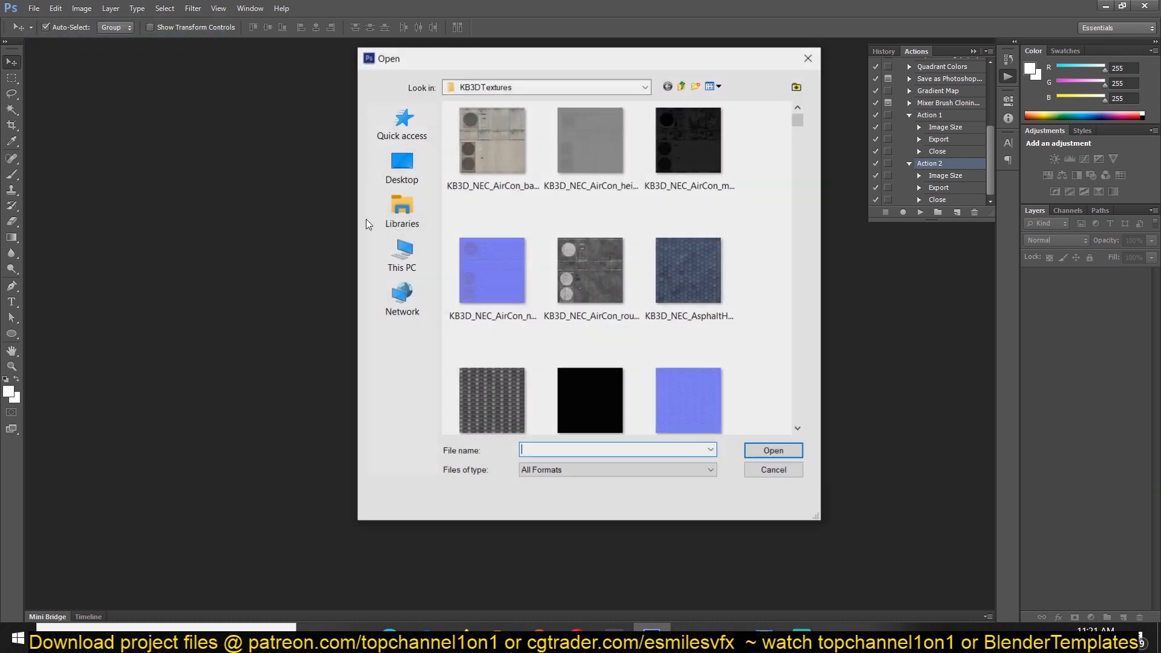
# Check New folder (2) in Explorer and delete the KB3D_NEC_AirCon_metallic test output.
pyautogui.doubleClick(688, 140)
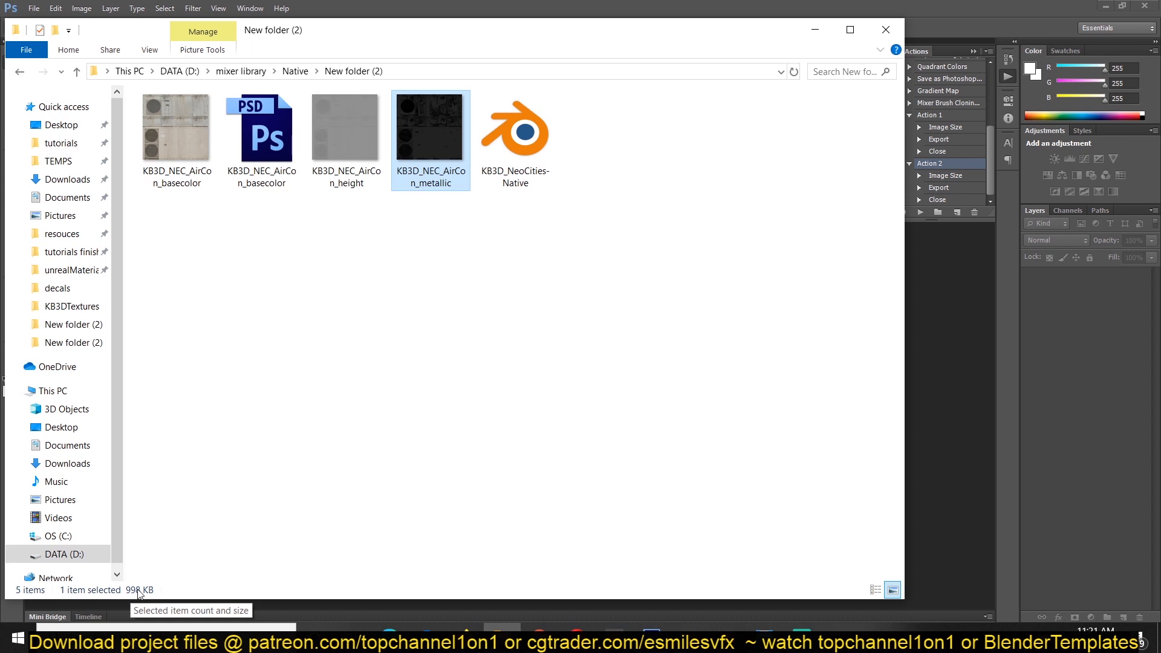
pyautogui.rightClick(431, 125)
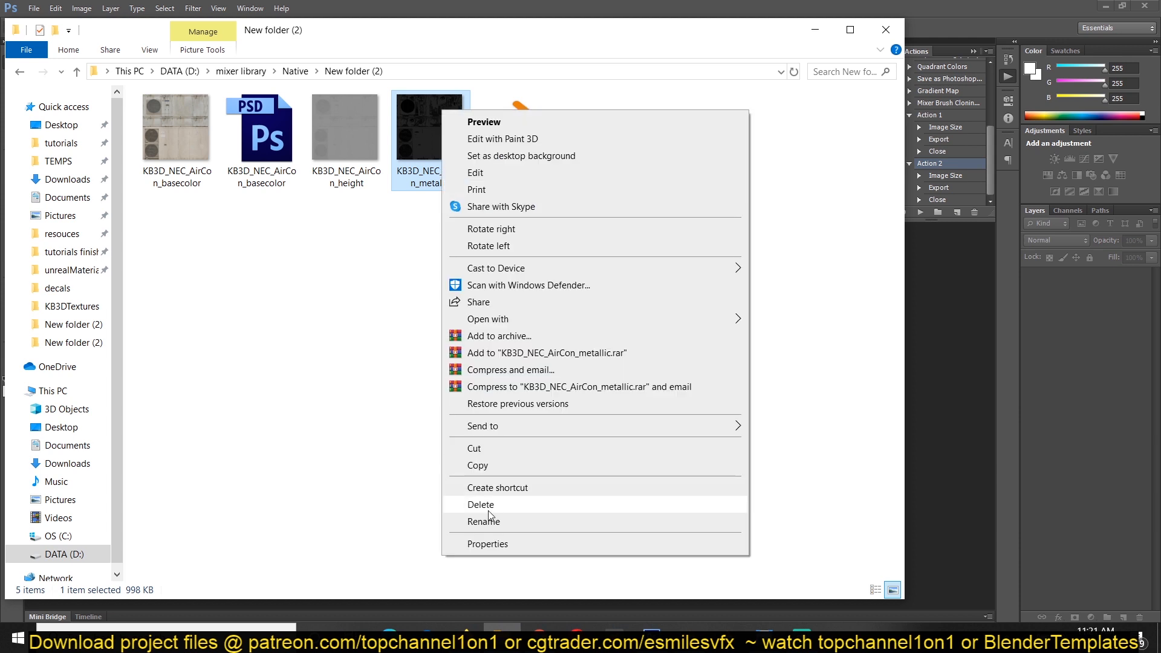
pyautogui.click(486, 543)
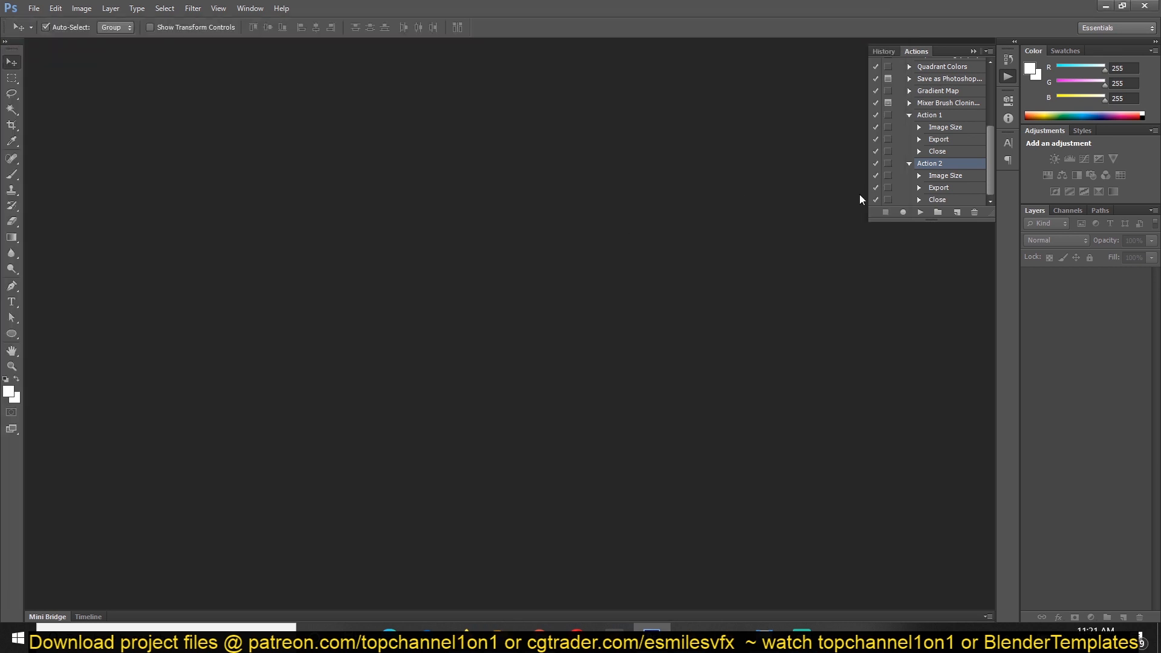
# Select every texture file in KB3DTextures and load them all as documents.
pyautogui.click(34, 9)
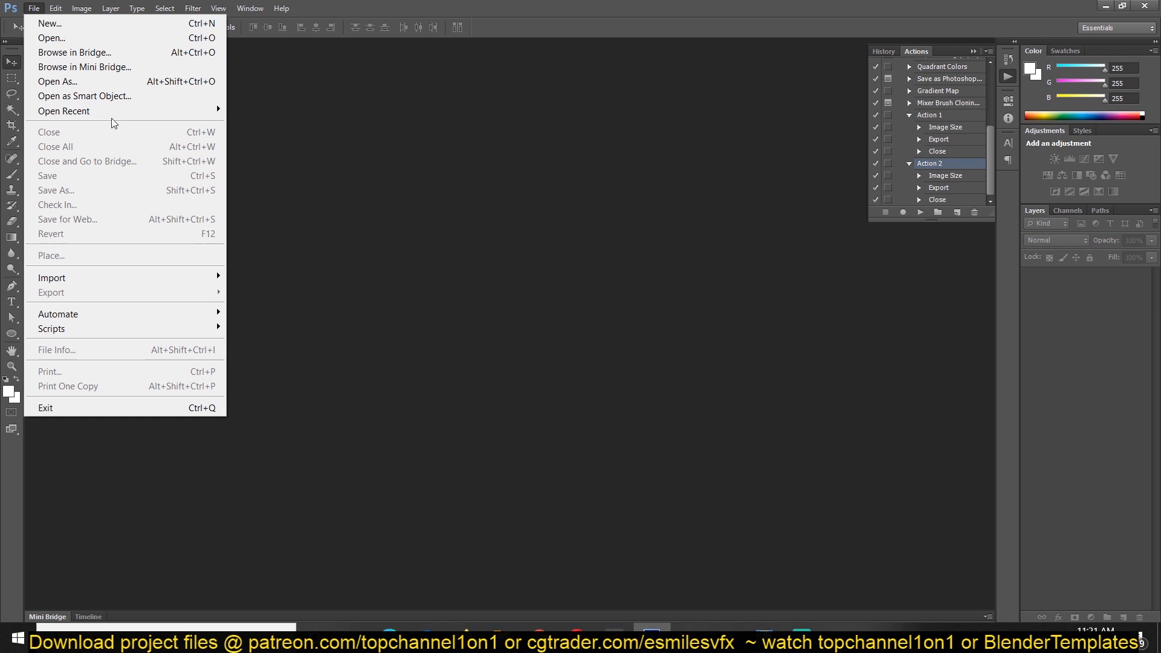
pyautogui.click(50, 38)
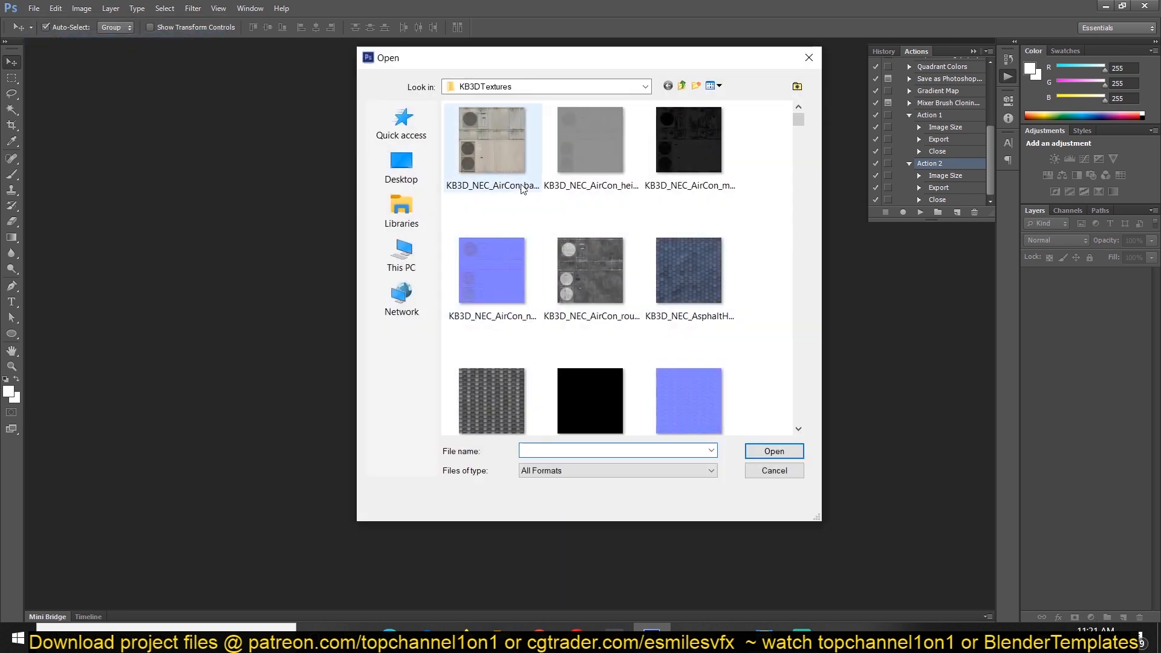
pyautogui.click(491, 139)
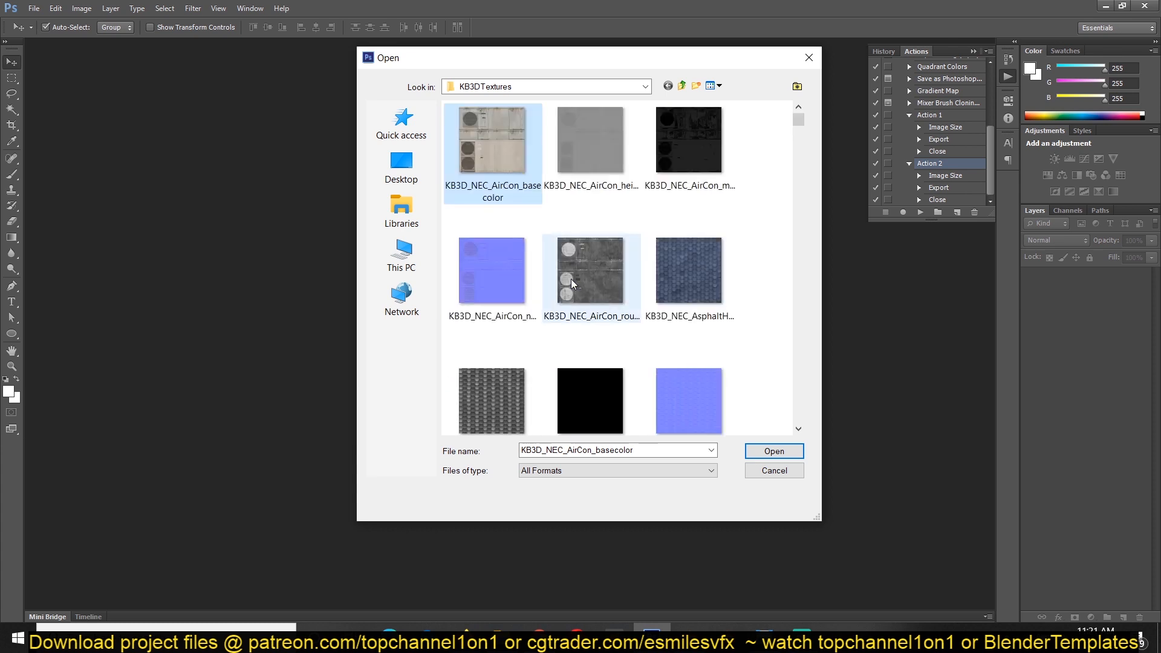
pyautogui.moveTo(580, 294)
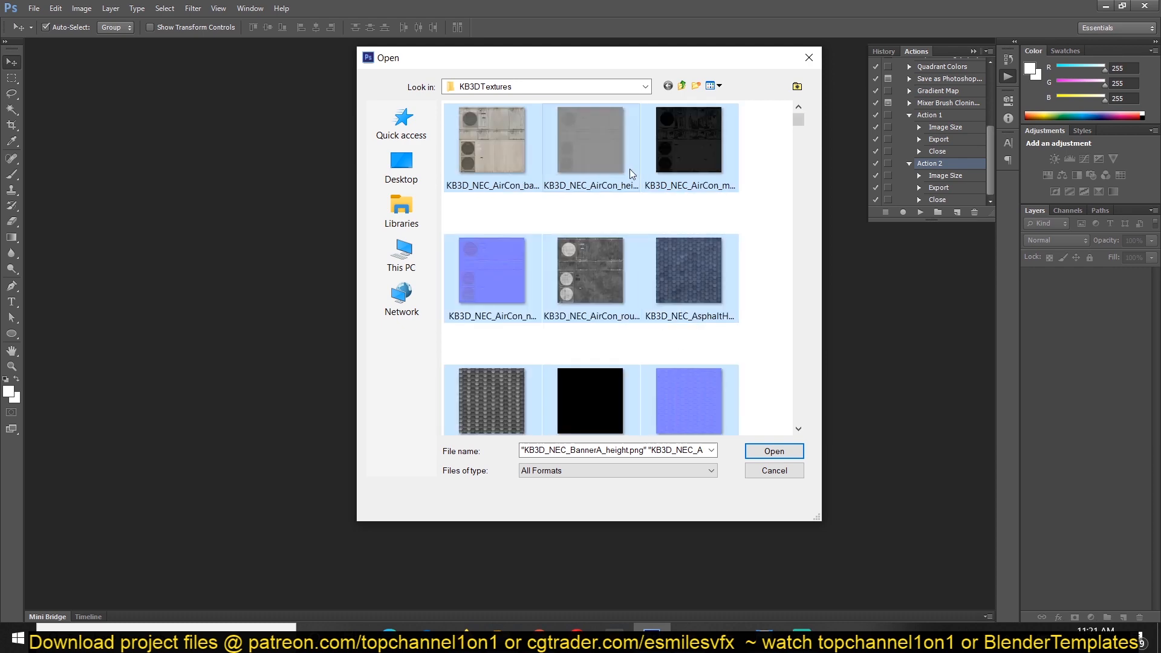
pyautogui.click(773, 451)
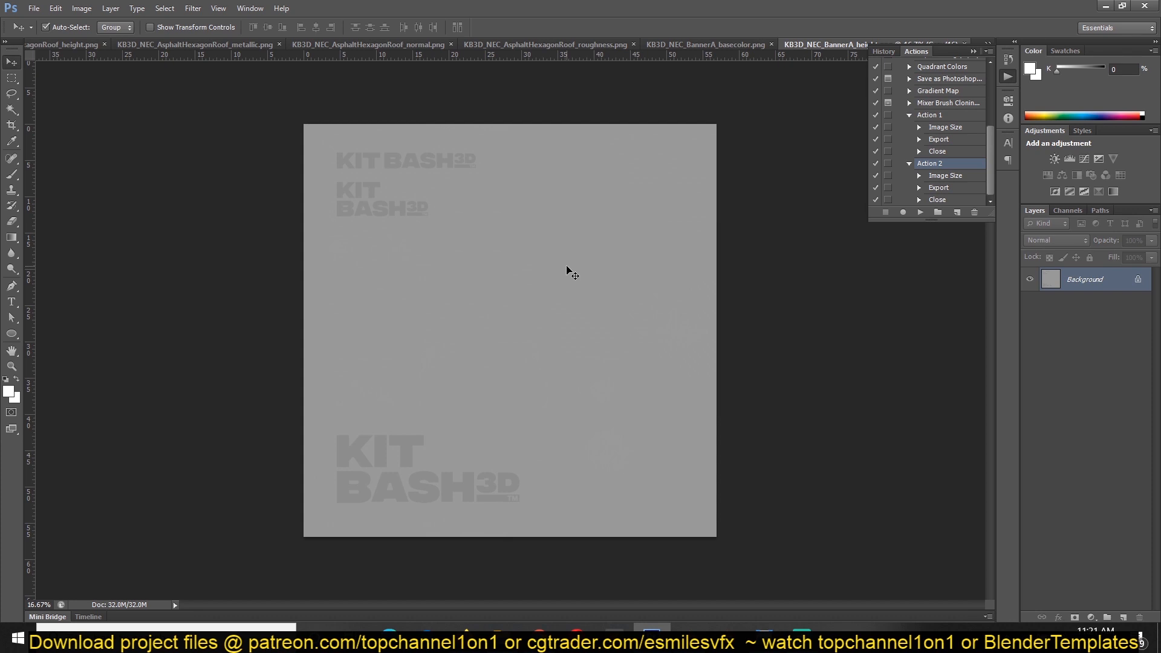
pyautogui.moveTo(843, 163)
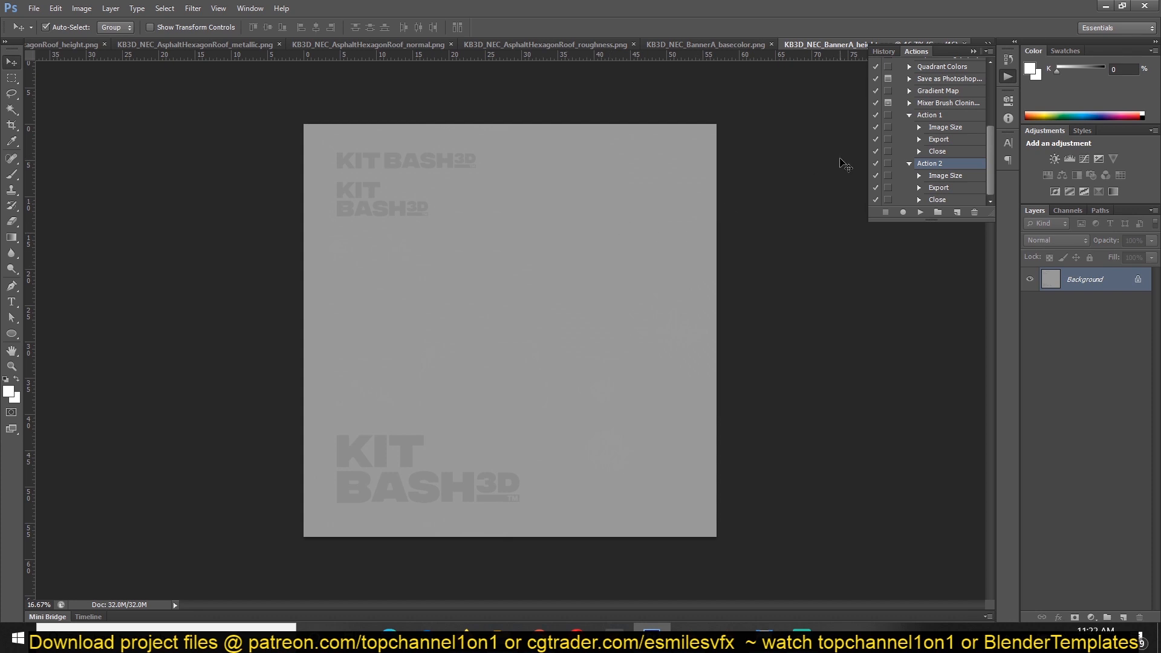
pyautogui.moveTo(437, 107)
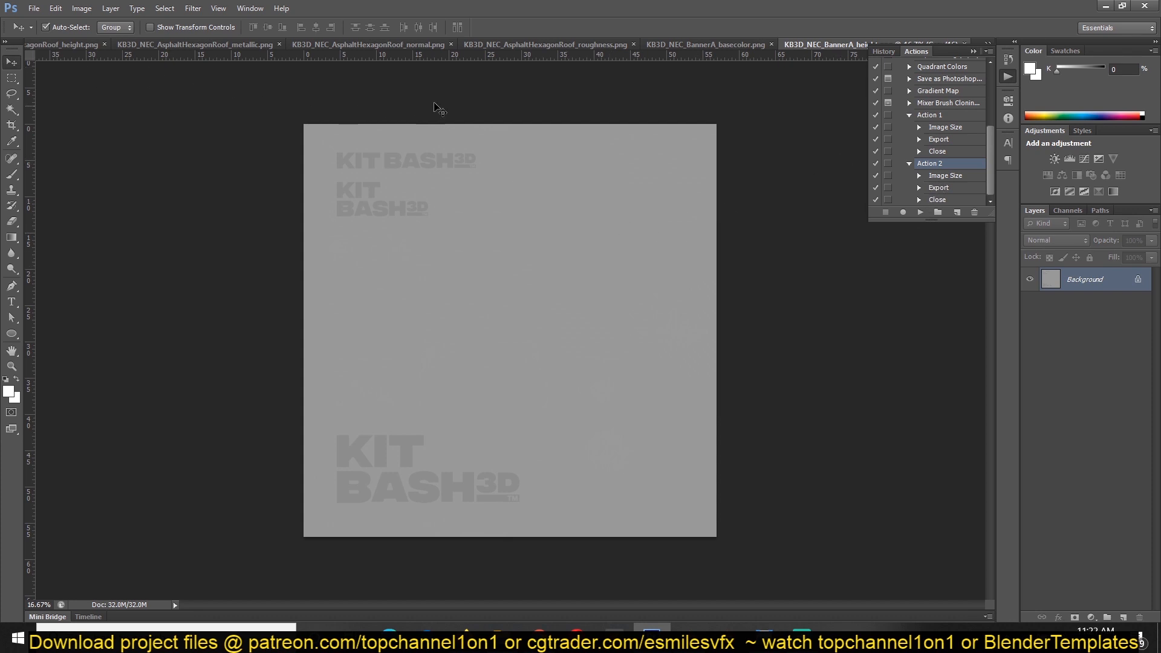
# Run Batch with Action 2, Source: Opened Files and Destination: None.
pyautogui.click(34, 9)
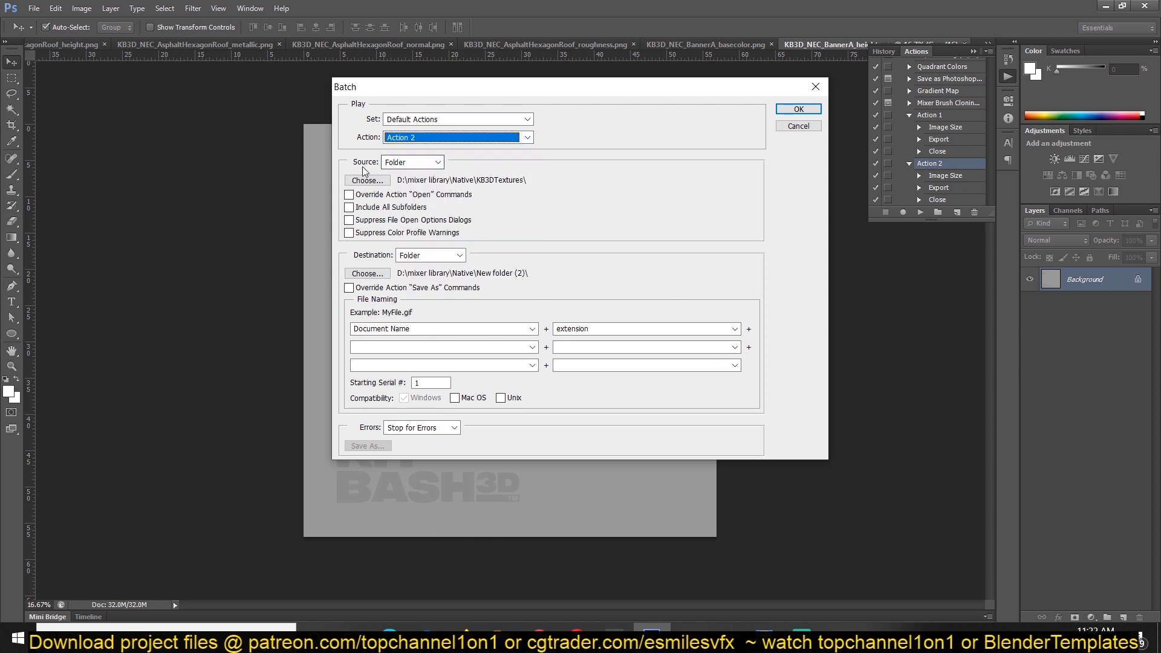
pyautogui.click(437, 161)
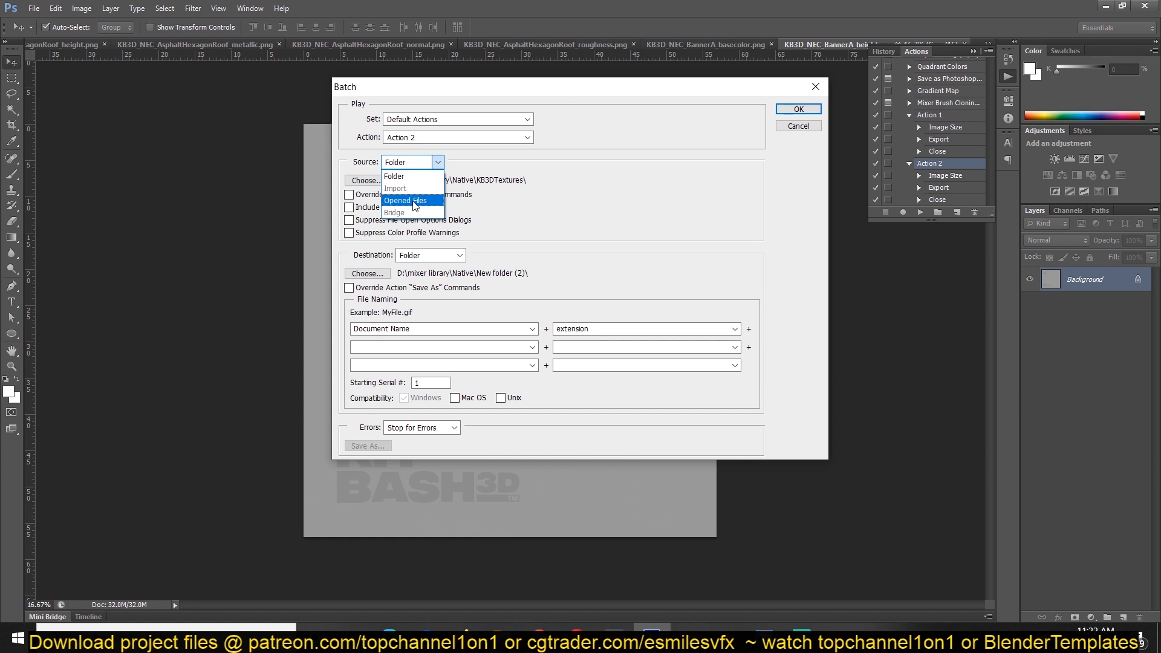
pyautogui.click(458, 255)
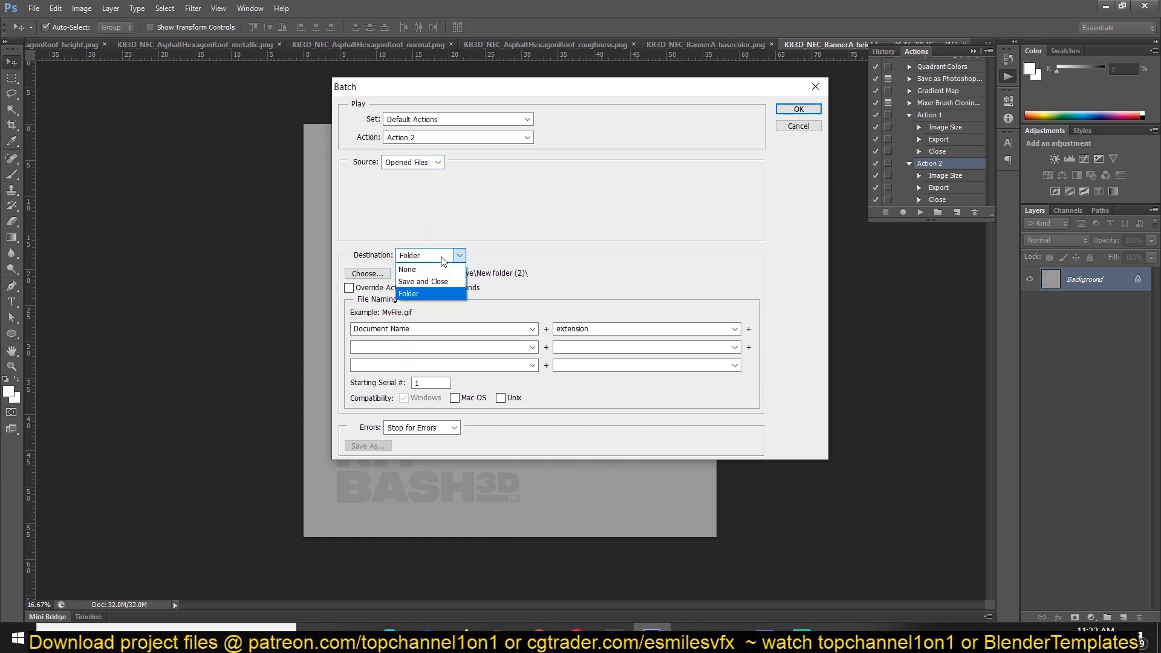
pyautogui.moveTo(406, 269)
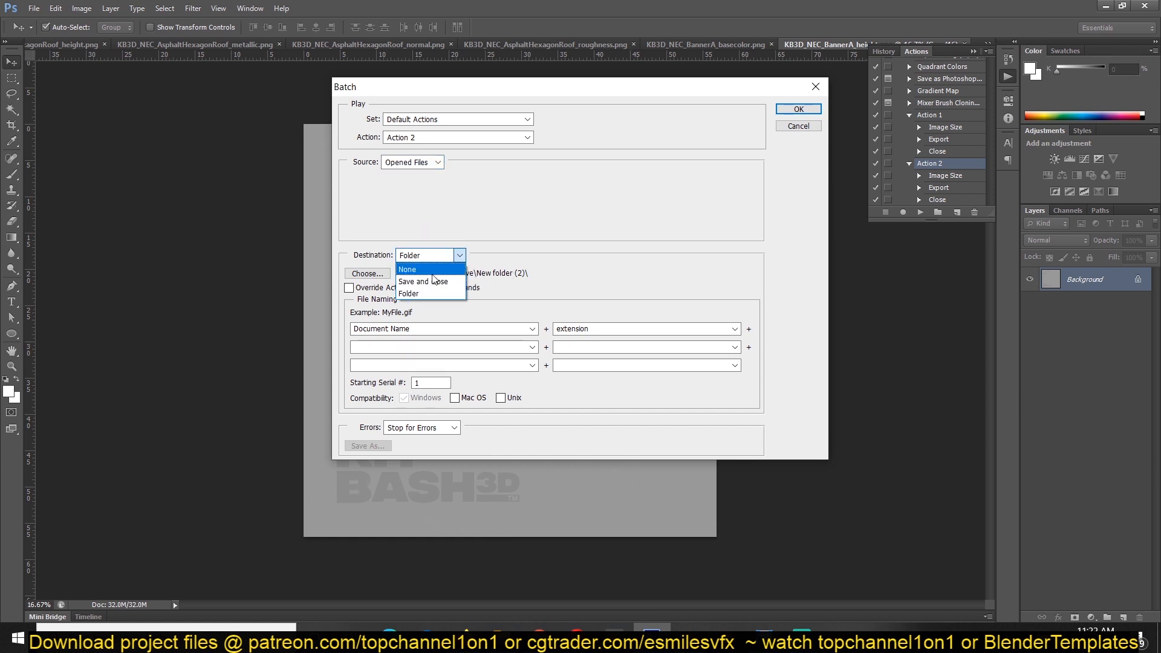
pyautogui.click(407, 268)
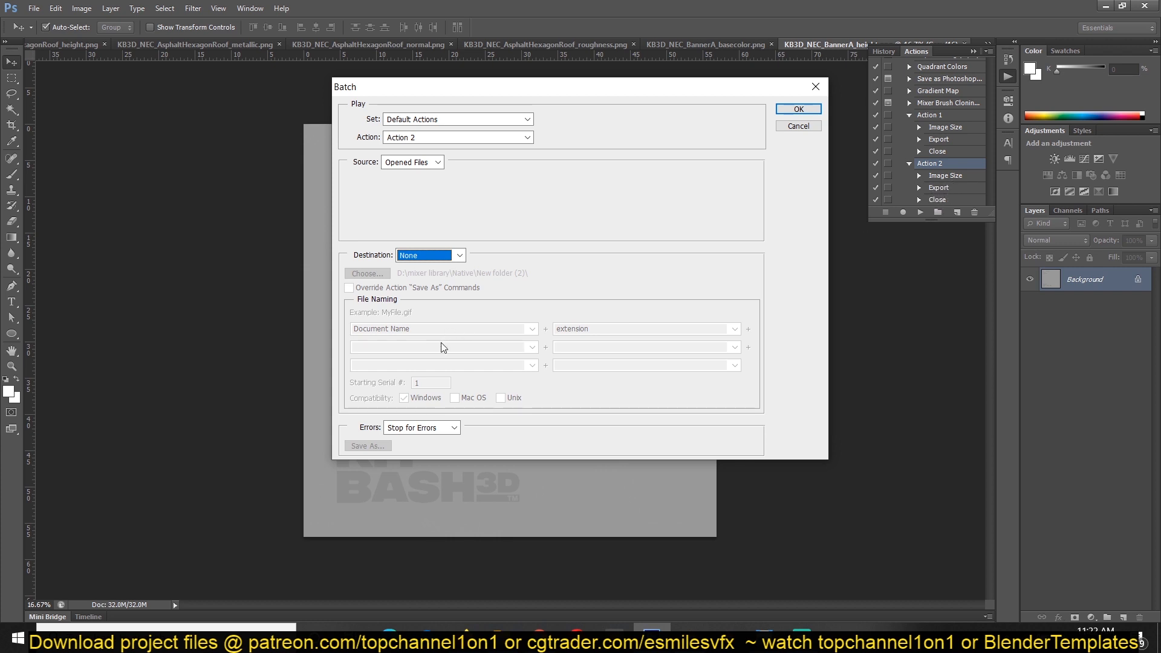
pyautogui.click(797, 109)
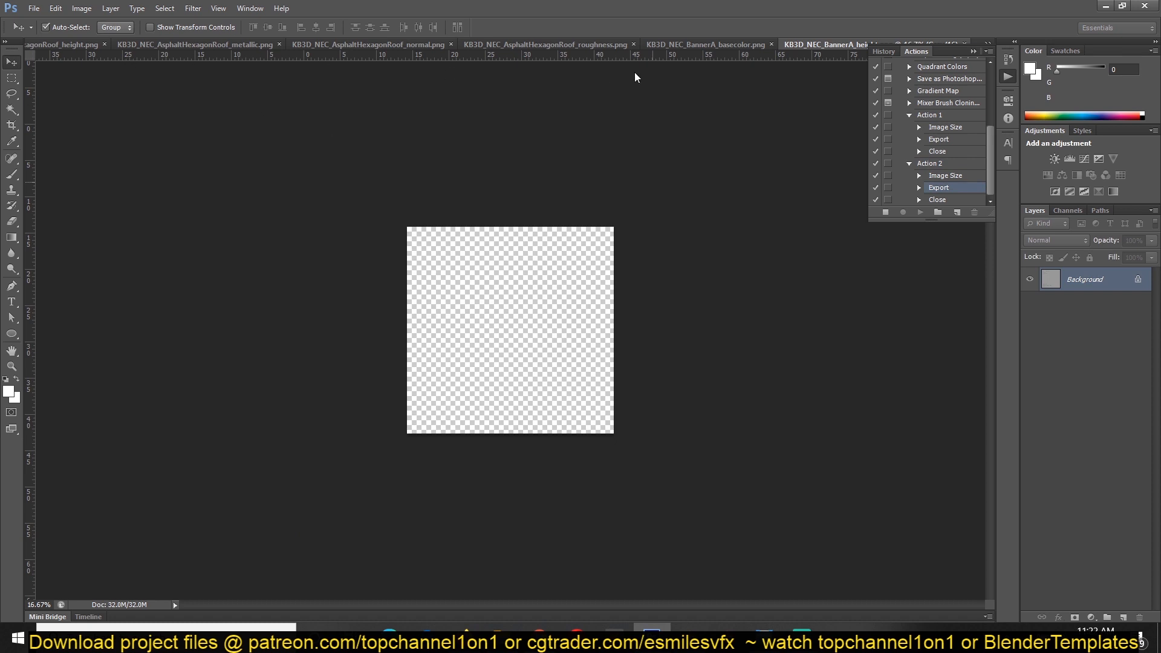
pyautogui.moveTo(154, 67)
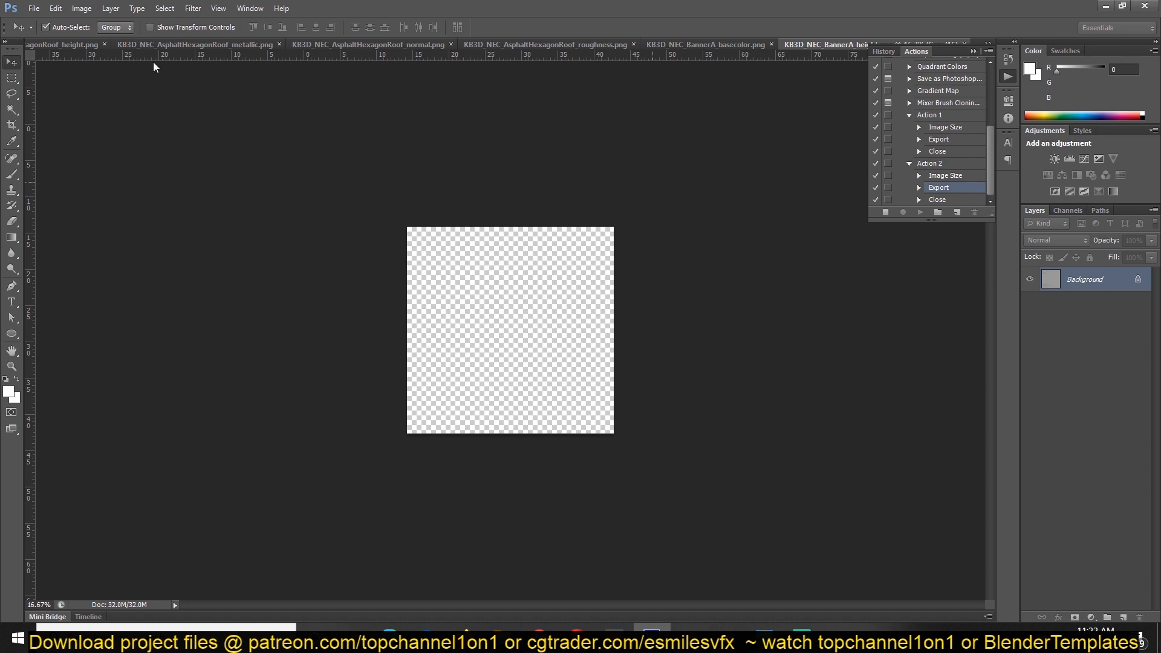
pyautogui.moveTo(353, 142)
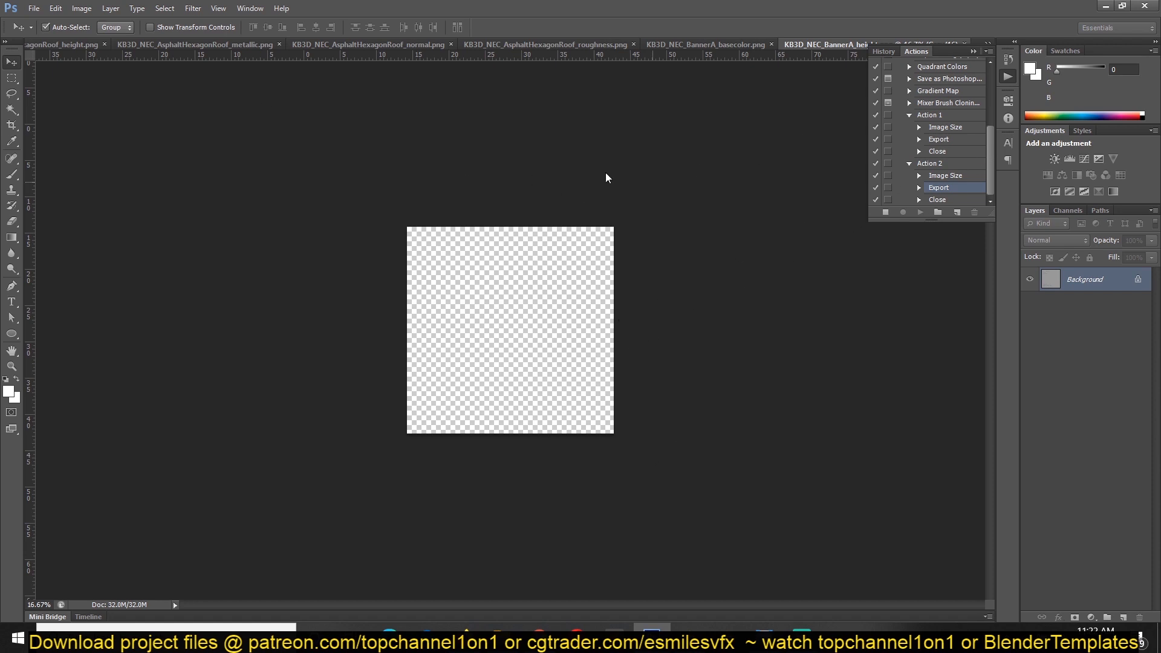
pyautogui.moveTo(984, 147)
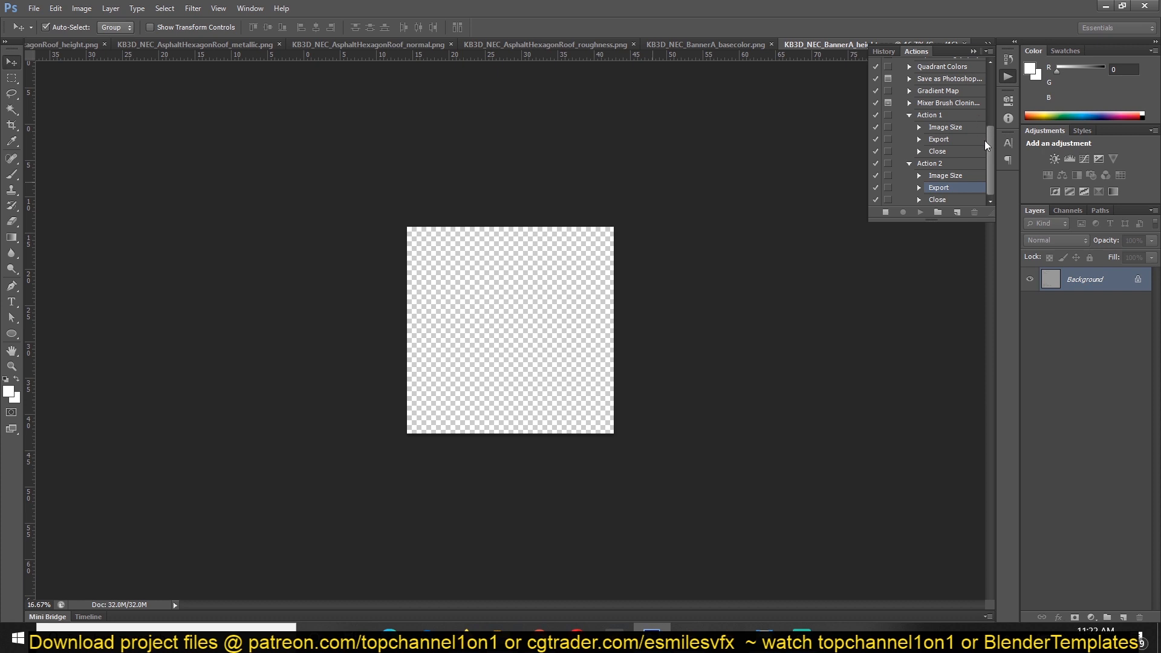
pyautogui.moveTo(225, 144)
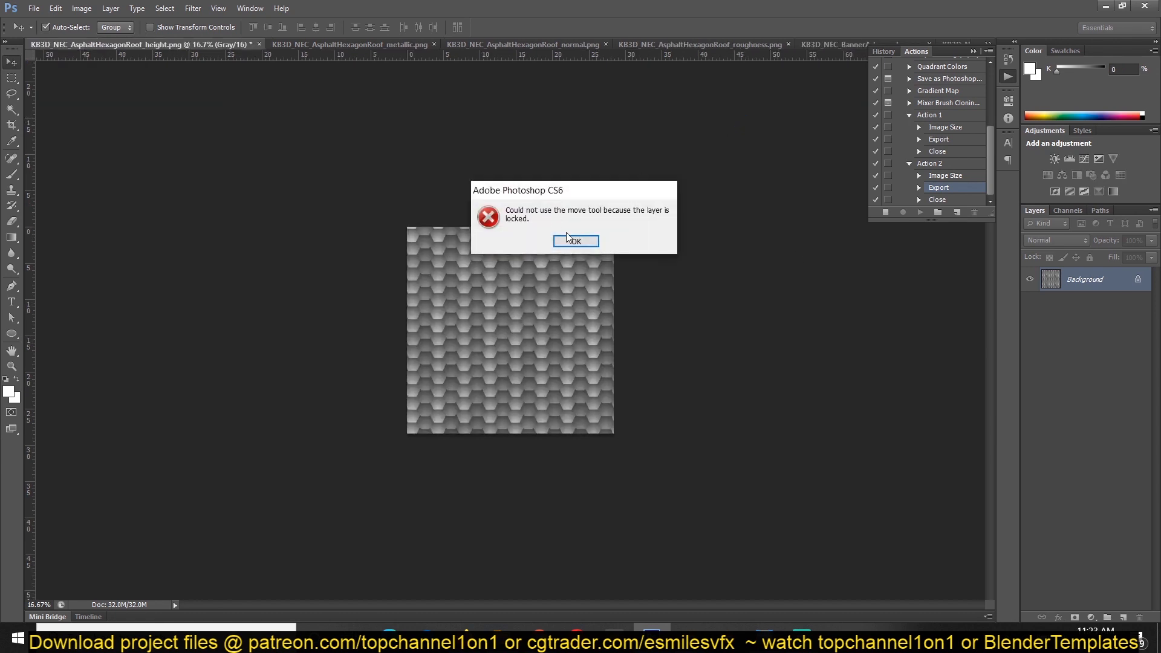
# Dismiss the 'layer is locked' error on the AsphaltHexagonRoof height map so the batch continues.
pyautogui.click(576, 242)
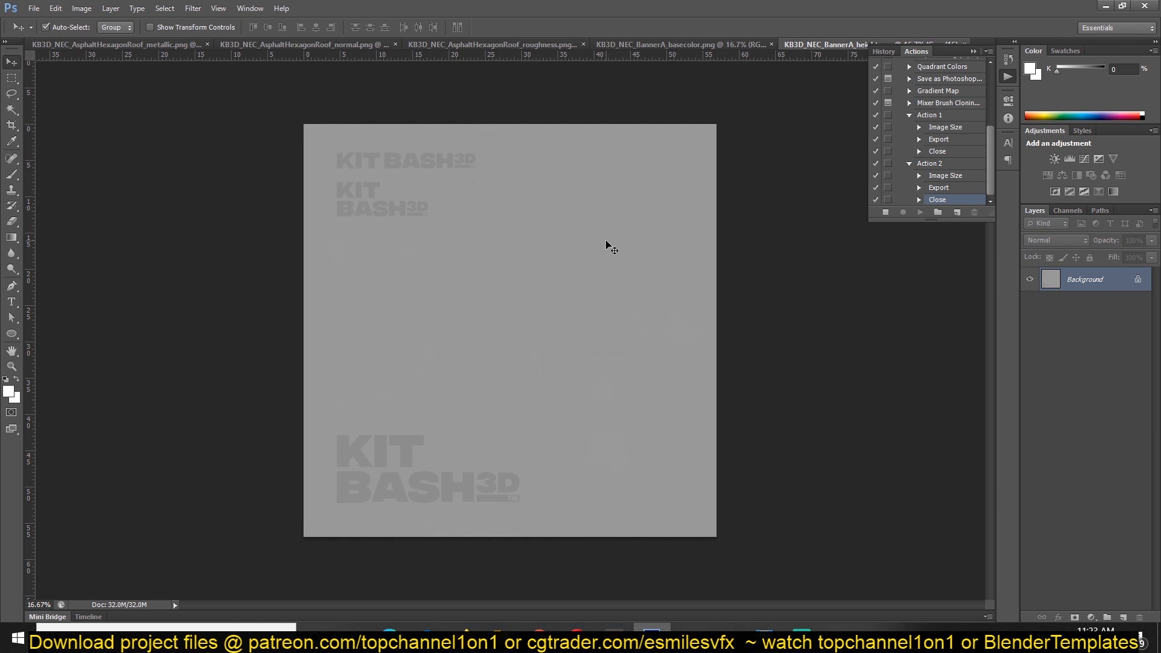
pyautogui.moveTo(666, 222)
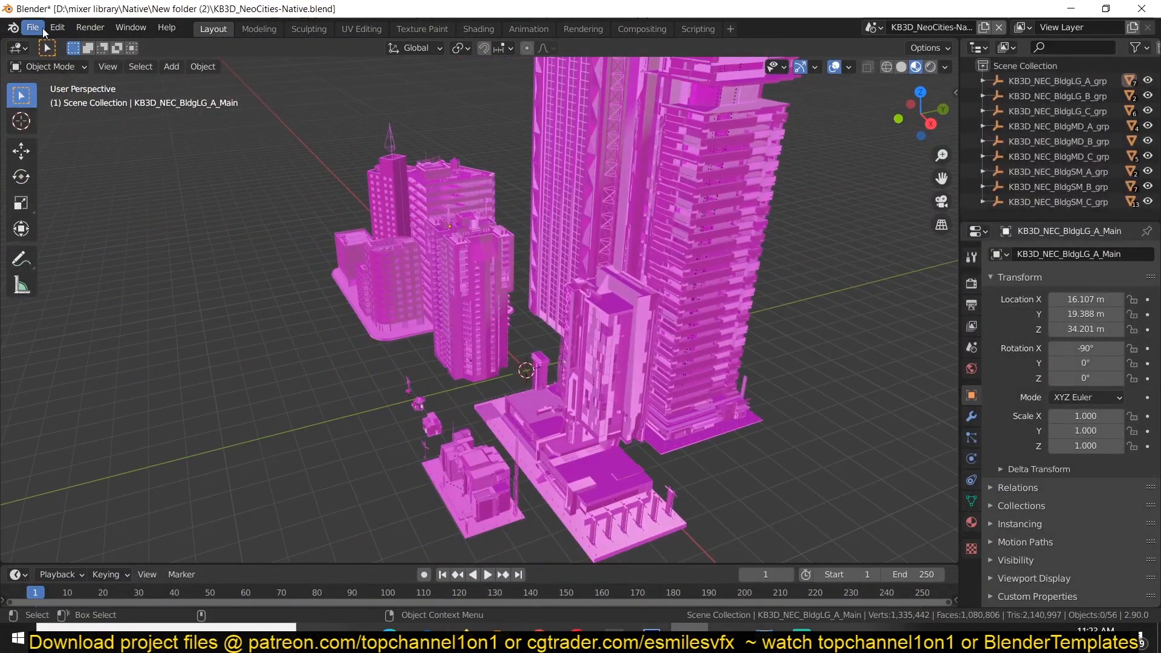
# Run Find Missing Files pointed at New folder (2) so the buildings pick up the exported textures.
pyautogui.click(31, 28)
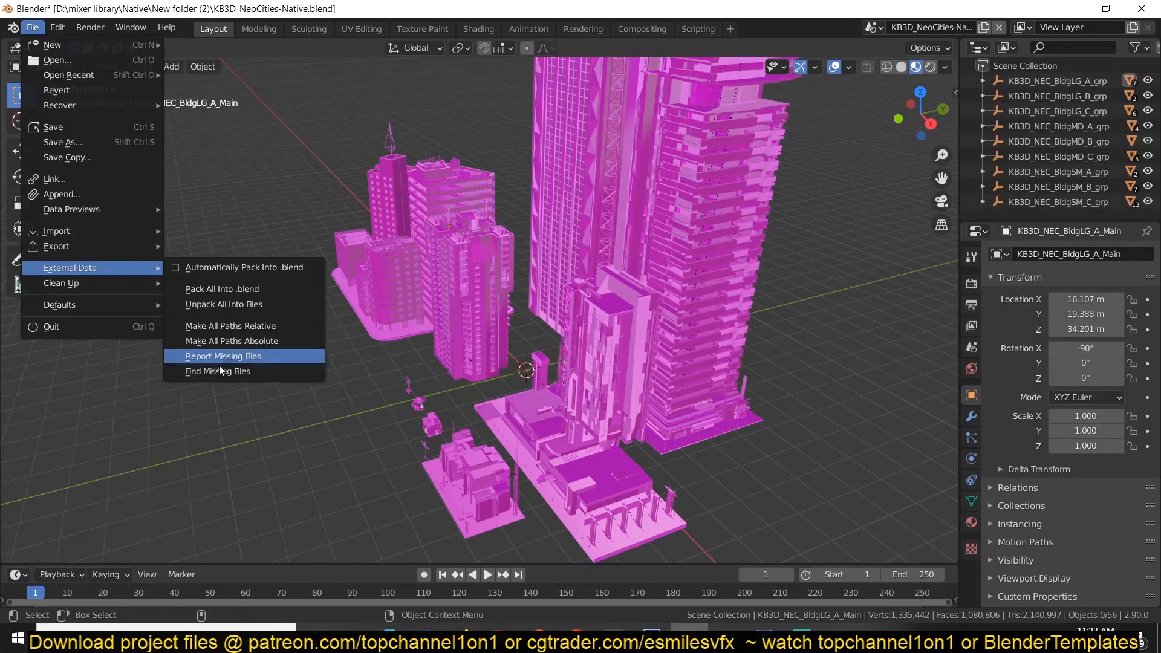
pyautogui.click(218, 371)
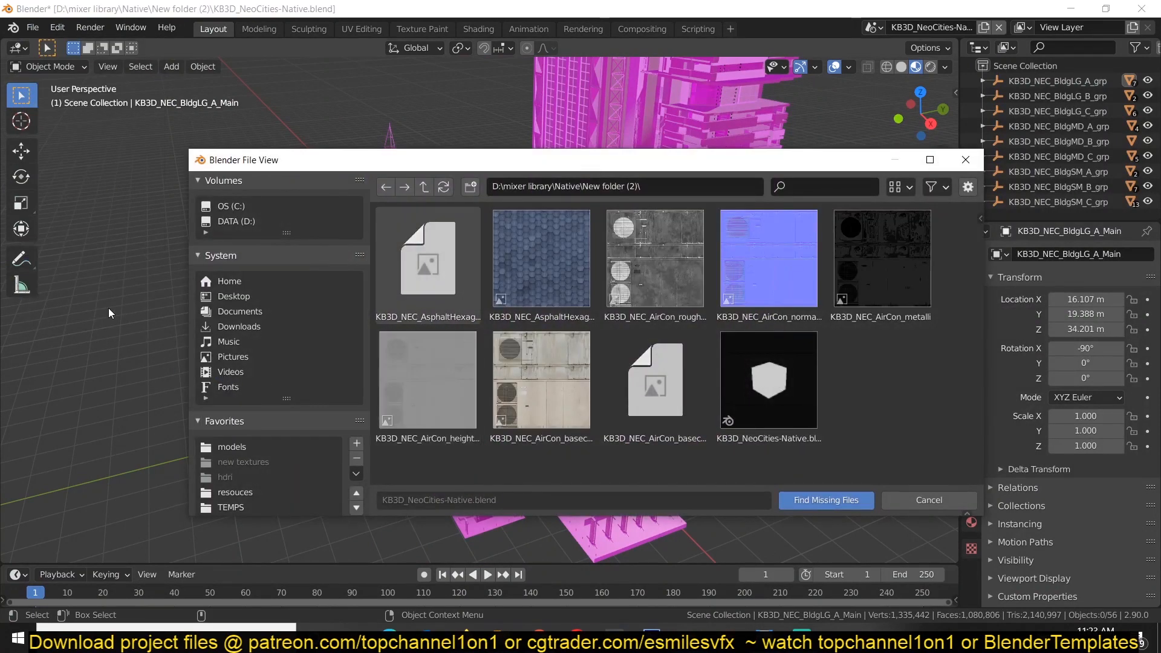
pyautogui.click(427, 380)
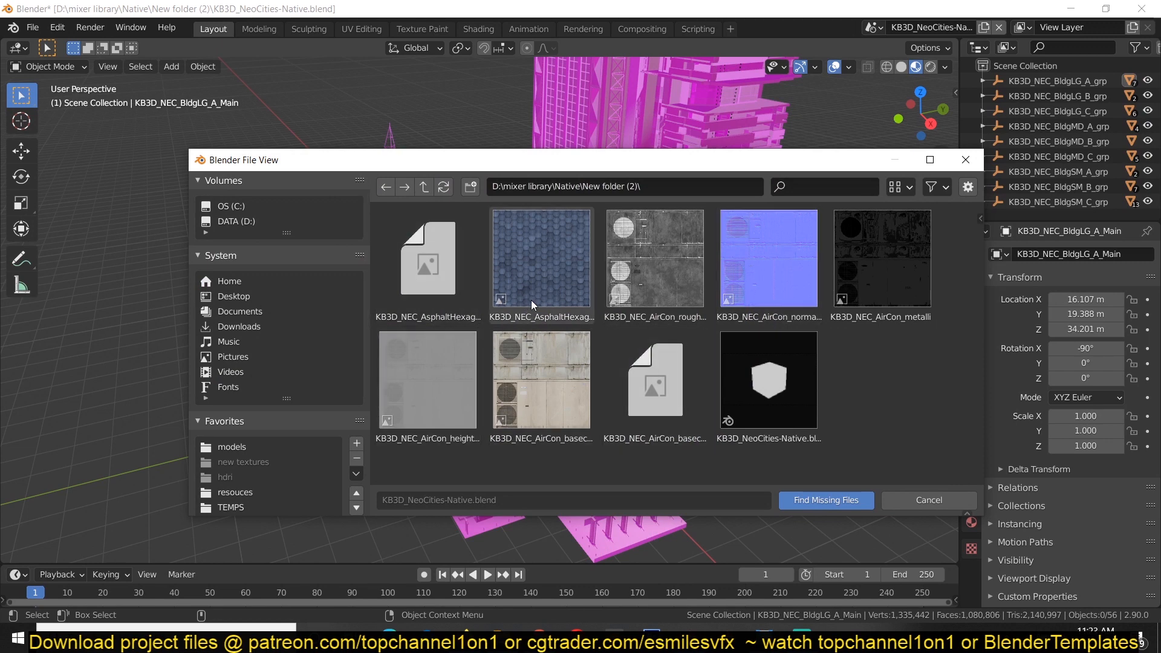
pyautogui.moveTo(555, 300)
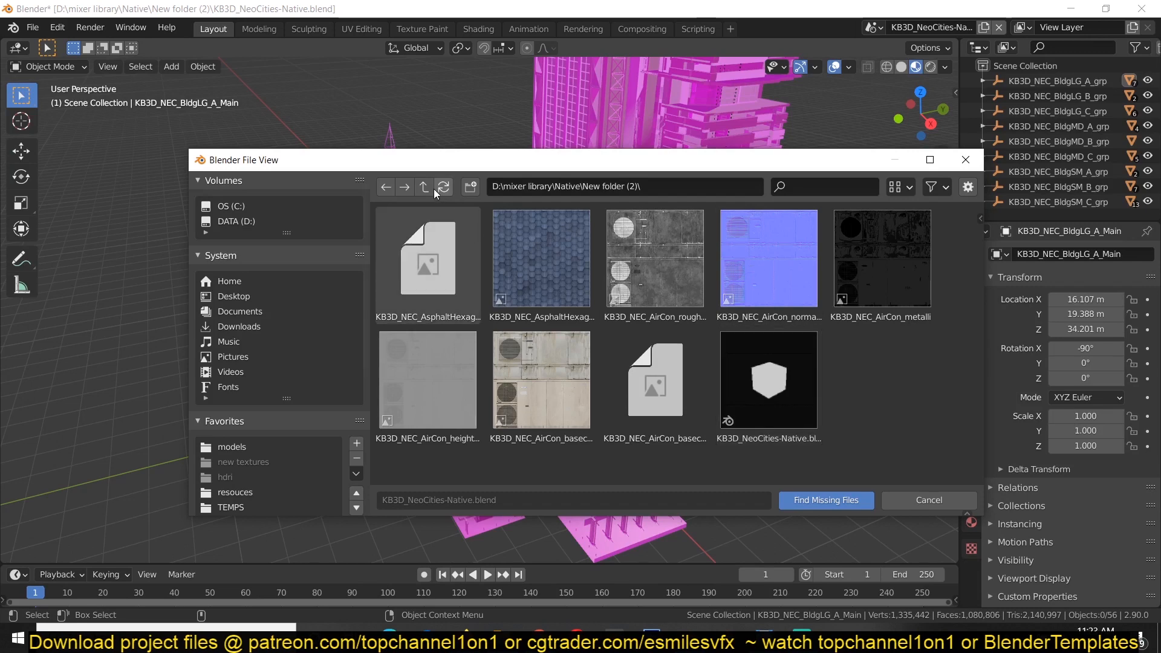
pyautogui.click(424, 186)
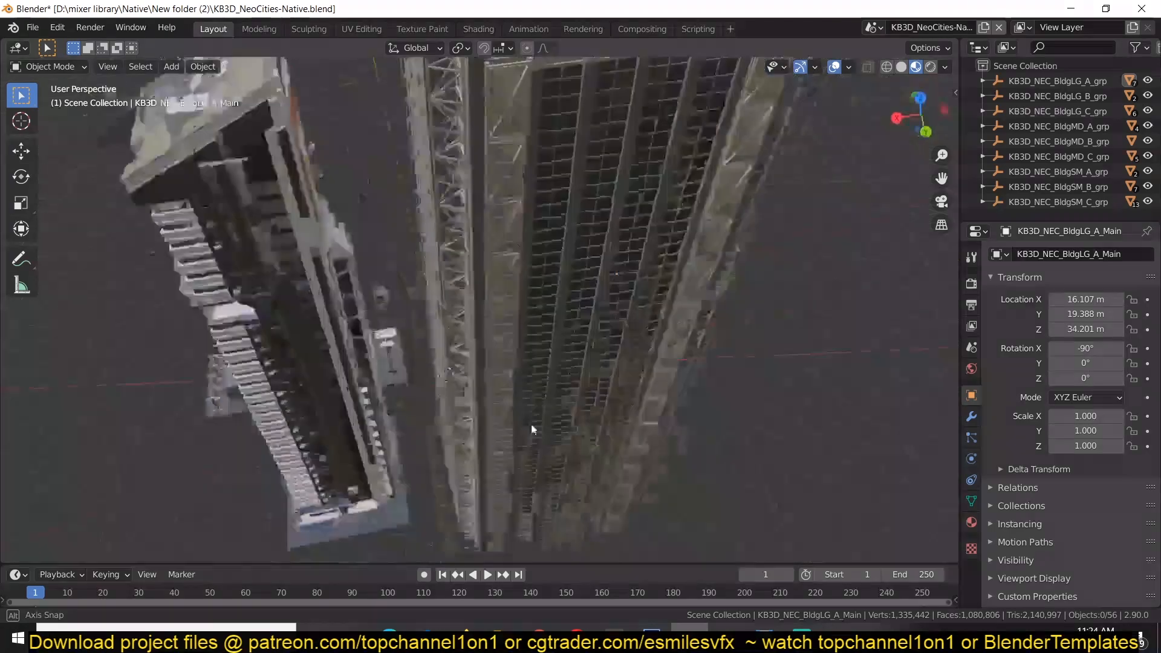
pyautogui.moveTo(531, 430); pyautogui.dragTo(230, 507)
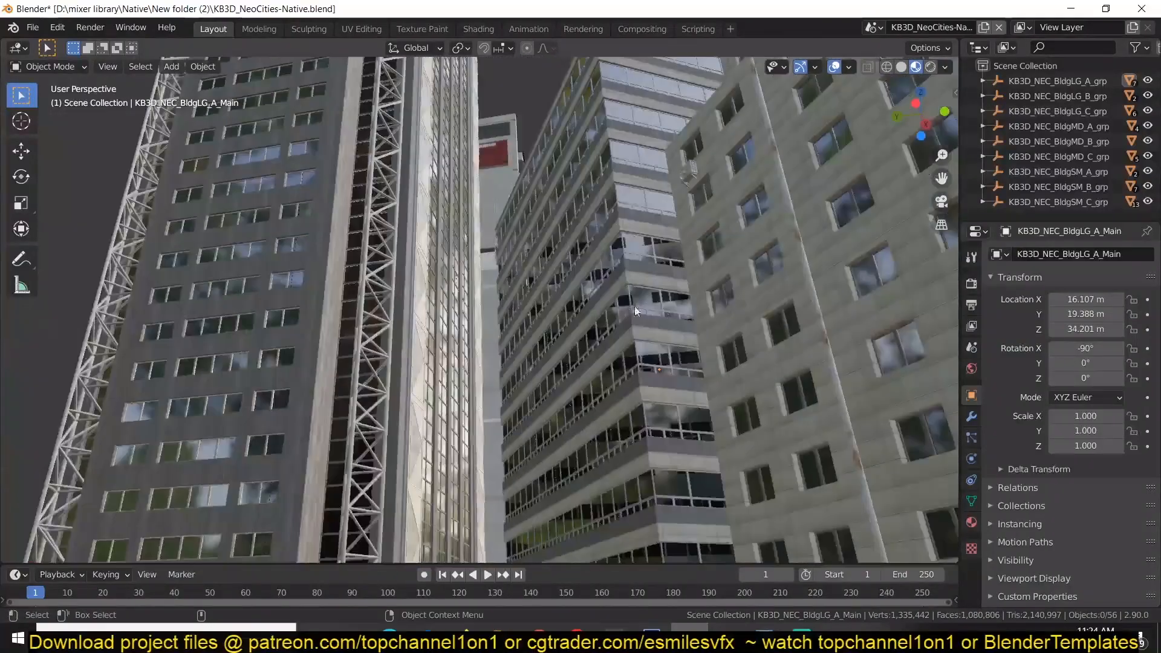
pyautogui.moveTo(635, 311); pyautogui.dragTo(654, 485)
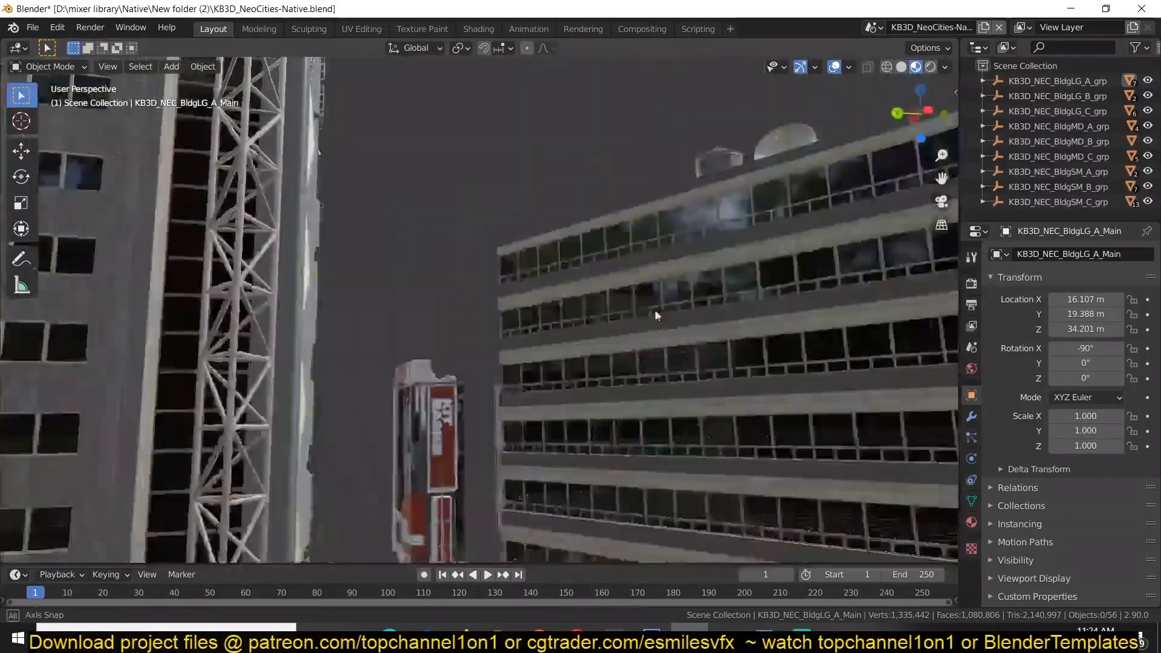
pyautogui.moveTo(655, 314); pyautogui.dragTo(618, 404)
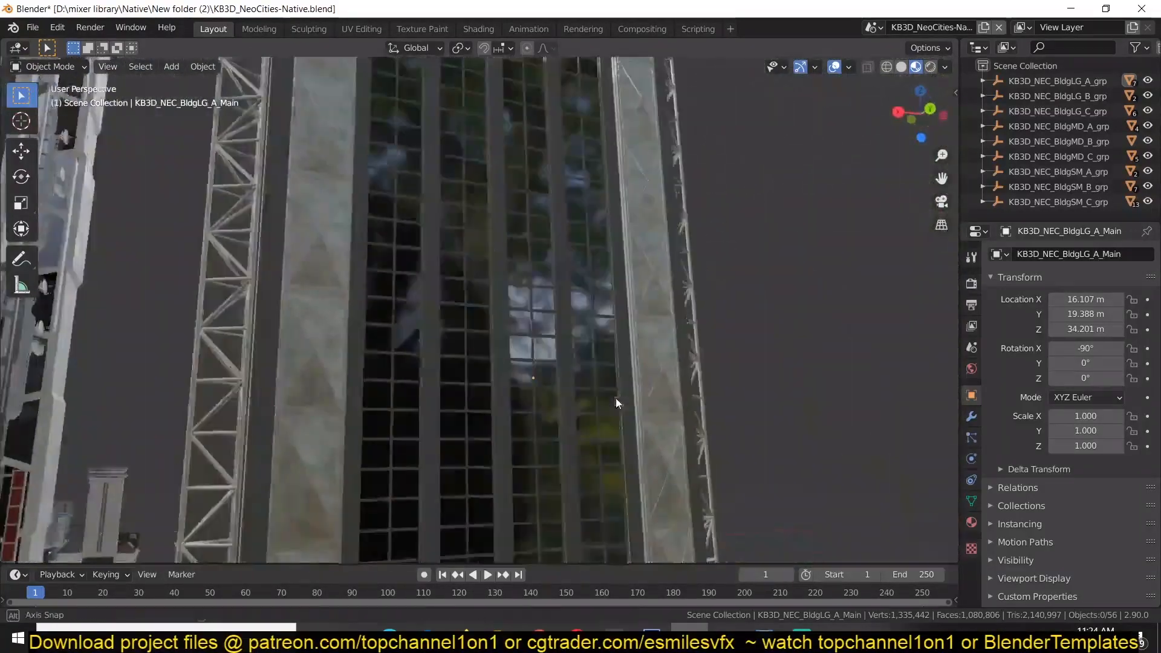